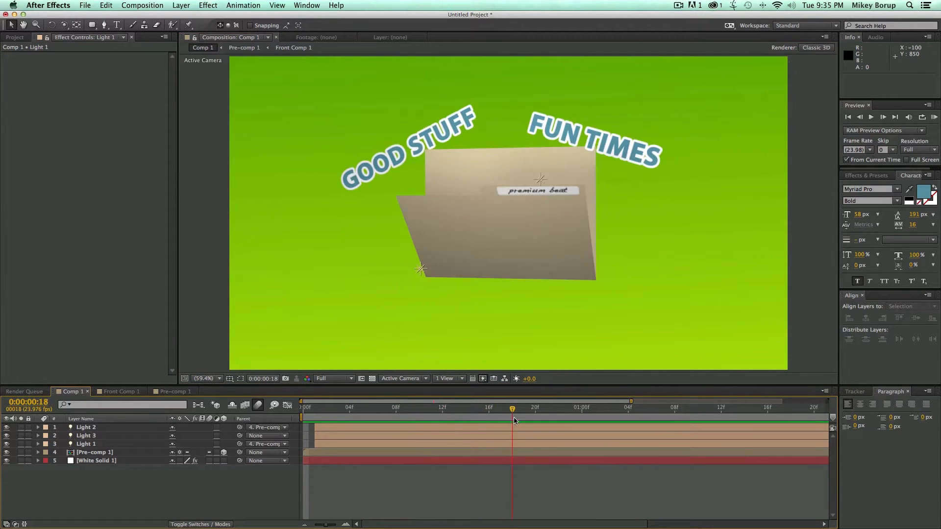
# - Create a new three-second composition named 'File'
pyautogui.moveTo(512, 408); pyautogui.dragTo(442, 409)
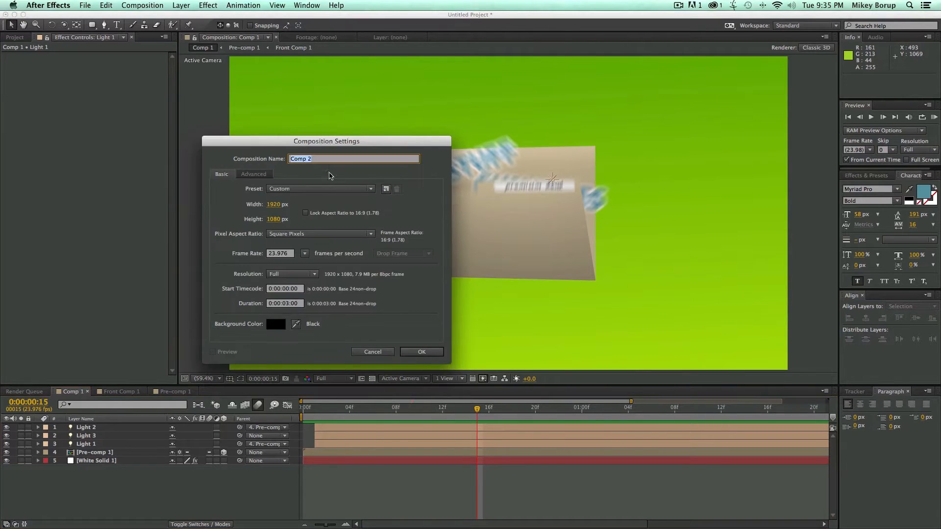
pyautogui.write('File')
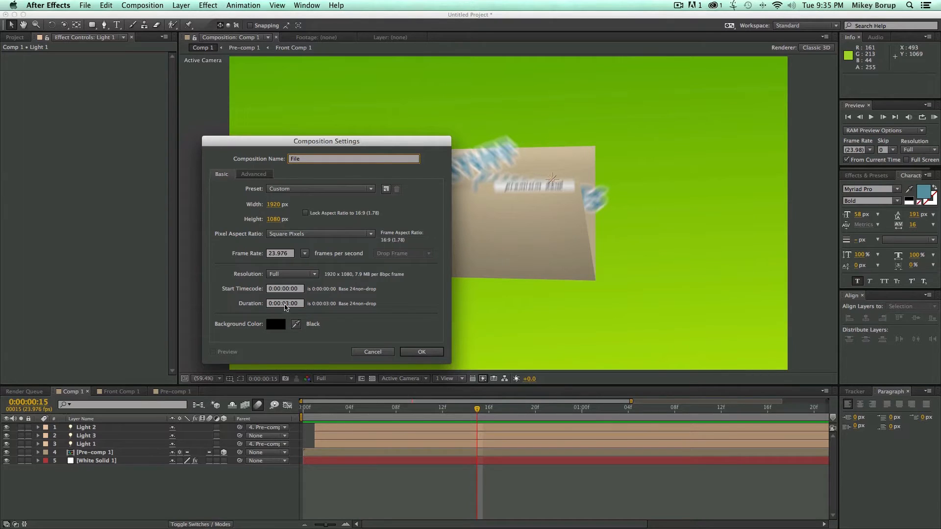
pyautogui.click(285, 304)
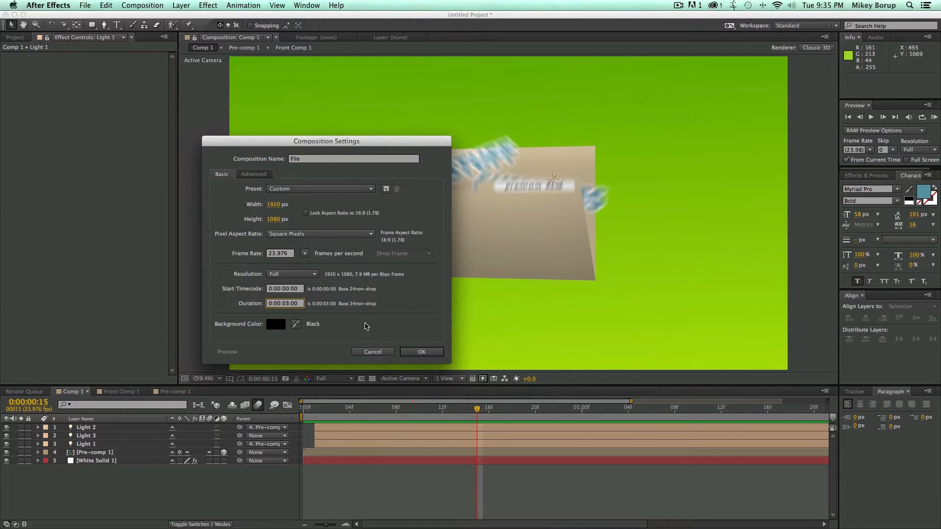
pyautogui.click(421, 352)
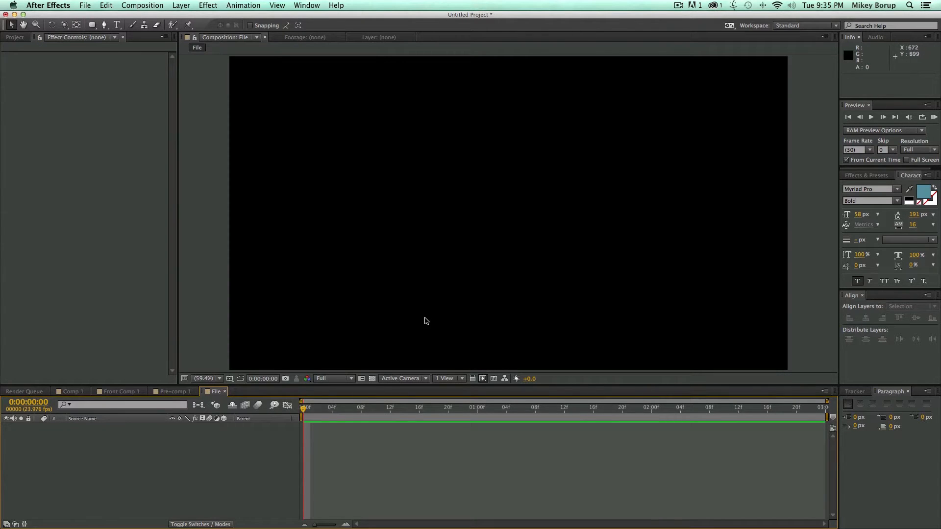
pyautogui.moveTo(207, 359)
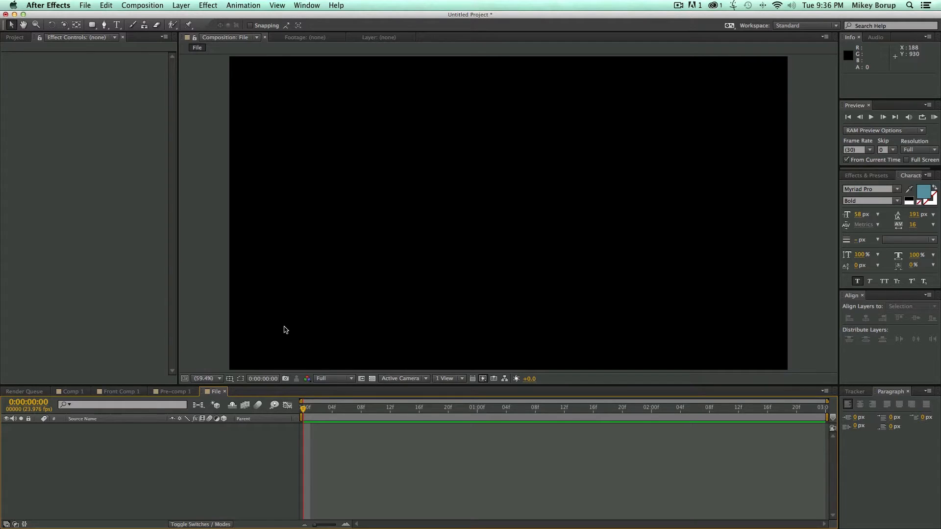
# - Add a 400×300 pale beige solid layer to the File composition
pyautogui.click(181, 5)
pyautogui.write('40')
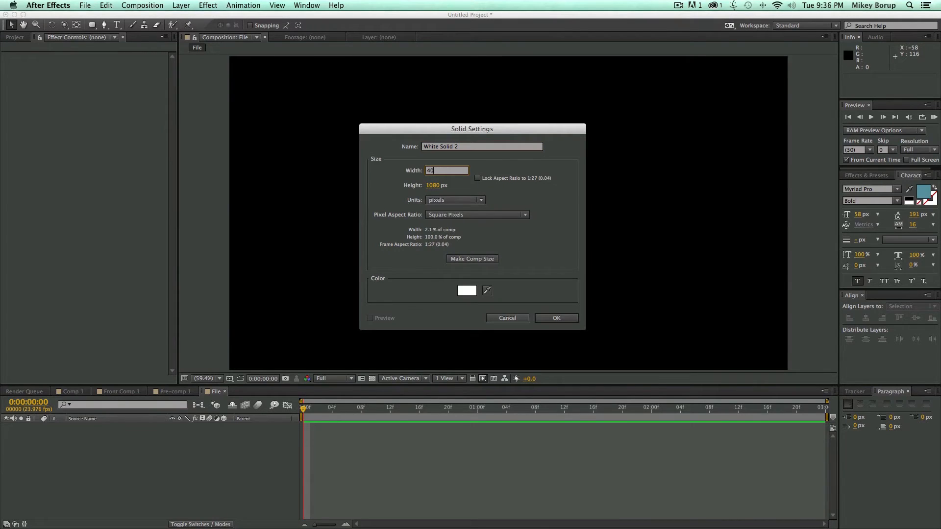
pyautogui.click(446, 186)
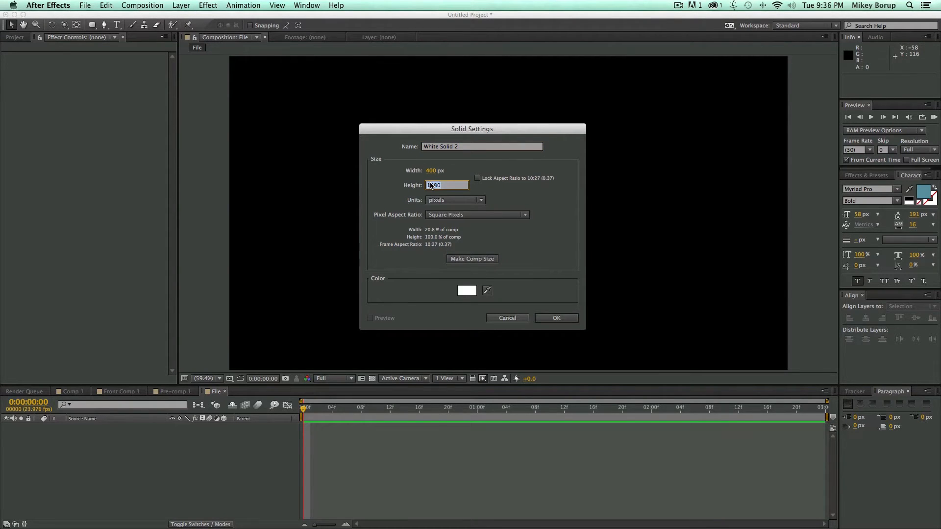
pyautogui.write('300')
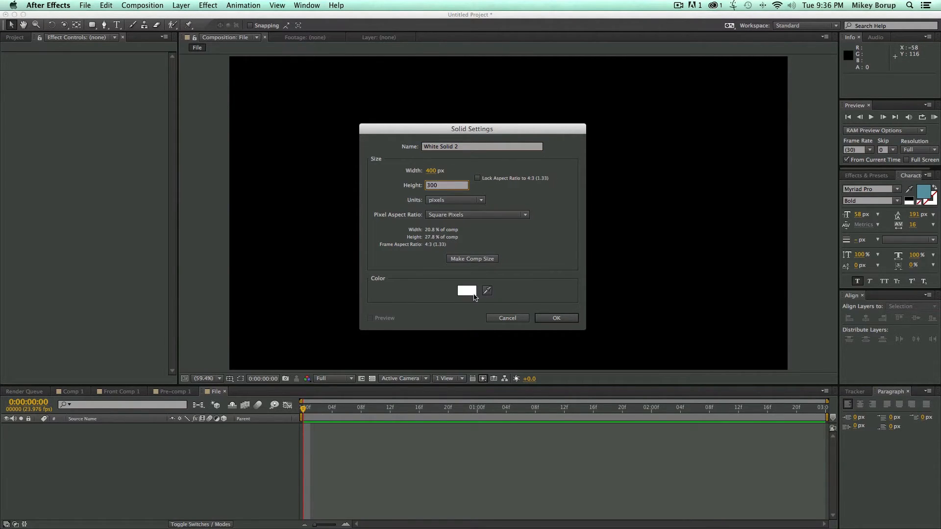
pyautogui.click(467, 291)
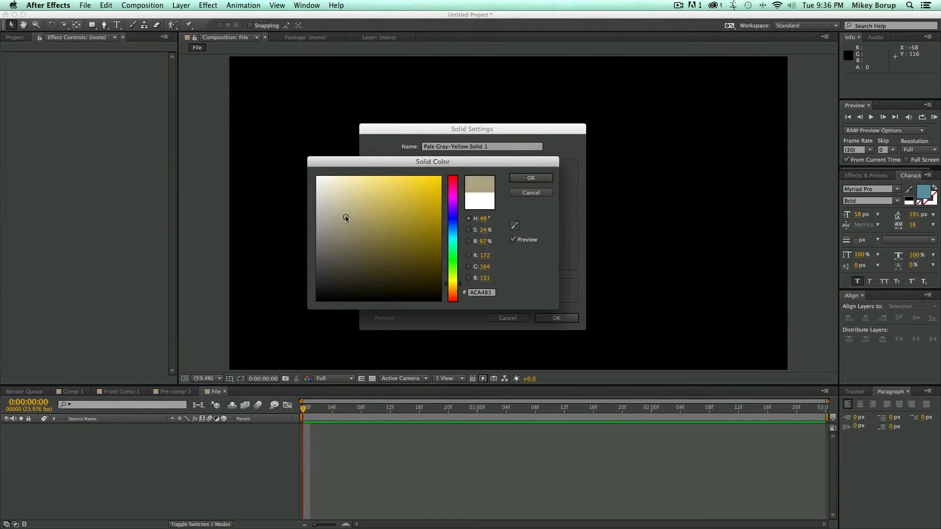
pyautogui.click(340, 210)
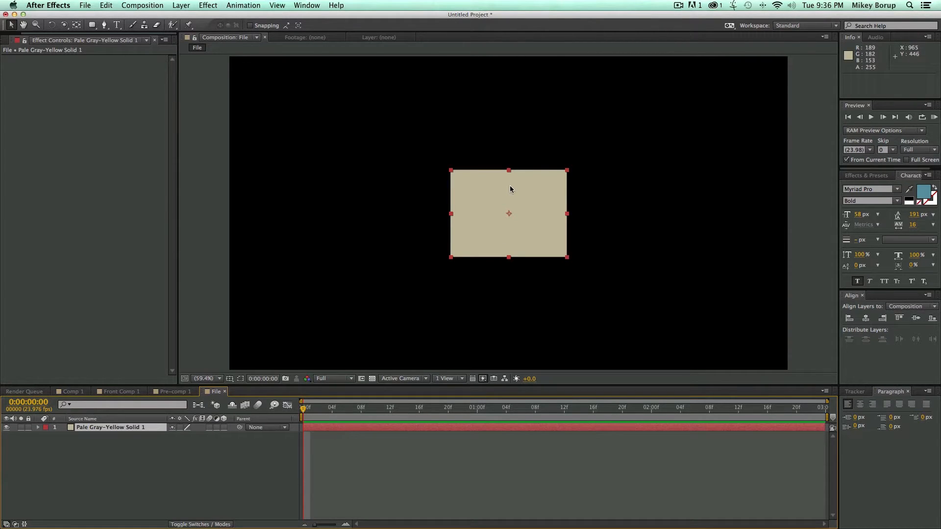
pyautogui.click(136, 441)
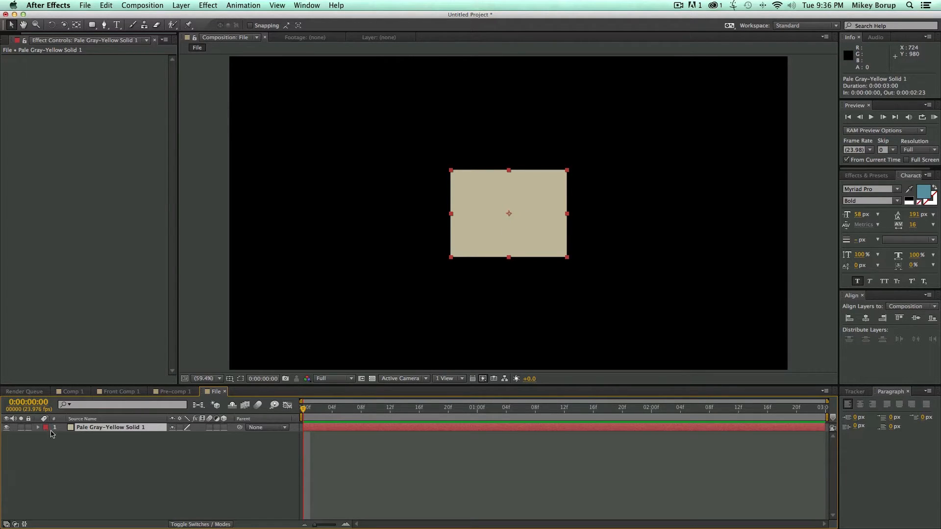
pyautogui.click(38, 427)
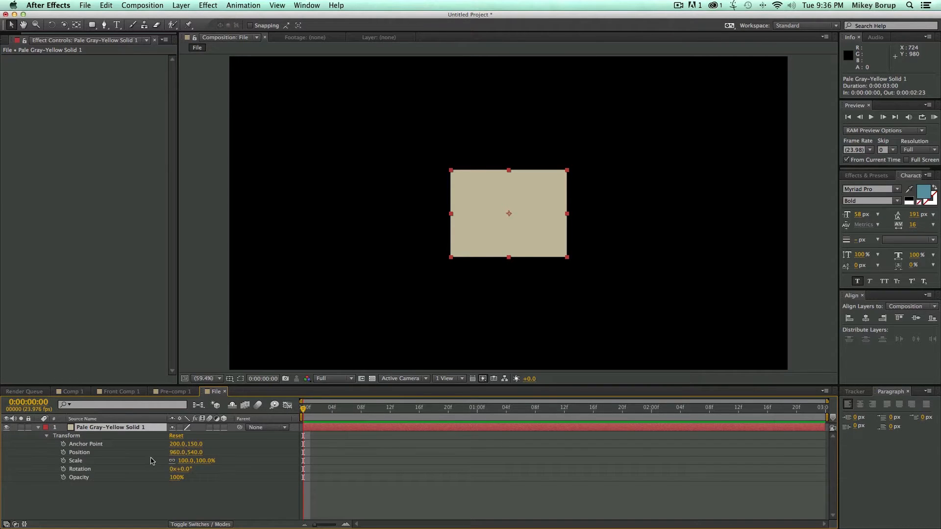
pyautogui.click(197, 444)
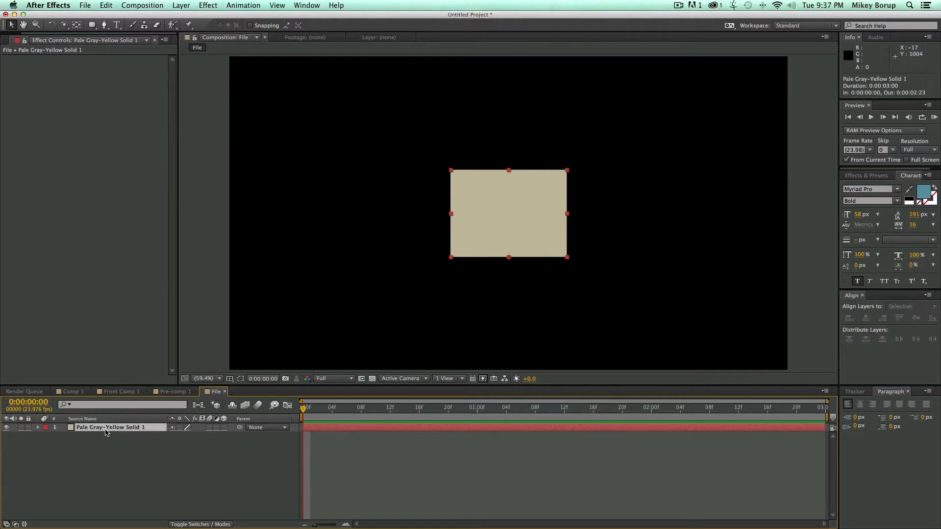
# - Rename the beige solid layer to 'Back'
pyautogui.click(912, 306)
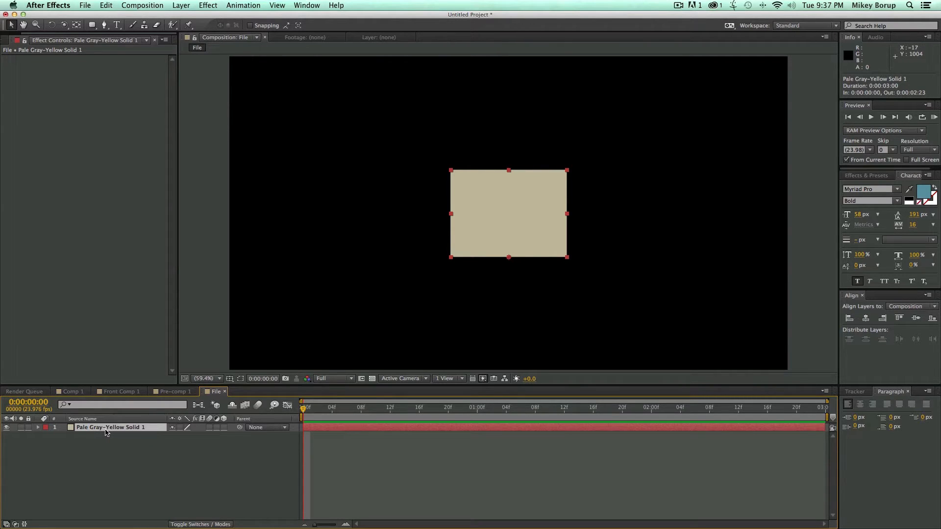
pyautogui.doubleClick(107, 428)
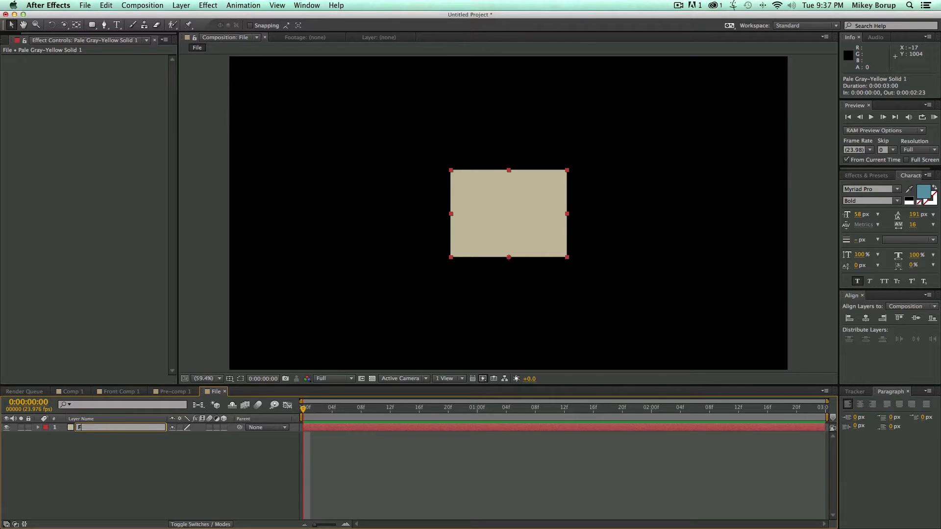
pyautogui.write('Back')
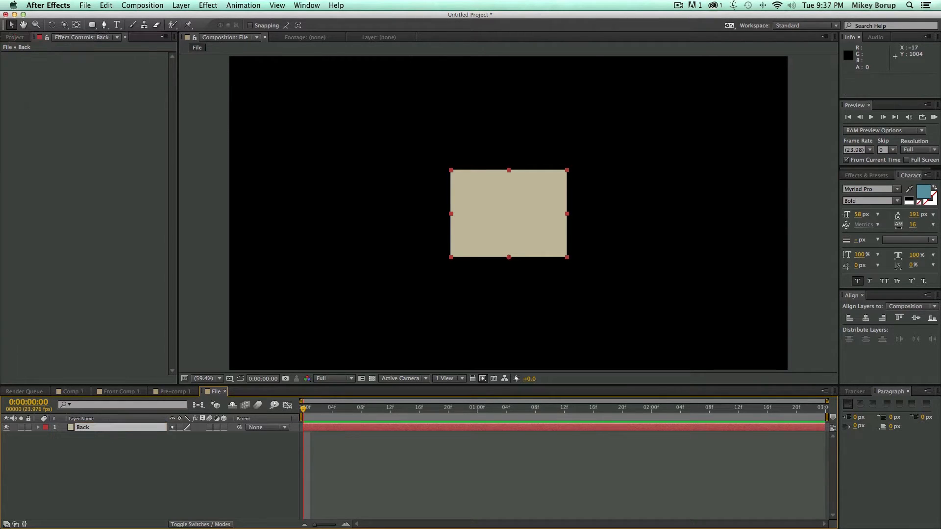
# - Duplicate Back as 'Front' and pre-compose it into 'Front Comp', leaving attributes in File
pyautogui.press('cmd+d')
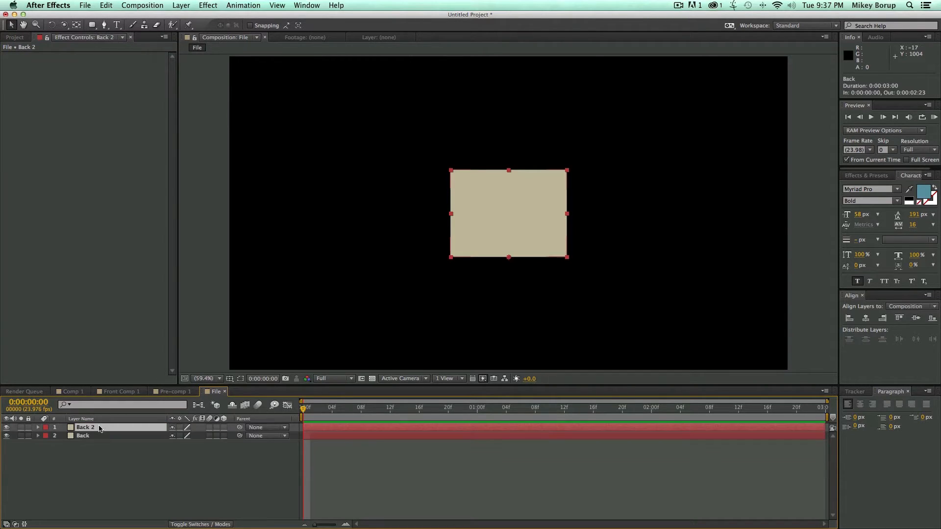
pyautogui.doubleClick(85, 428)
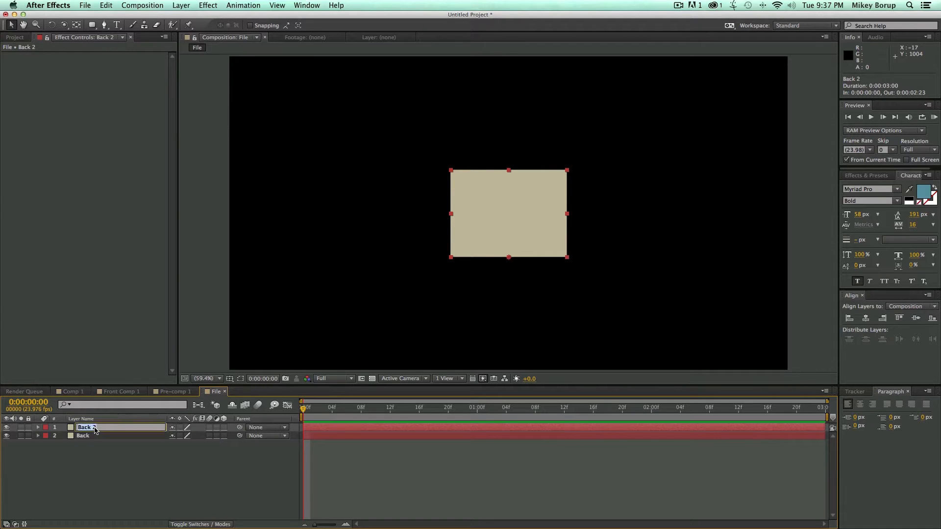
pyautogui.write('Front')
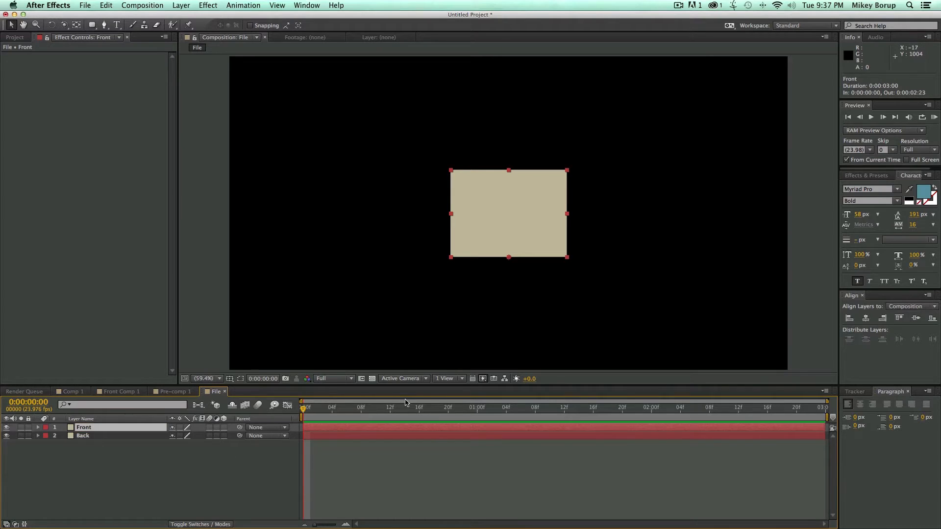
pyautogui.moveTo(117, 449)
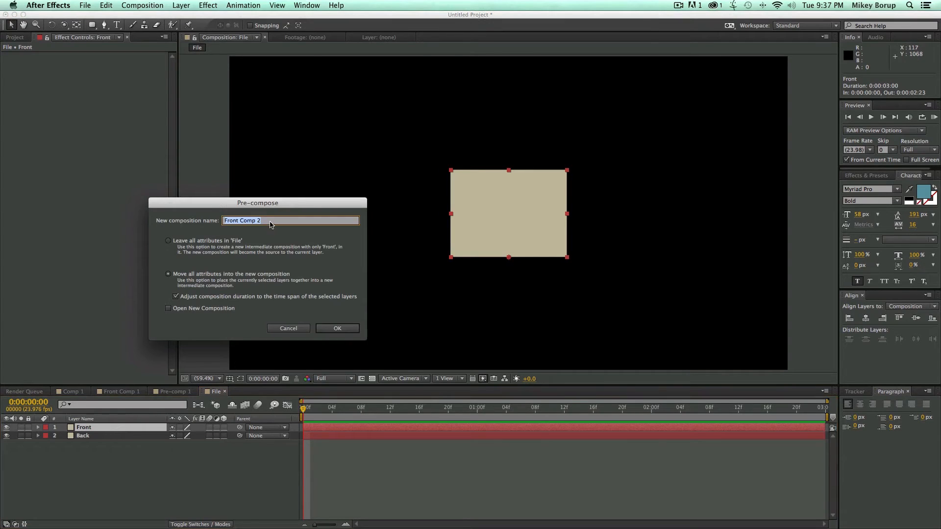
pyautogui.write('Front Comp')
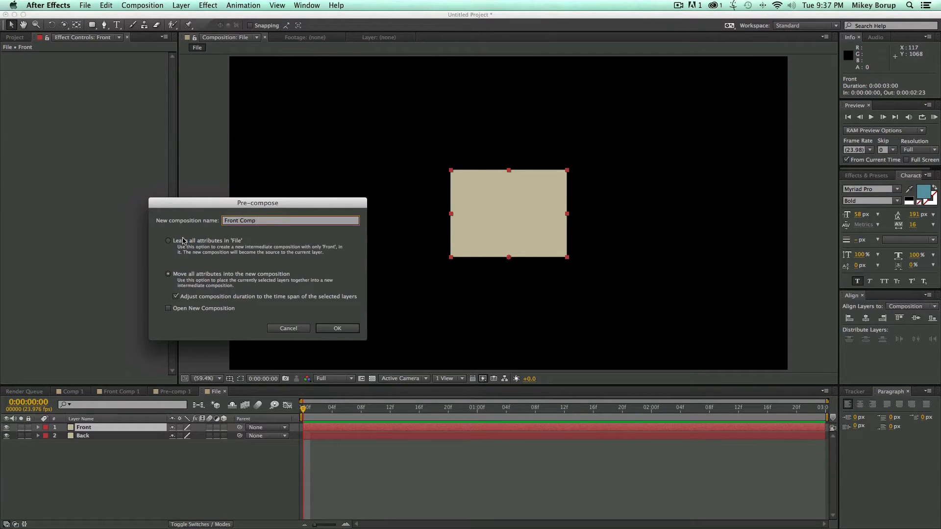
pyautogui.click(337, 328)
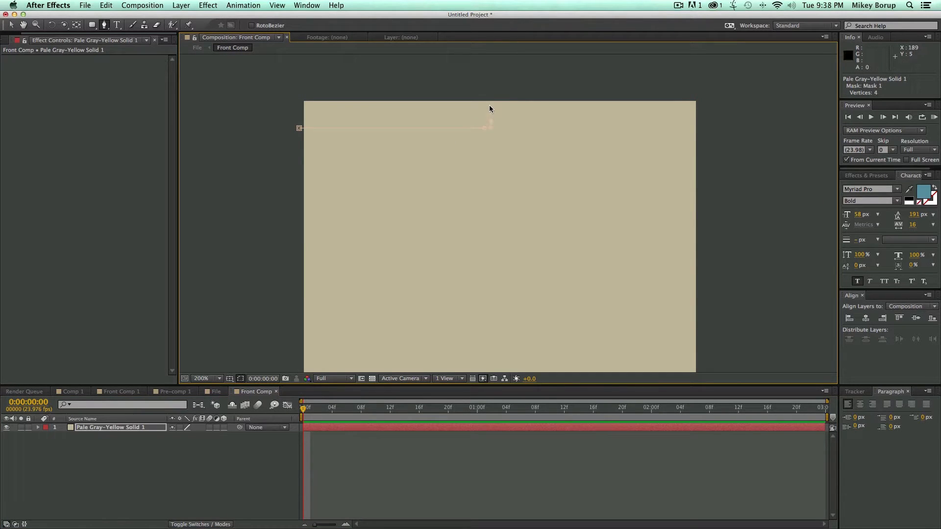
# - Mask the solid's top-left area and set the mask to Subtract, leaving a raised tab
pyautogui.click(502, 101)
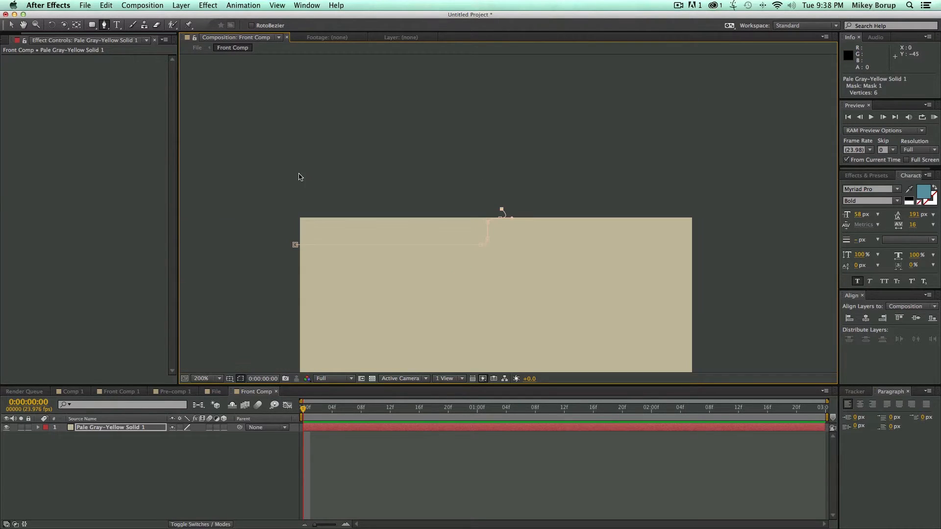
pyautogui.click(293, 174)
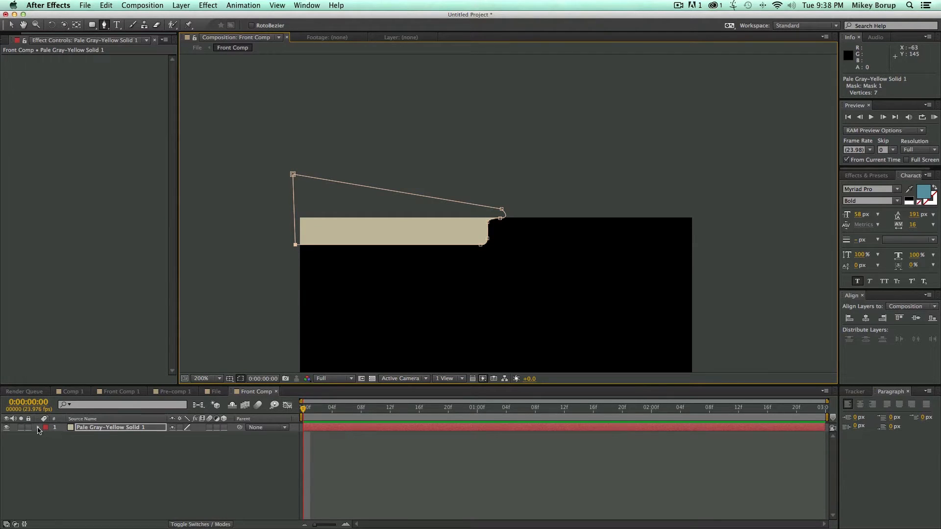
pyautogui.click(38, 427)
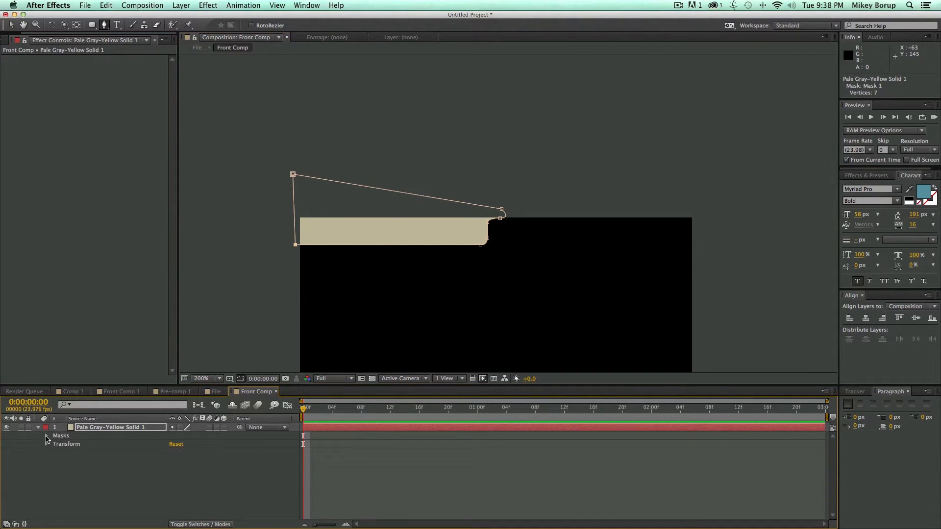
pyautogui.click(183, 444)
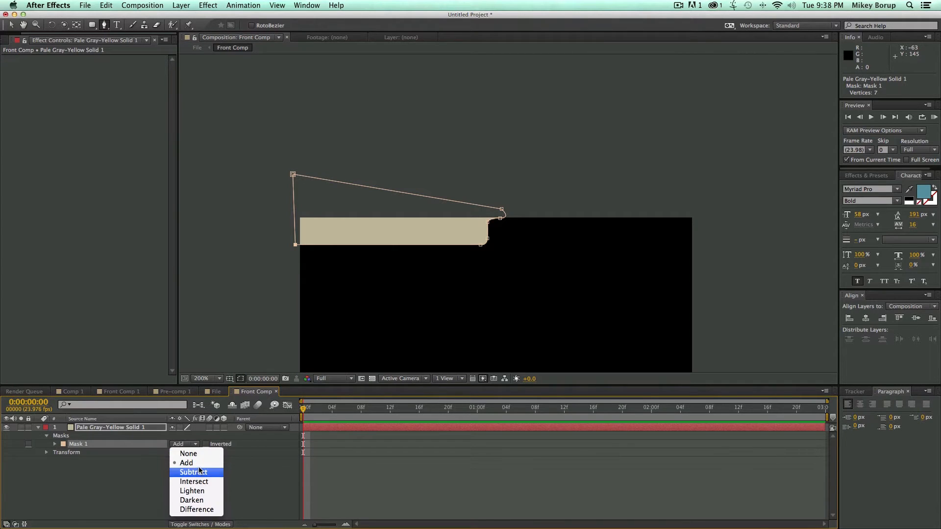
pyautogui.click(193, 472)
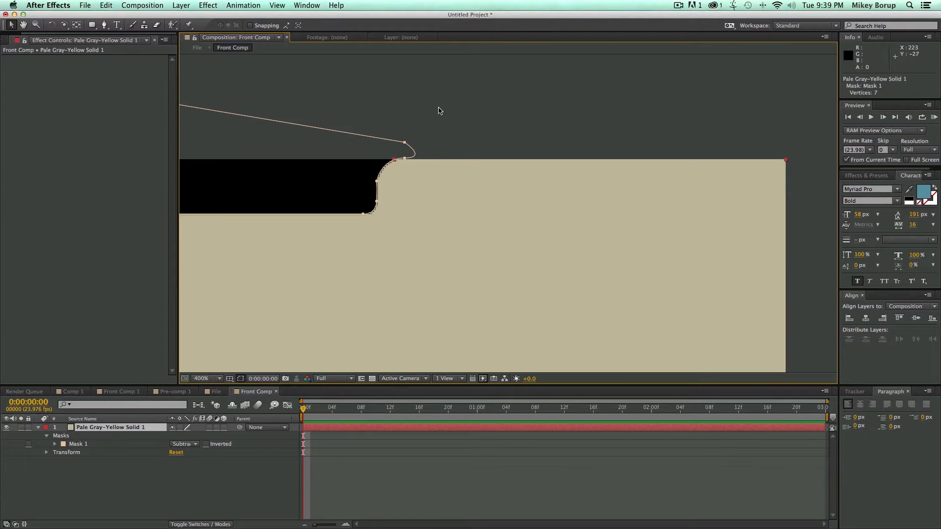
pyautogui.click(207, 378)
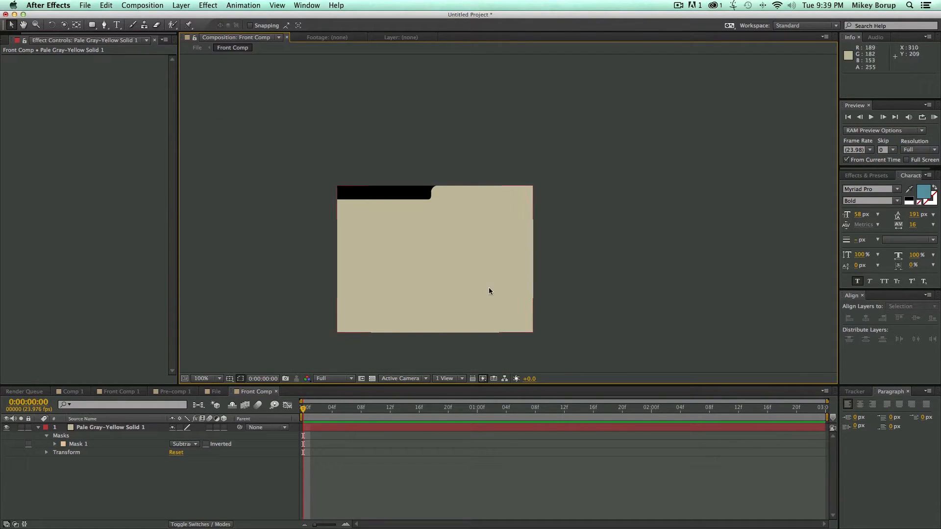
pyautogui.moveTo(231, 105)
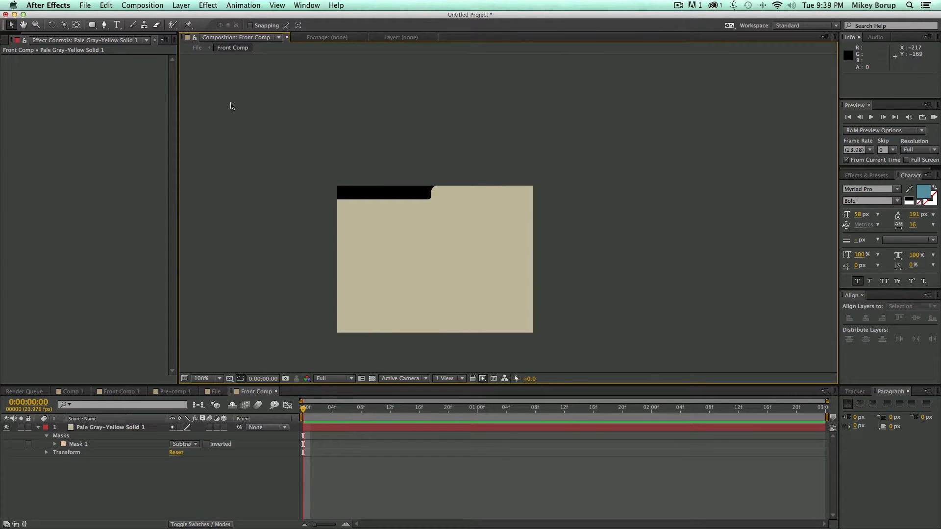
# - Draw a white label box on the tab and type 'premium beat', adjusting its font size
pyautogui.click(103, 24)
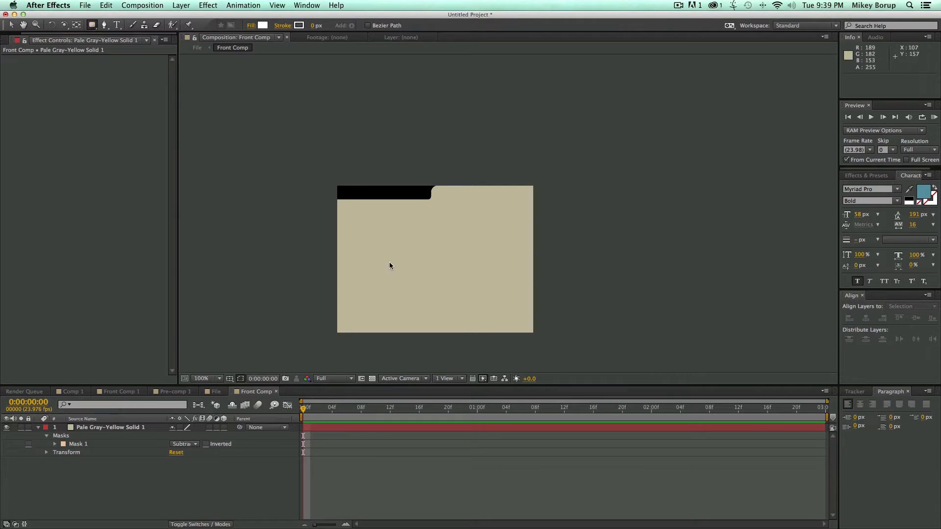
pyautogui.moveTo(469, 221)
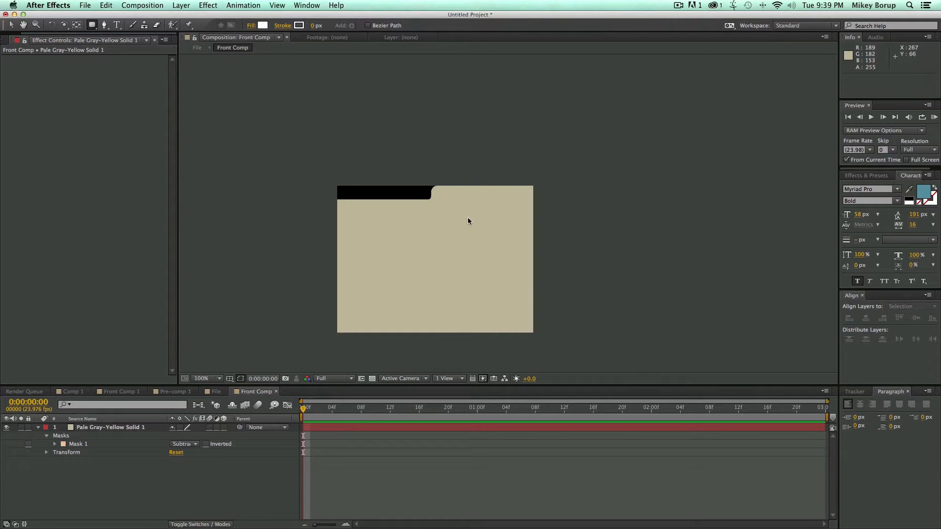
pyautogui.moveTo(444, 192); pyautogui.dragTo(522, 209)
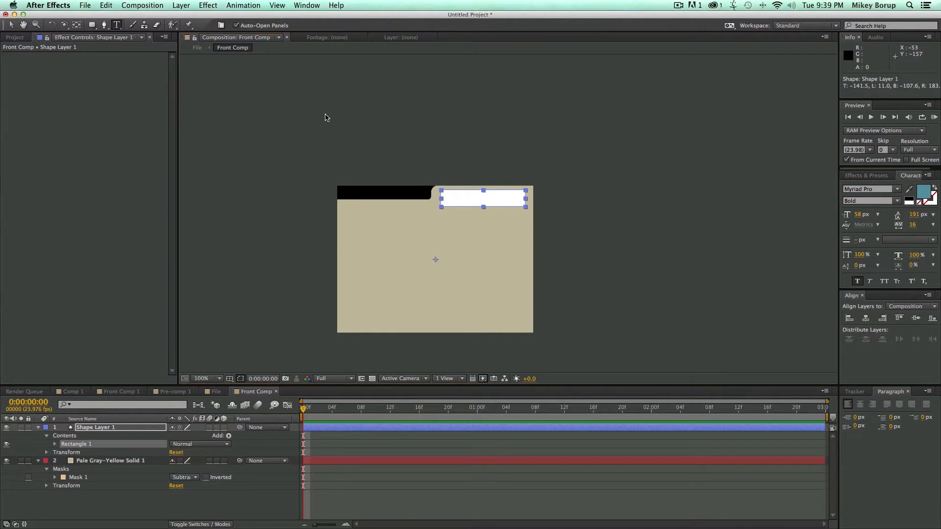
pyautogui.click(456, 198)
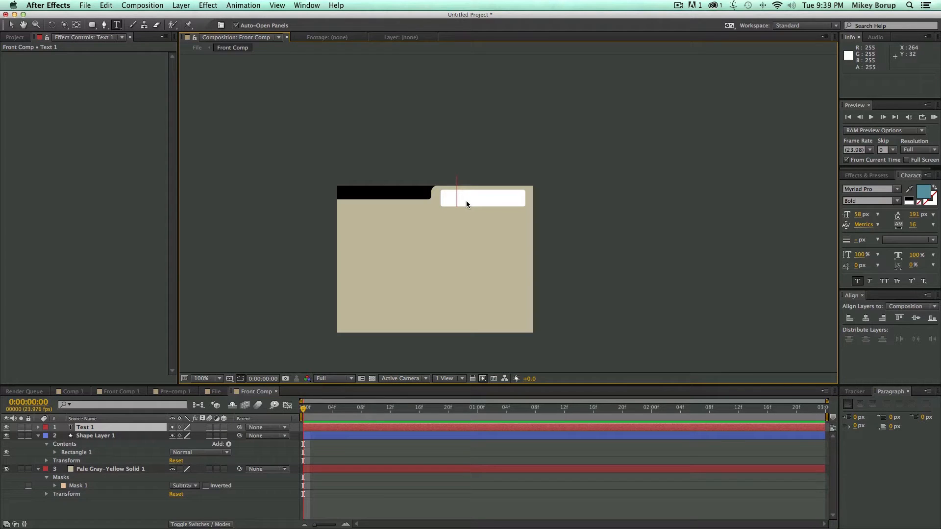
pyautogui.write('premi')
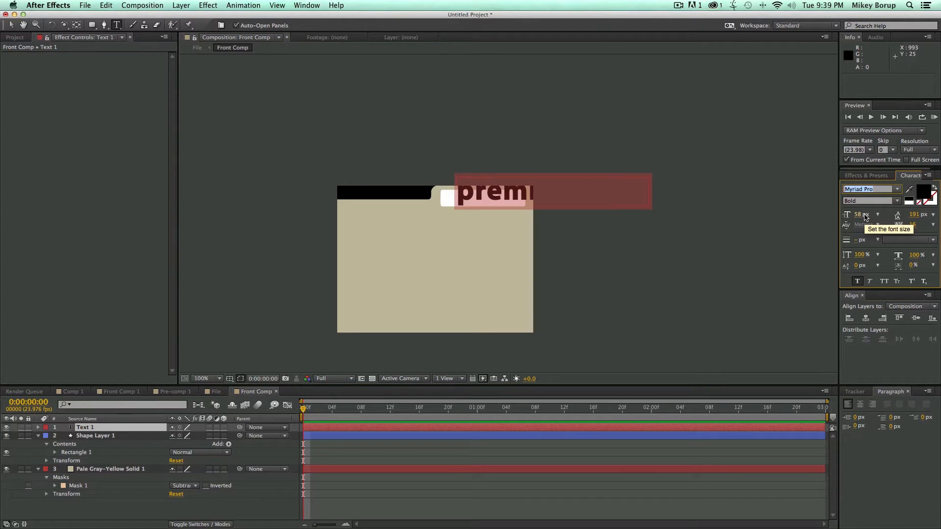
pyautogui.click(870, 189)
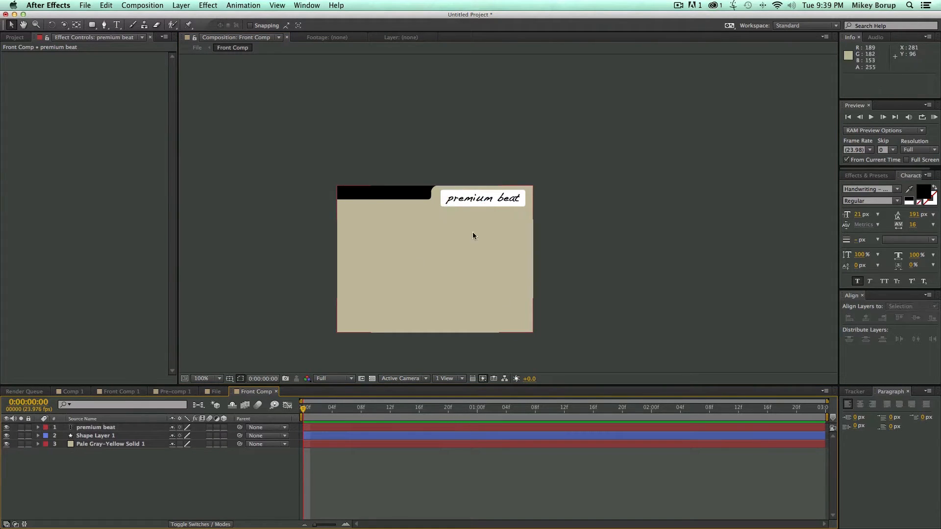
pyautogui.click(215, 392)
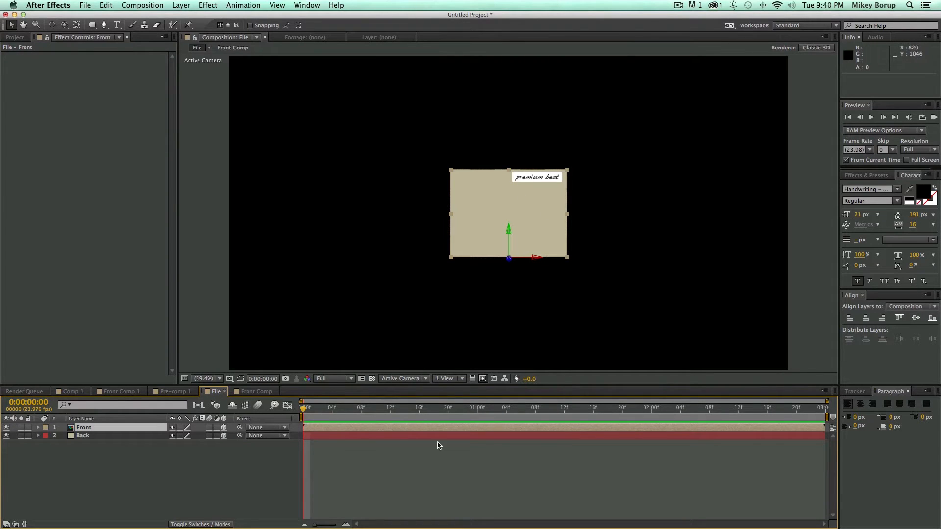
pyautogui.click(84, 428)
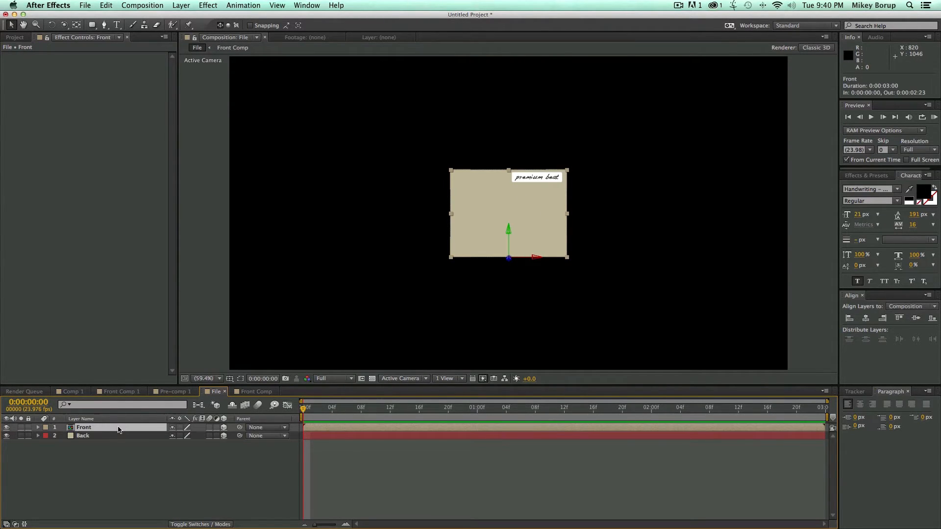
pyautogui.moveTo(222, 370)
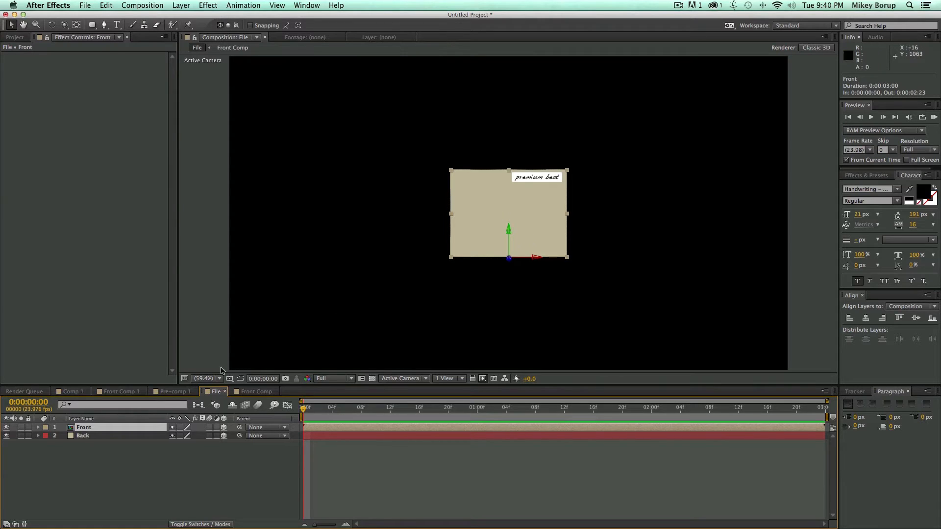
pyautogui.click(45, 428)
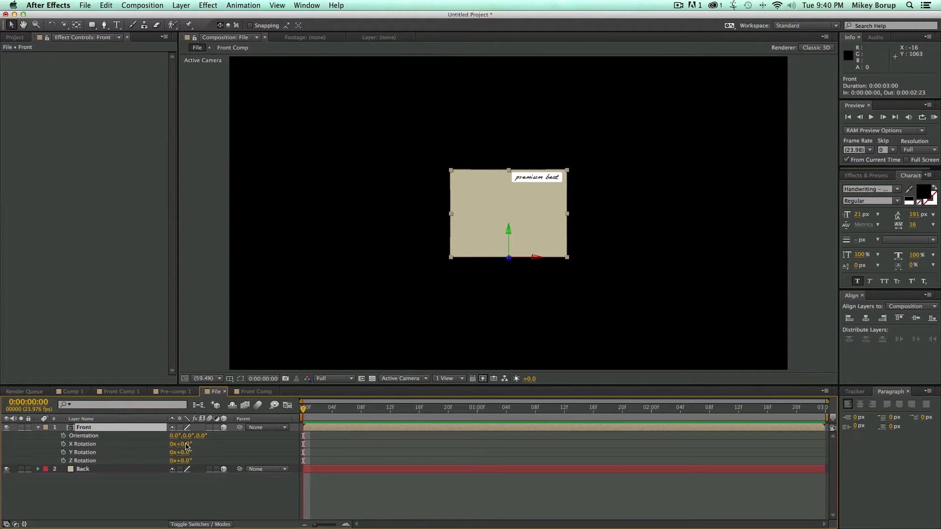
pyautogui.moveTo(180, 444); pyautogui.dragTo(198, 444)
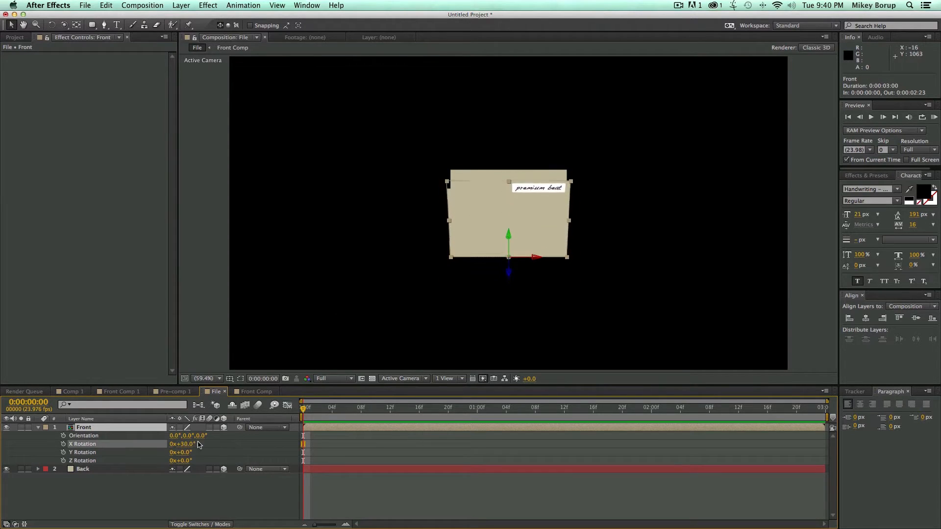
pyautogui.moveTo(180, 444); pyautogui.dragTo(200, 443)
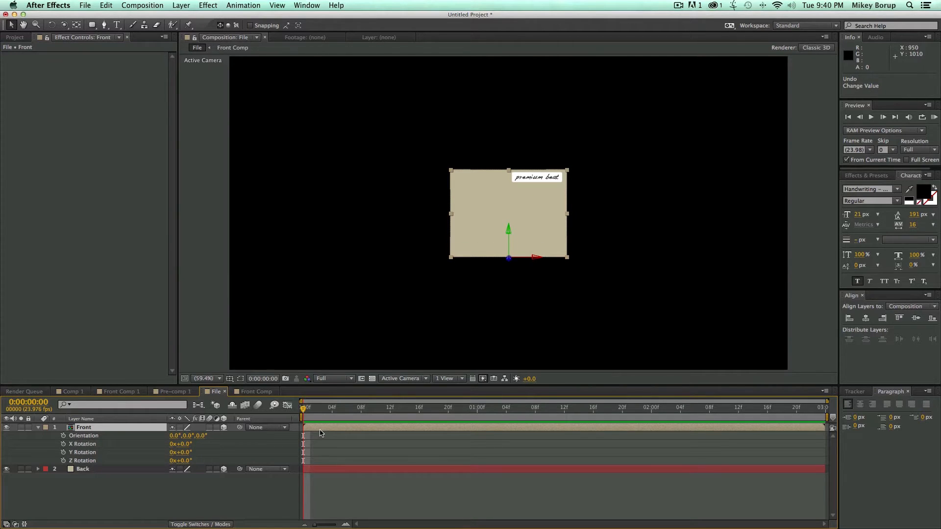
# - Make Front Comp's beige solid 3D, inspect it in Custom View 1, and return to File
pyautogui.click(253, 392)
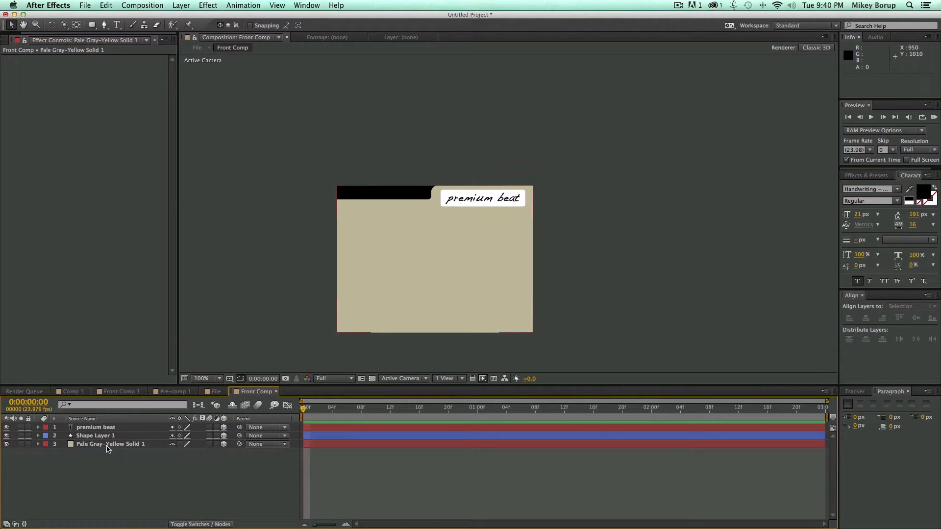
pyautogui.click(39, 444)
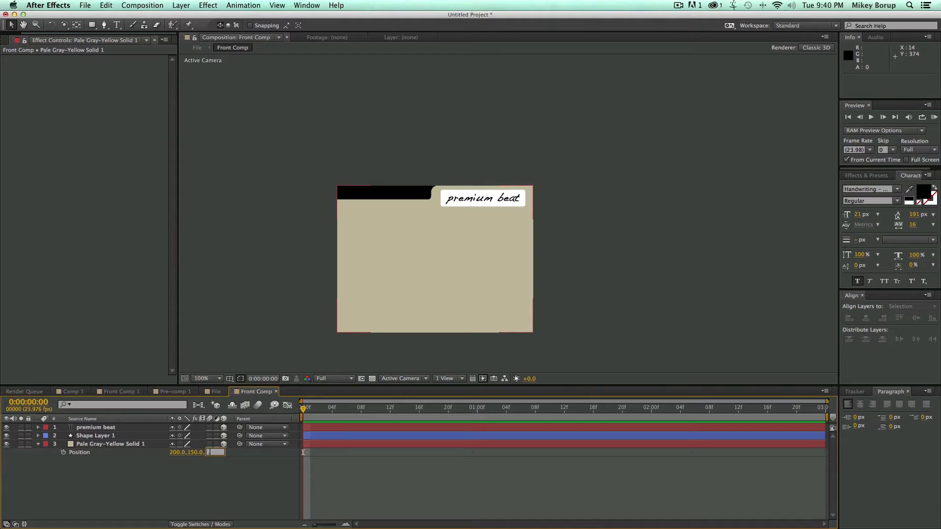
pyautogui.click(108, 444)
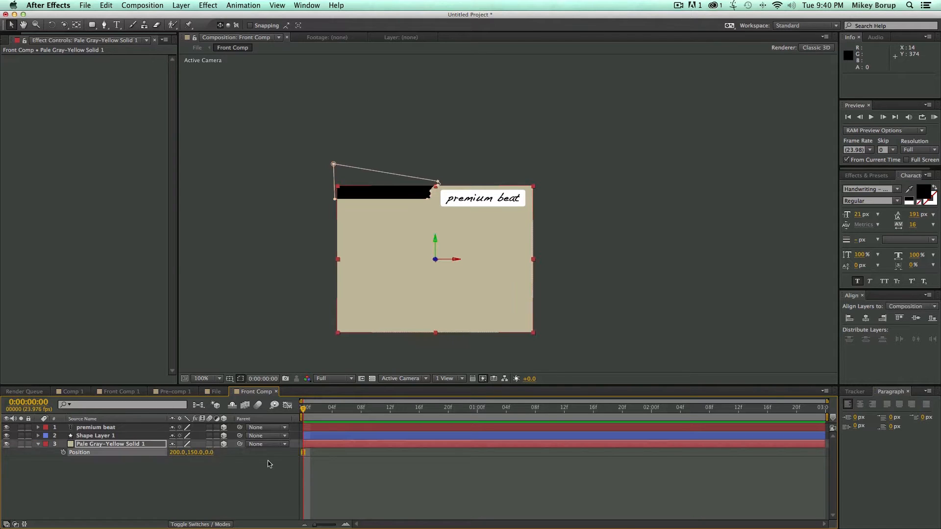
pyautogui.click(403, 379)
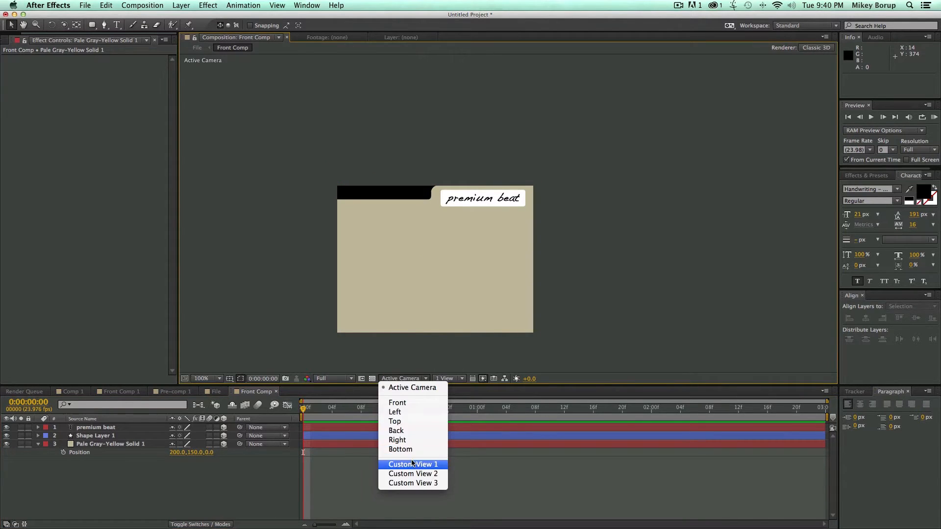
pyautogui.click(412, 464)
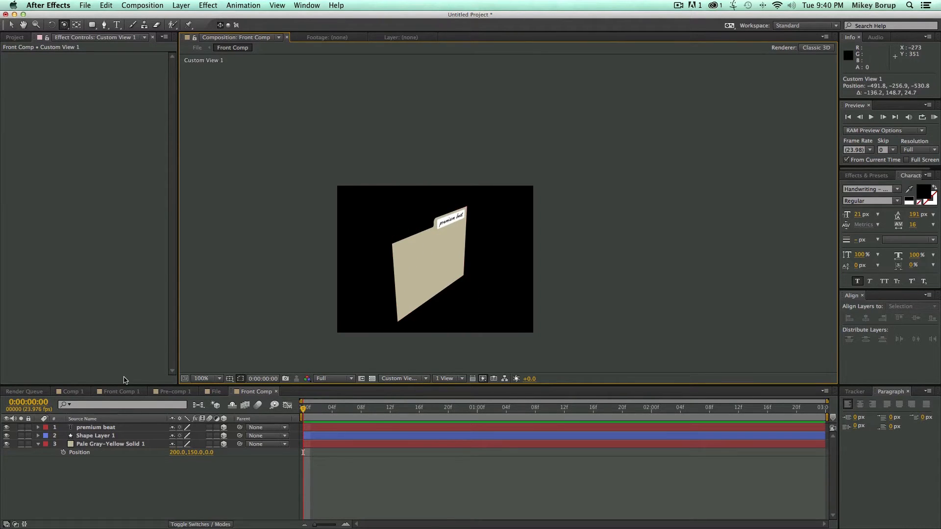
pyautogui.click(214, 392)
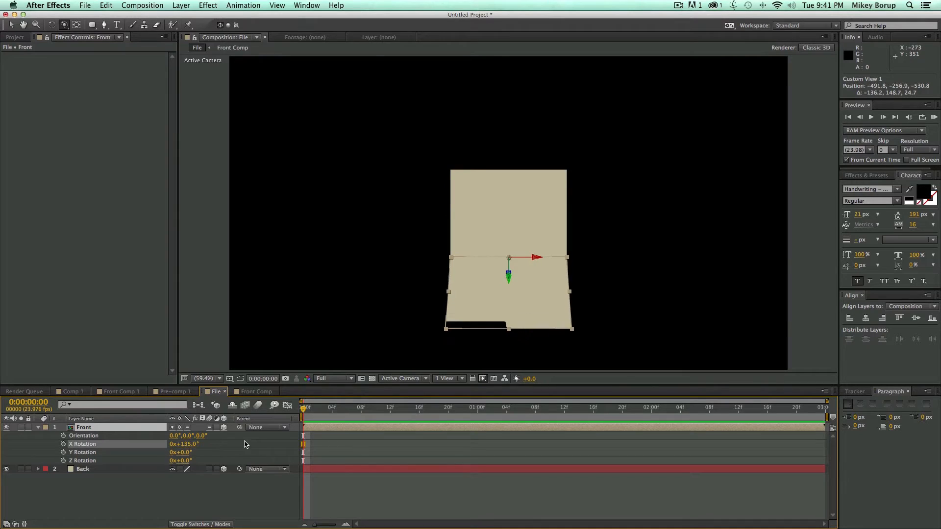
pyautogui.click(254, 391)
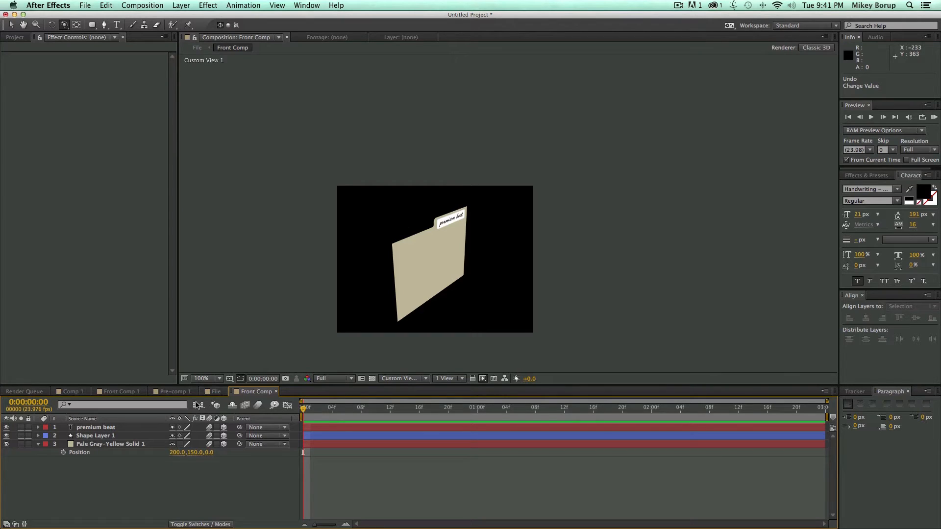
pyautogui.click(212, 392)
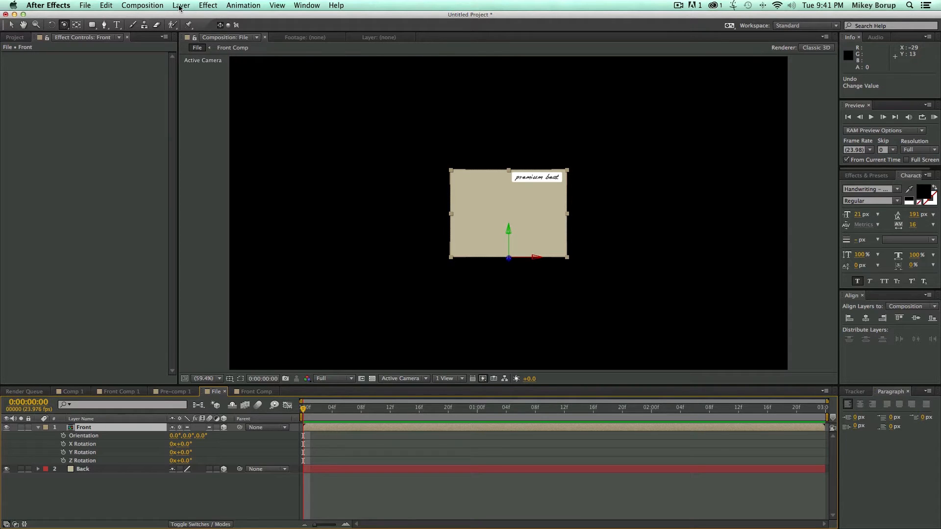
# - Add a new light layer, Light 1, and drag it below the folder
pyautogui.click(181, 5)
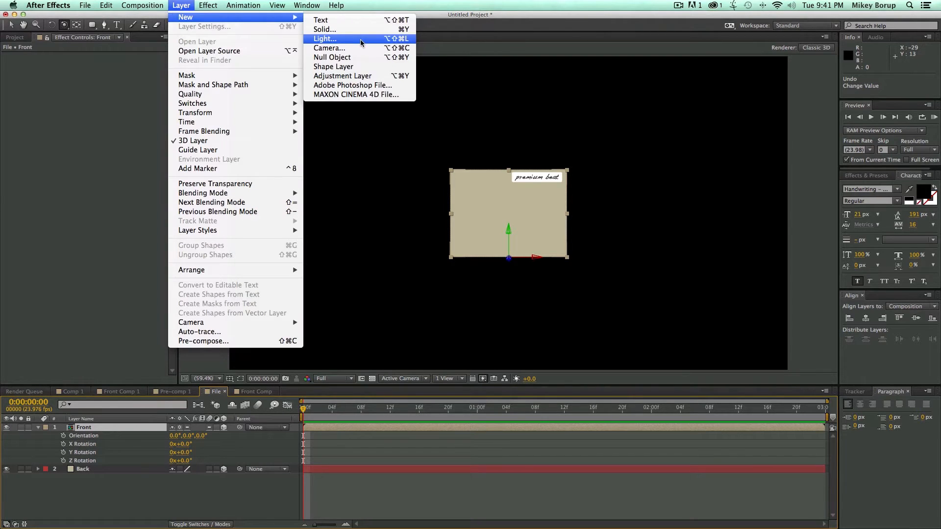
pyautogui.click(325, 39)
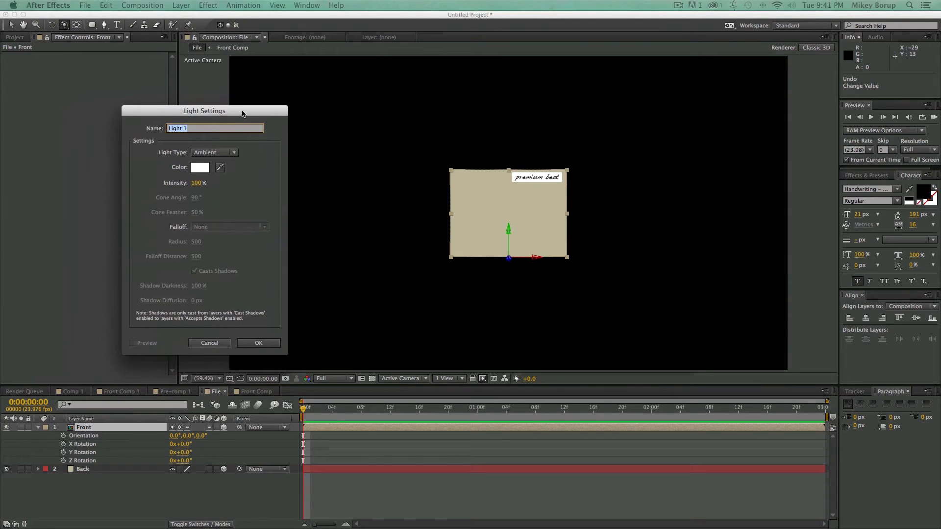
pyautogui.click(215, 152)
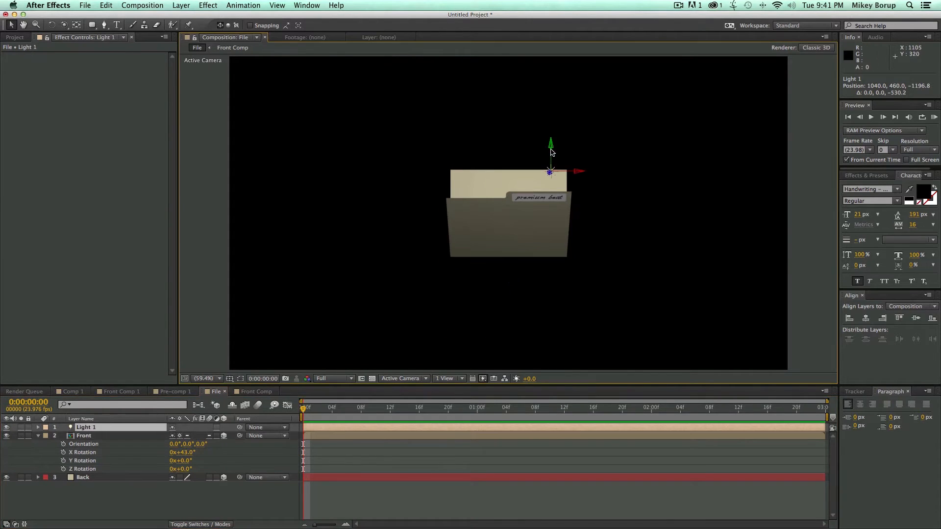
pyautogui.moveTo(550, 171); pyautogui.dragTo(534, 271)
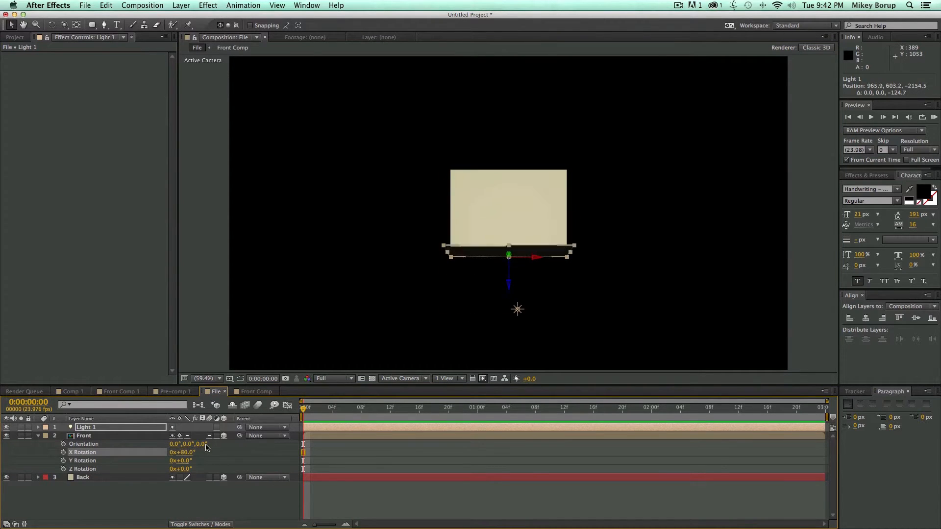
pyautogui.click(83, 478)
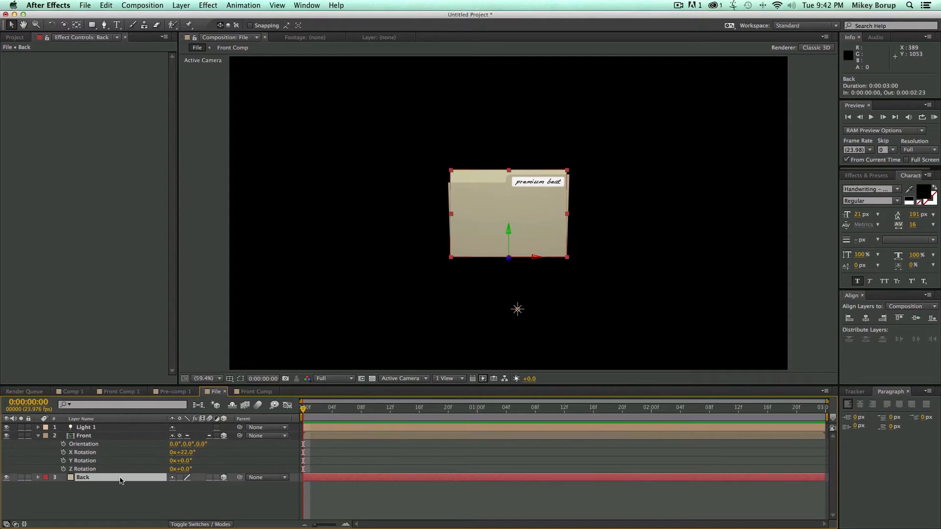
pyautogui.click(34, 491)
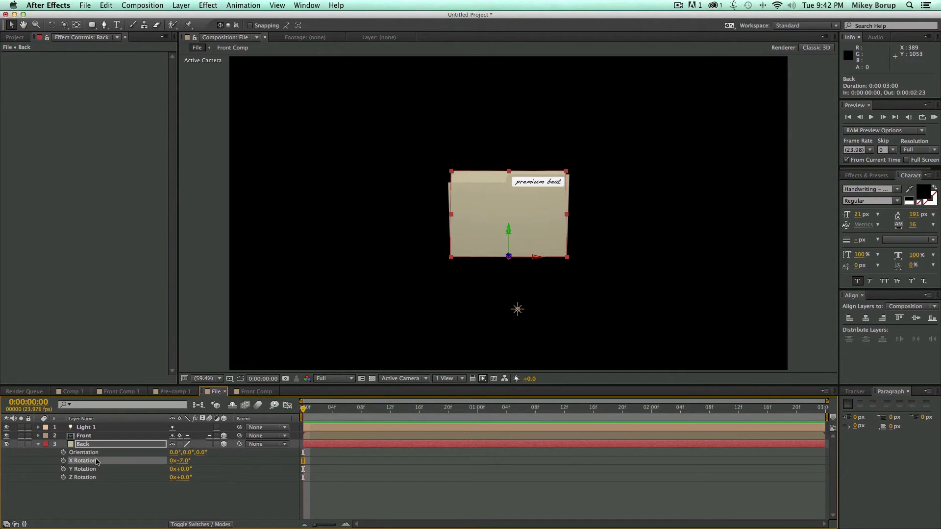
pyautogui.moveTo(121, 416)
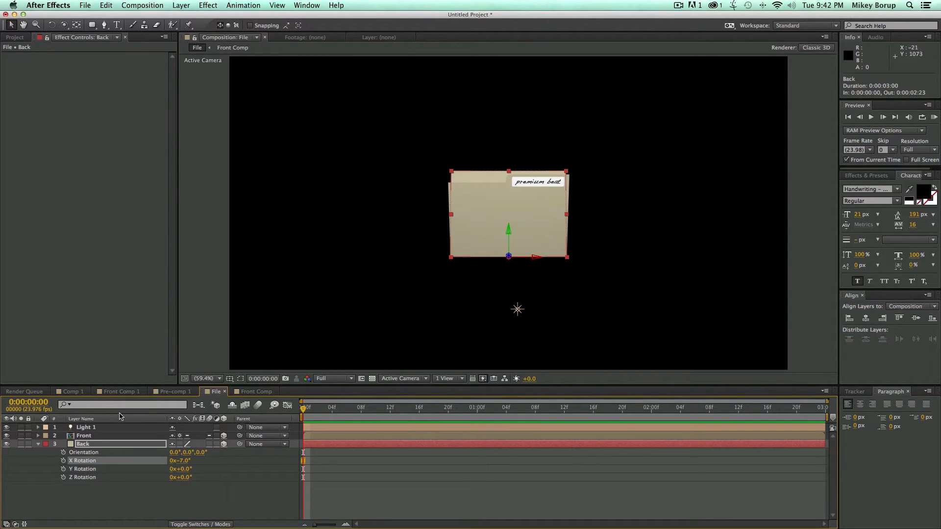
pyautogui.click(86, 428)
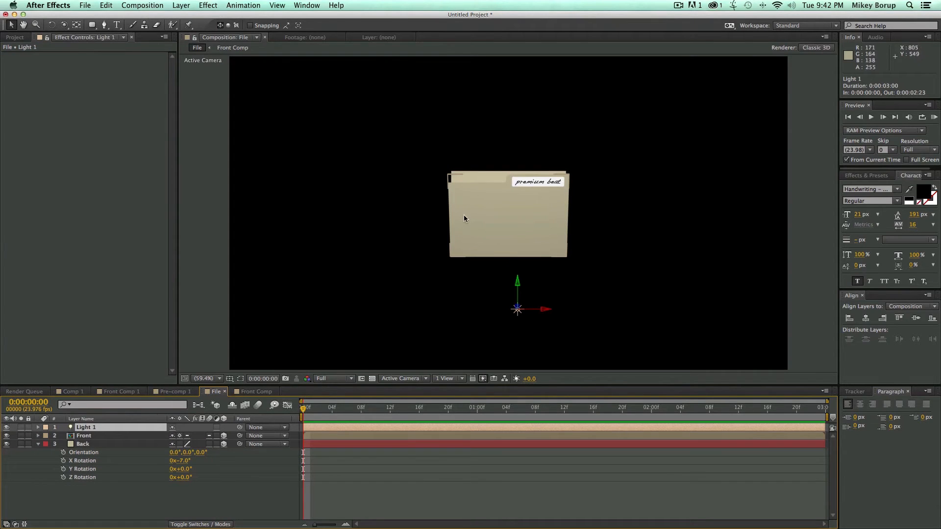
pyautogui.moveTo(503, 205)
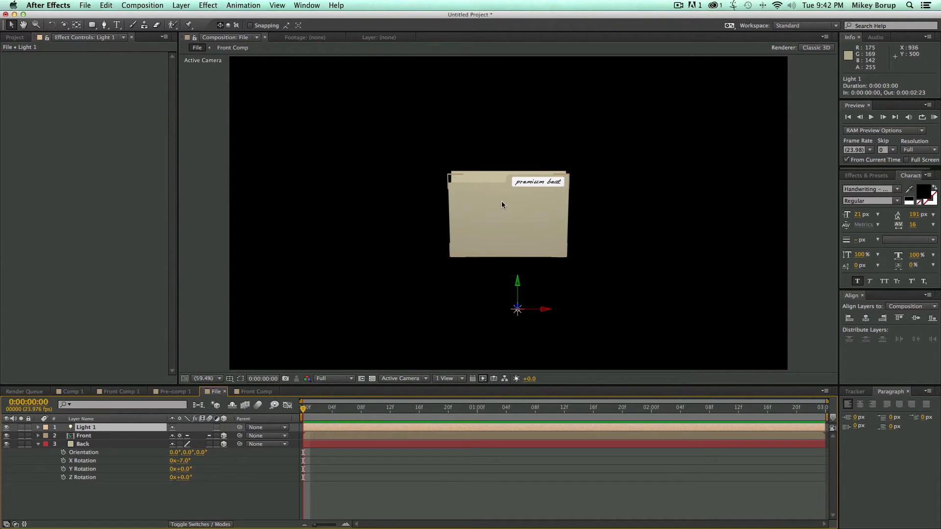
pyautogui.moveTo(612, 202)
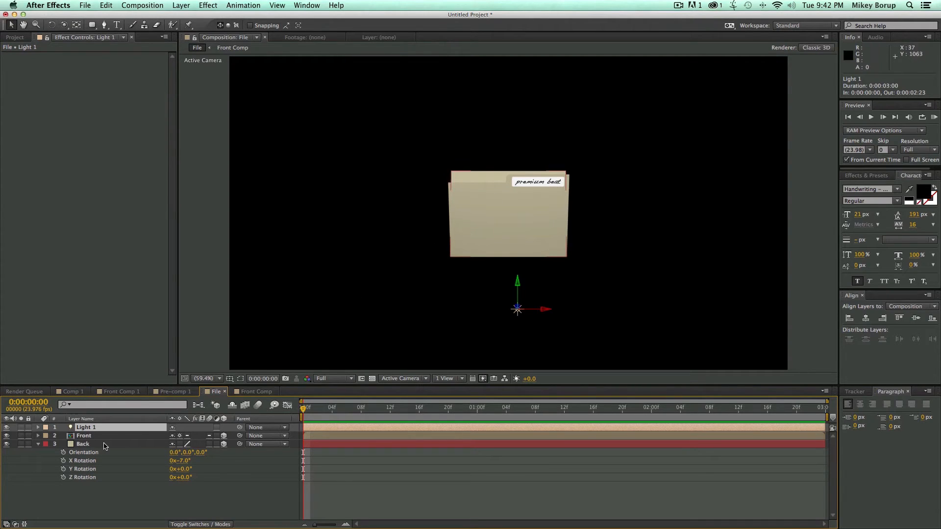
pyautogui.click(82, 444)
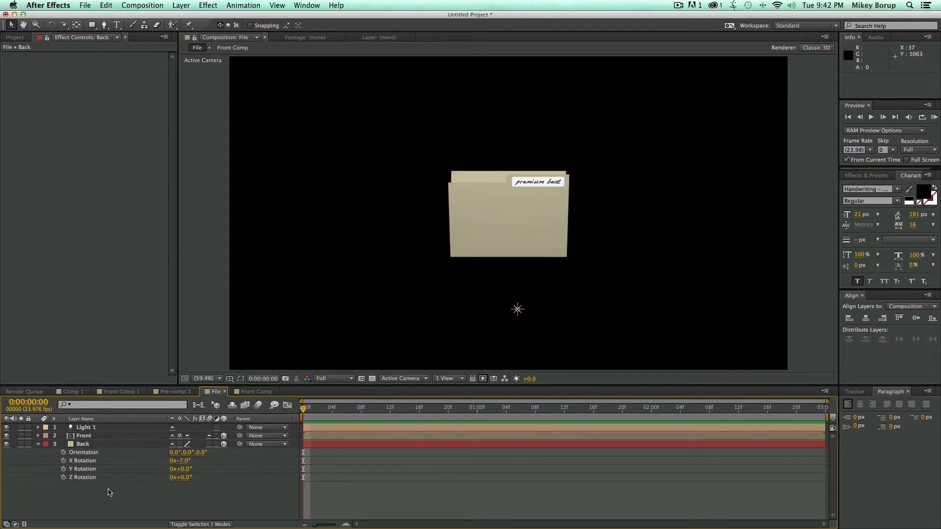
pyautogui.click(86, 427)
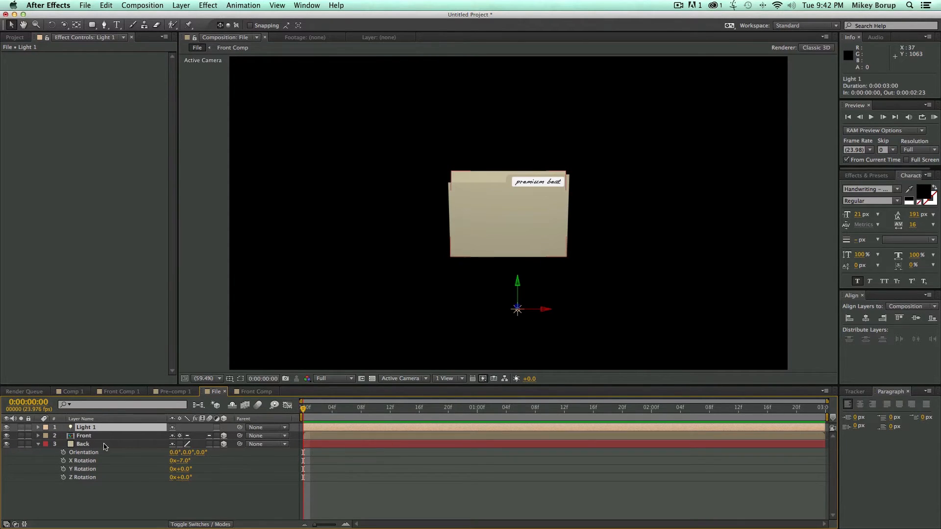
# - Set Light 1 shadows to 43% darkness, 251 px diffusion; make Front Comp's solid cast shadows
pyautogui.click(38, 428)
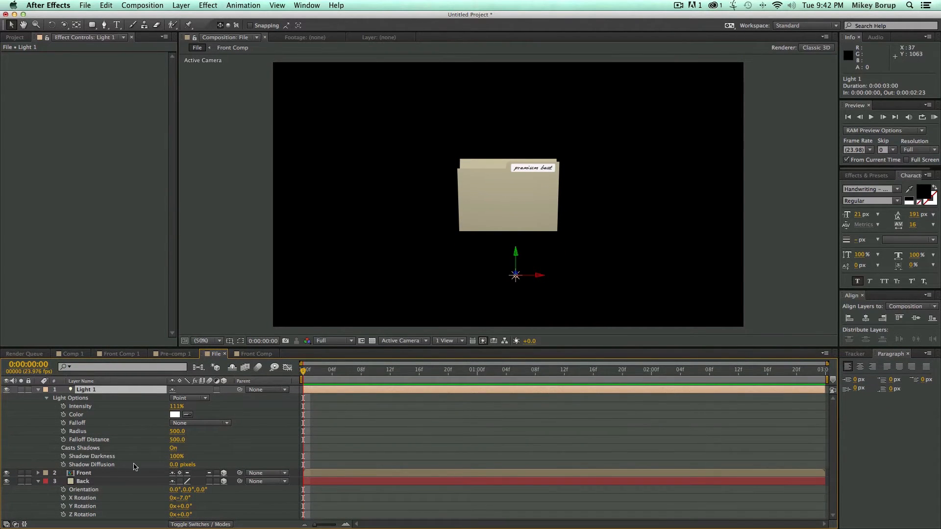
pyautogui.click(255, 354)
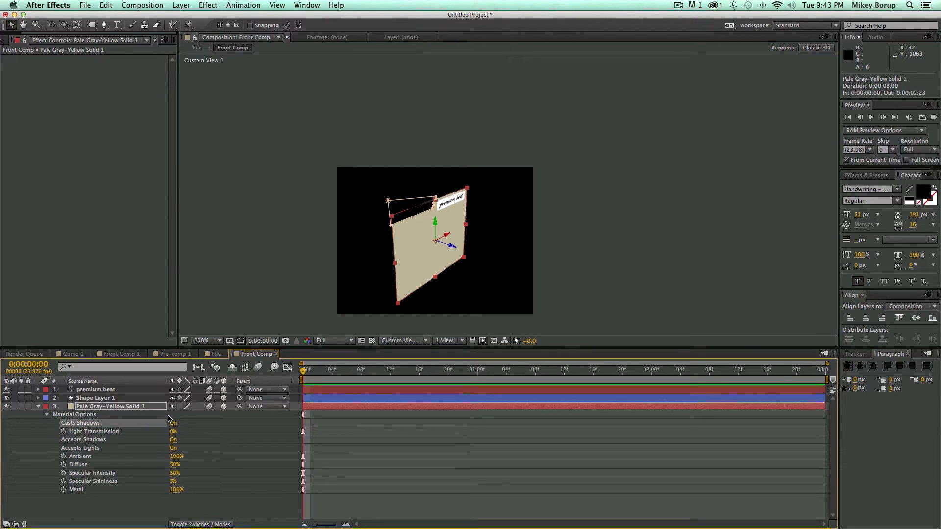
pyautogui.click(212, 354)
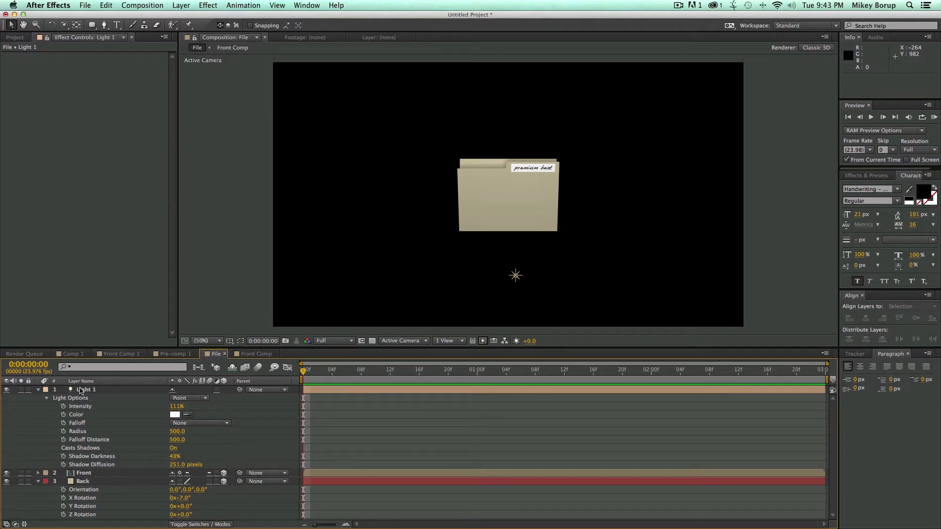
# - Add a white 400×300 solid layer, White Solid 2, behind the folder
pyautogui.click(38, 390)
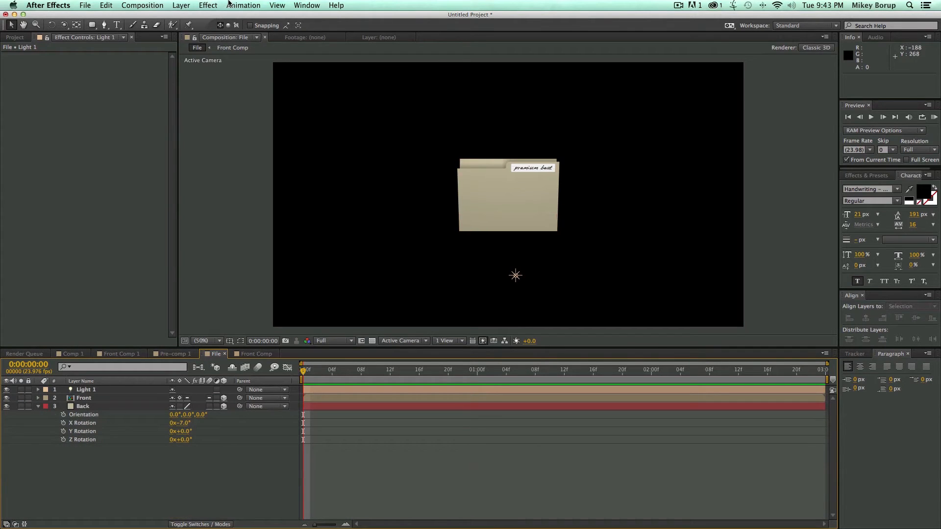
pyautogui.click(181, 6)
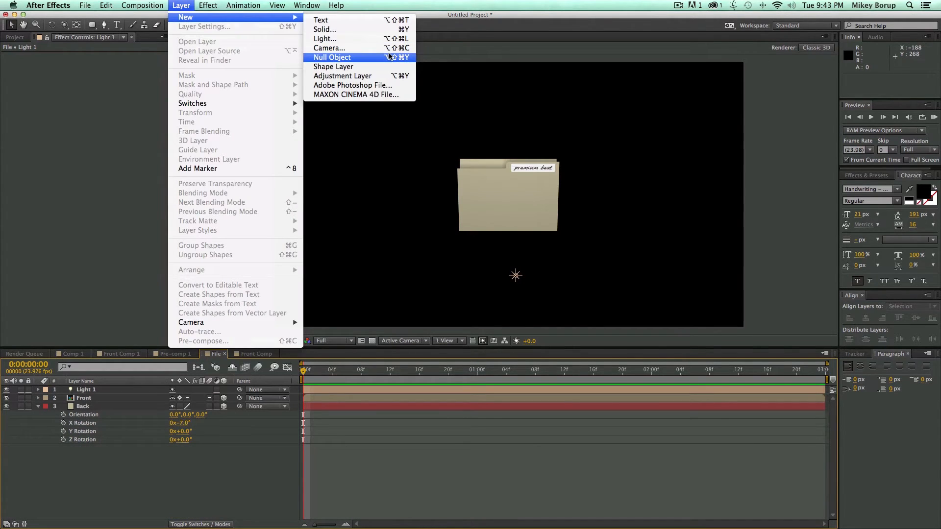
pyautogui.click(325, 30)
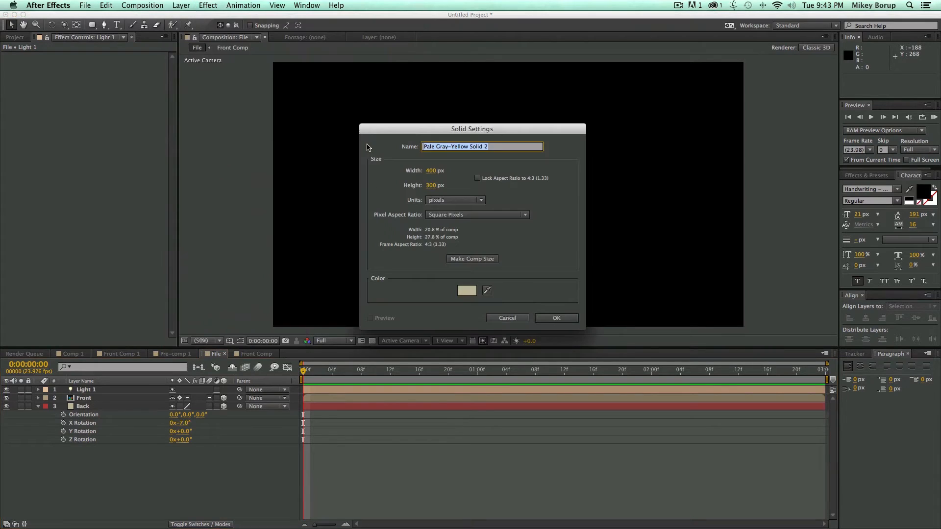
pyautogui.click(466, 291)
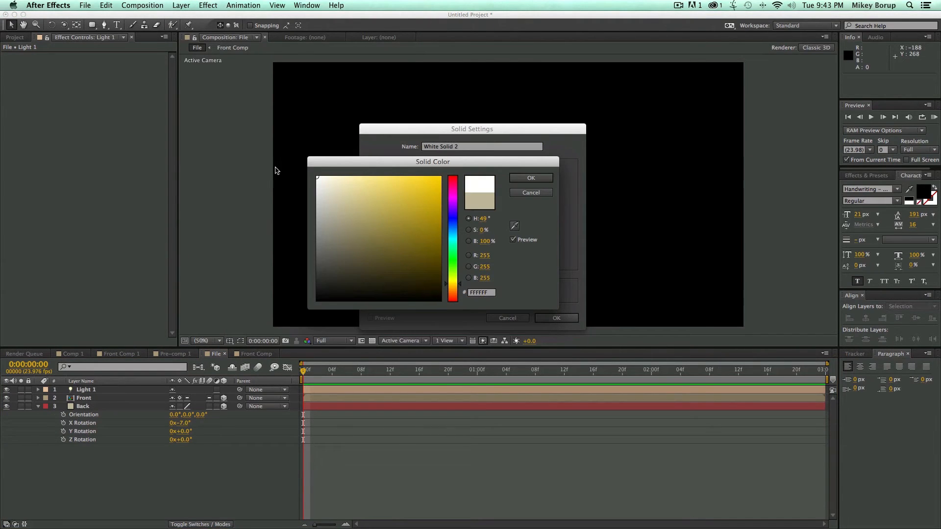
pyautogui.click(531, 178)
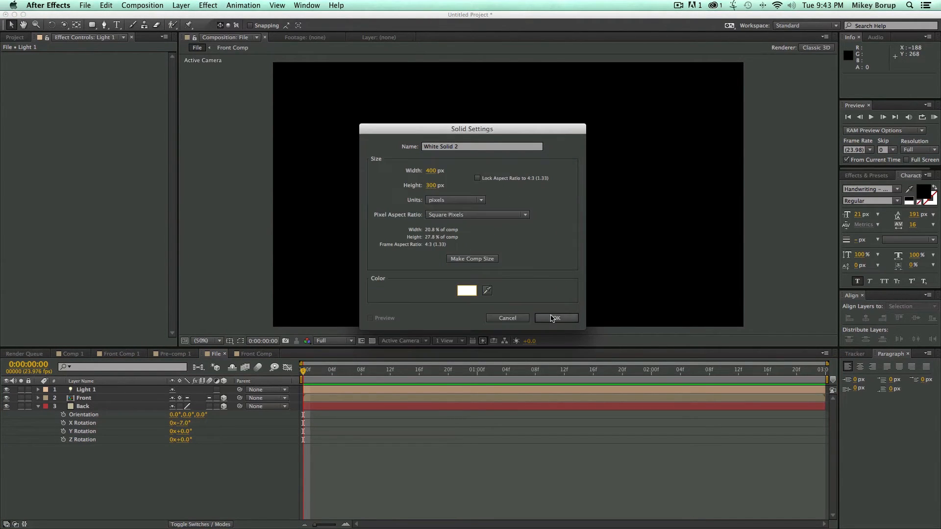
pyautogui.click(556, 318)
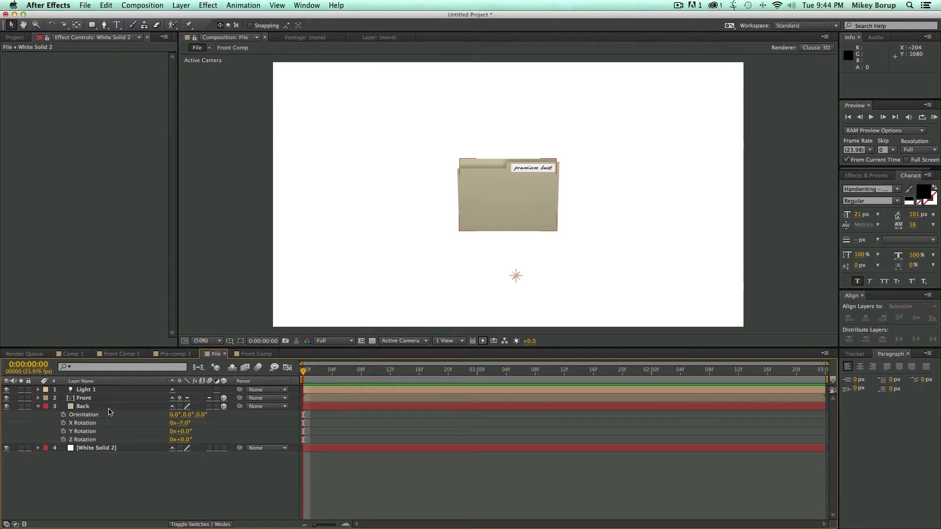
# - Select the Front and Back layers and nest them into Pre-comp 2
pyautogui.click(83, 398)
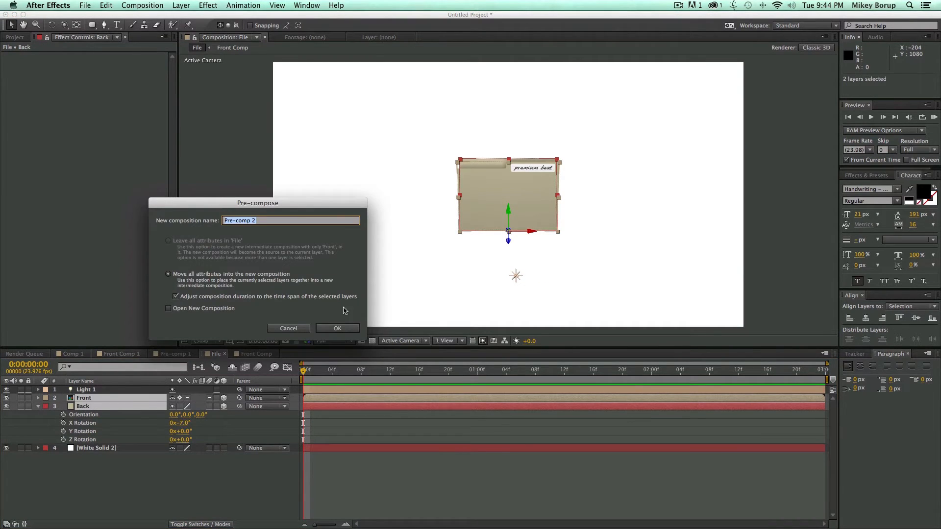
pyautogui.click(338, 328)
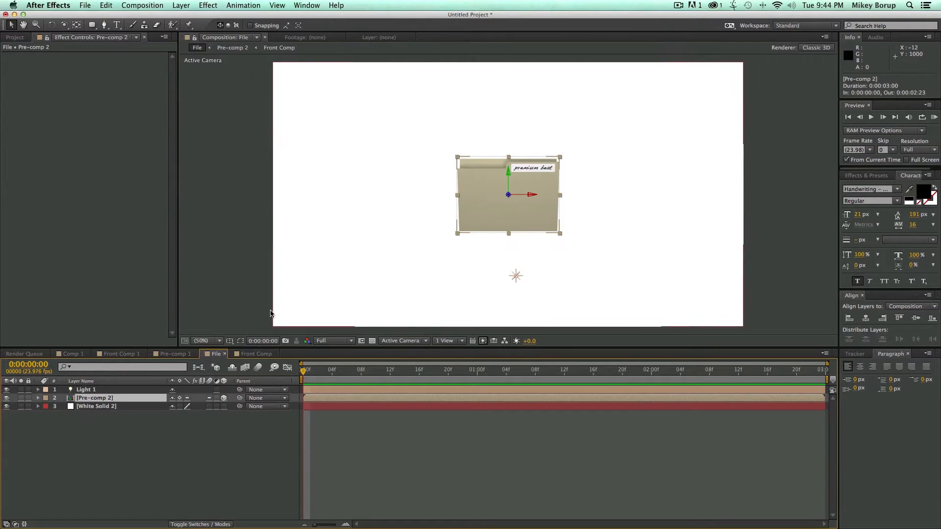
# - Expand Pre-comp 2's properties to rotate it −35° on Y
pyautogui.click(38, 397)
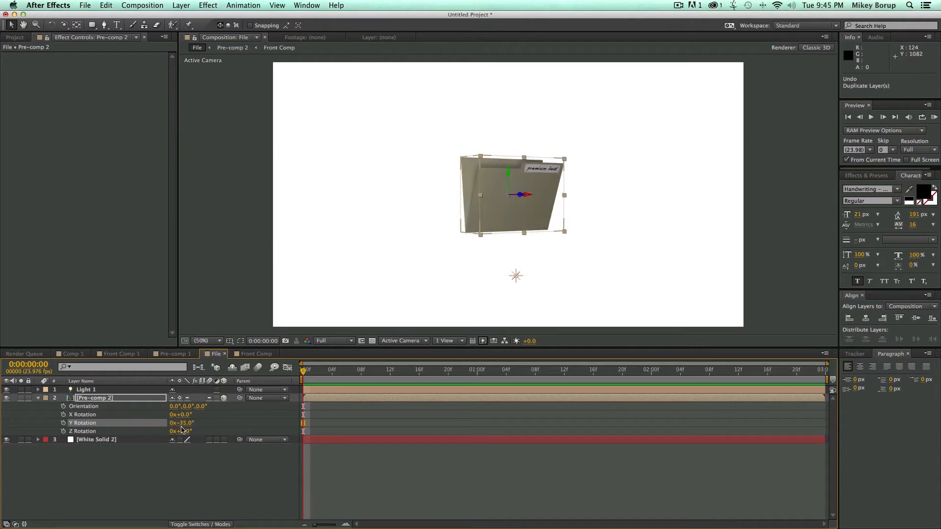
# - Duplicate Light 1, parent both lights to Pre-comp 2, and scale it to 150%
pyautogui.click(87, 389)
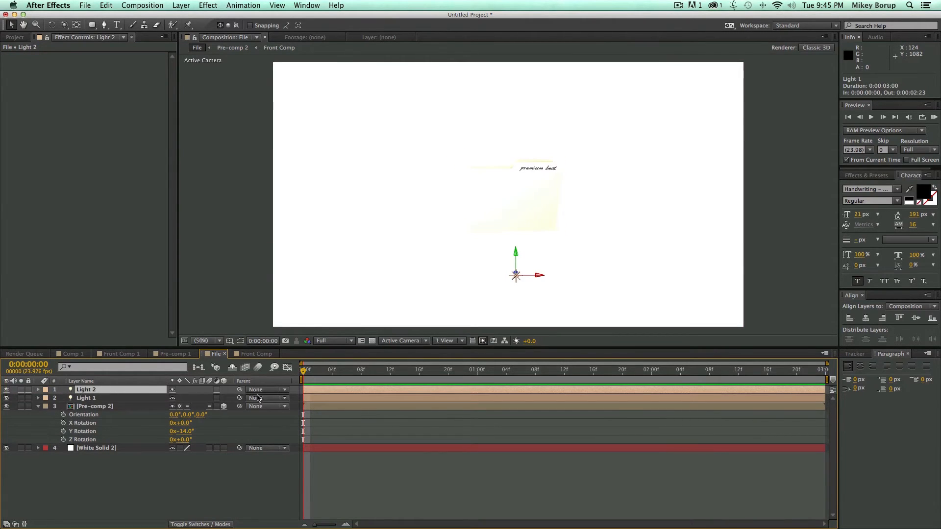
pyautogui.click(265, 398)
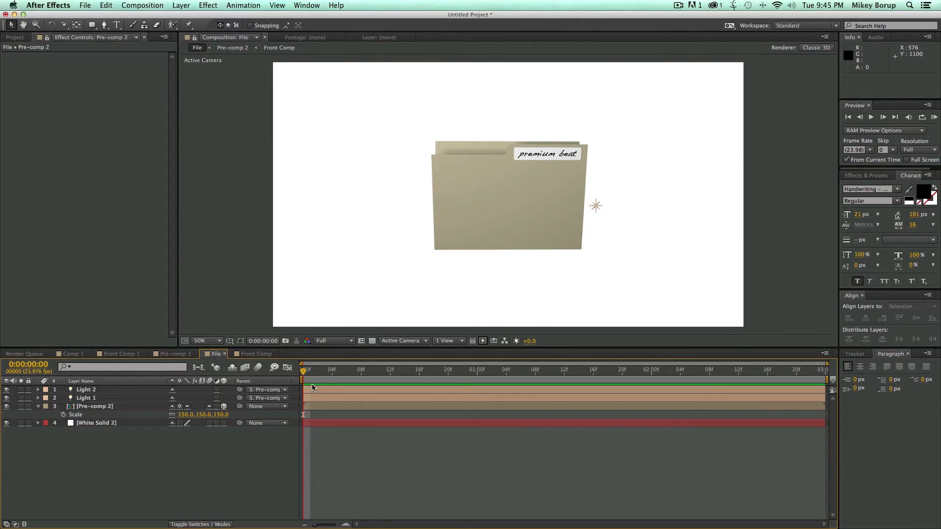
pyautogui.moveTo(441, 294)
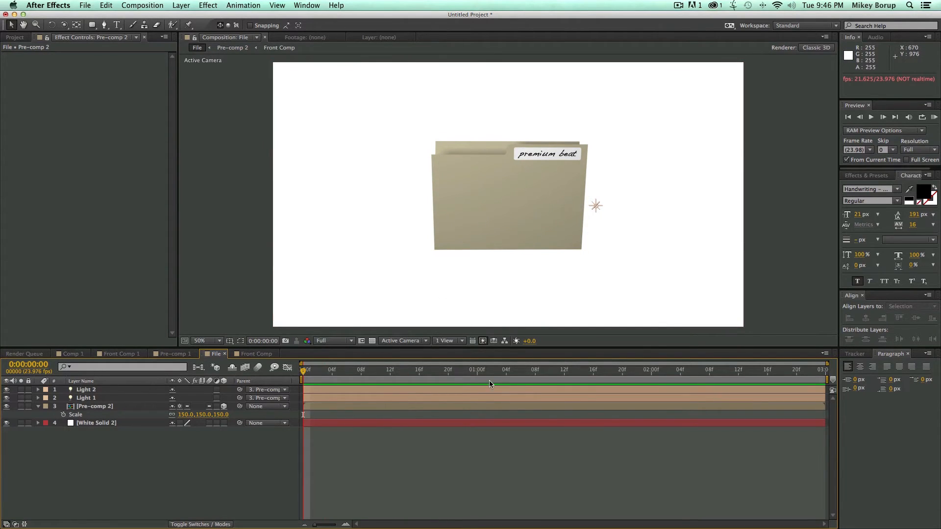
pyautogui.moveTo(329, 377)
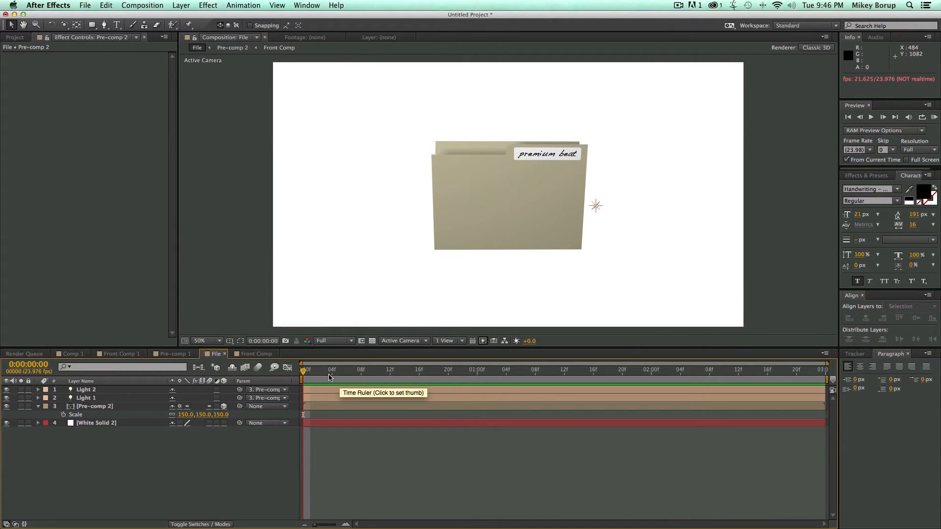
# - Keyframe Pre-comp 2 from 0% scale with -159°, 1x+13°, -78° rotations at frame 6 to 150% at frame 12
pyautogui.click(318, 370)
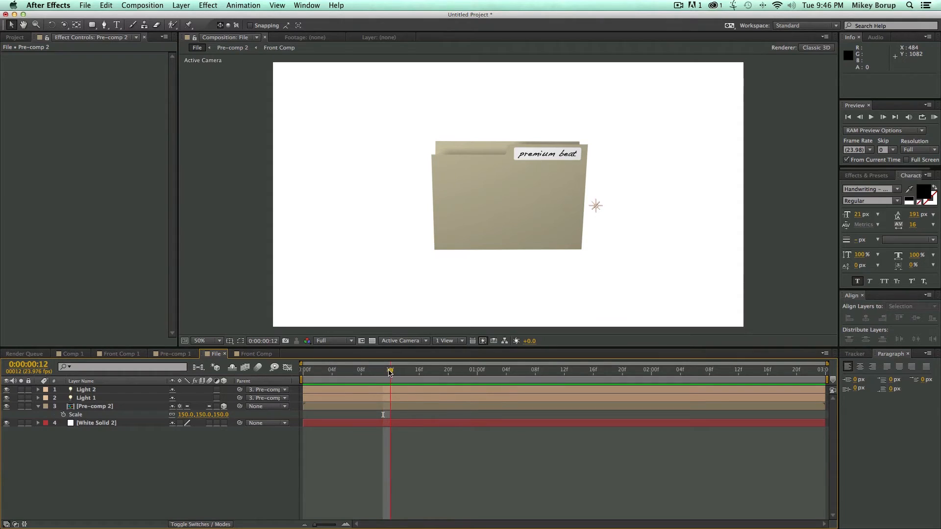
pyautogui.click(94, 407)
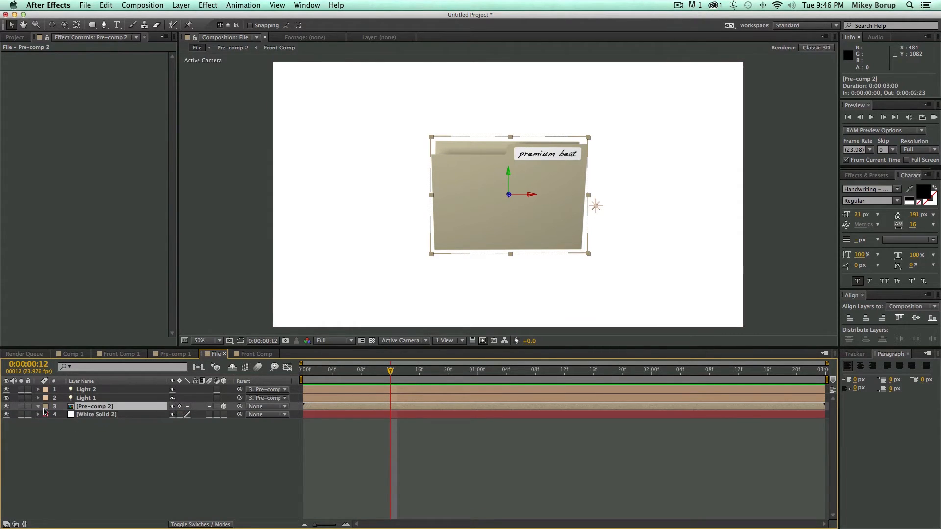
pyautogui.click(39, 407)
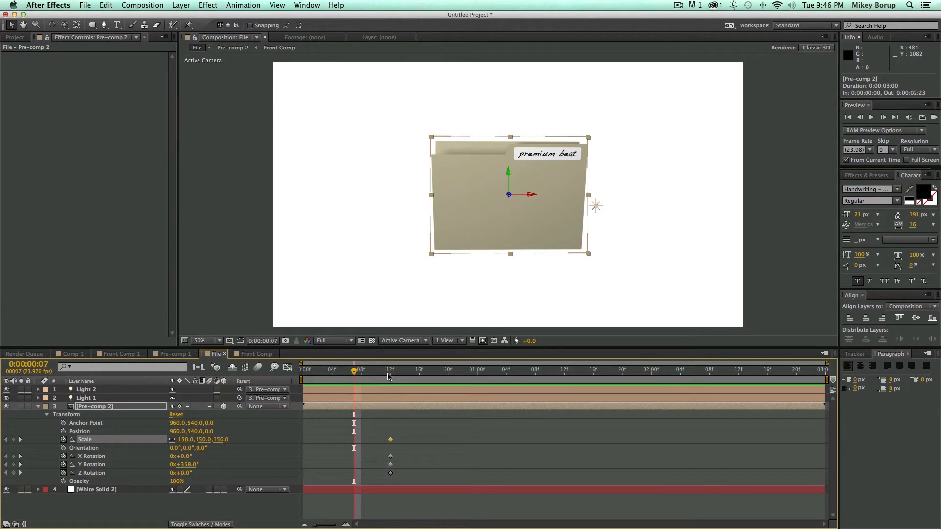
pyautogui.click(346, 370)
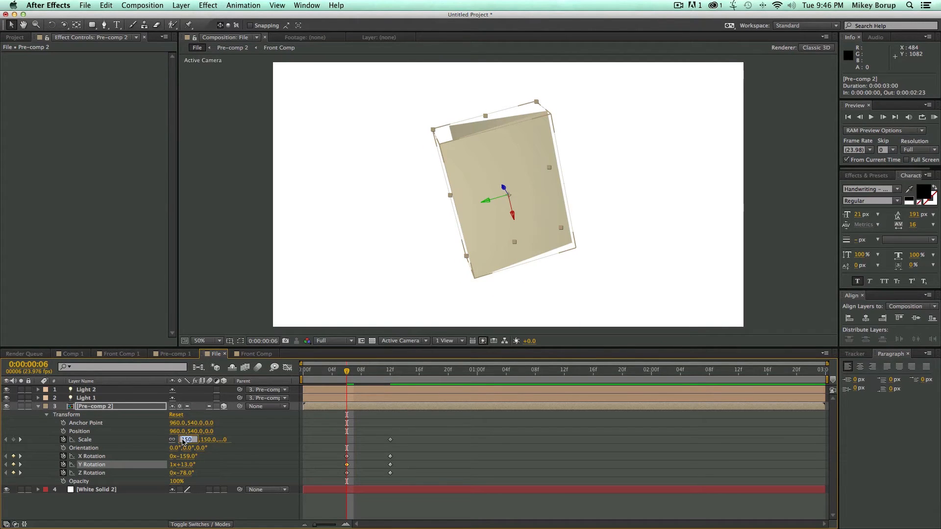
pyautogui.write('150')
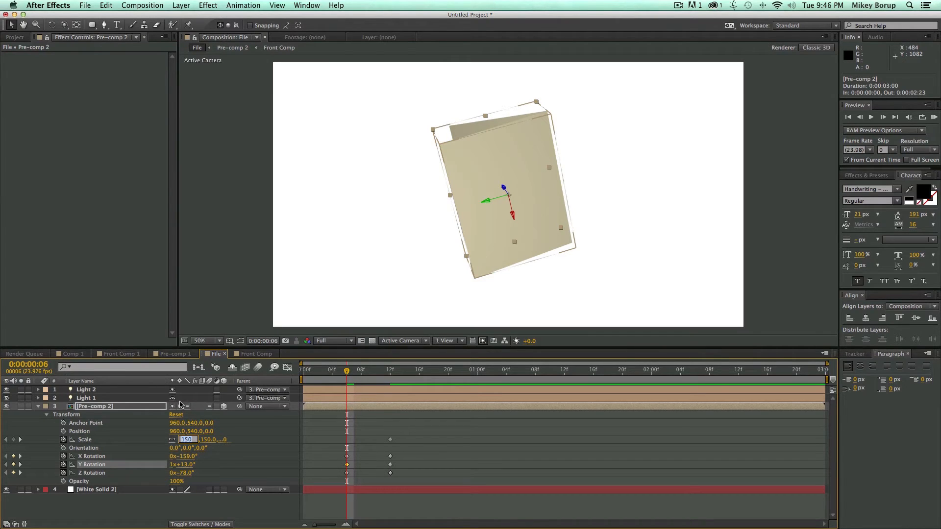
pyautogui.moveTo(218, 453)
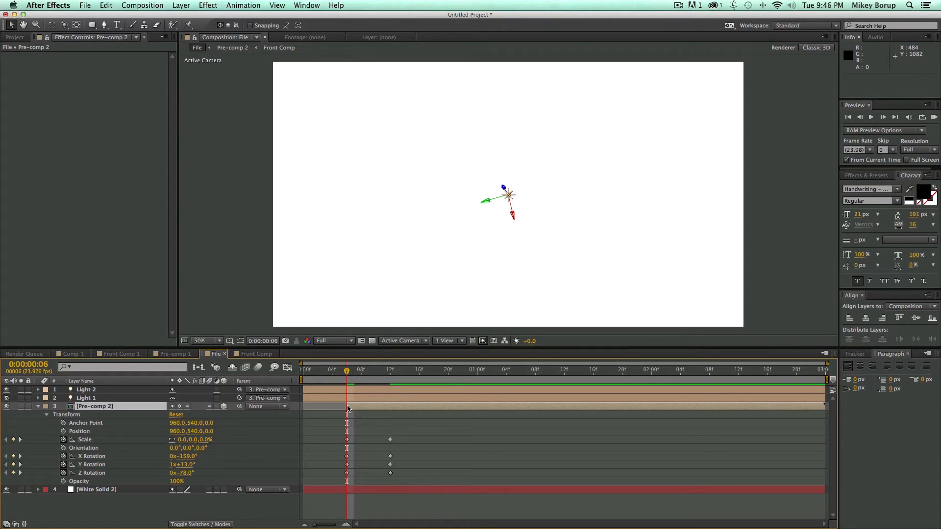
pyautogui.click(87, 398)
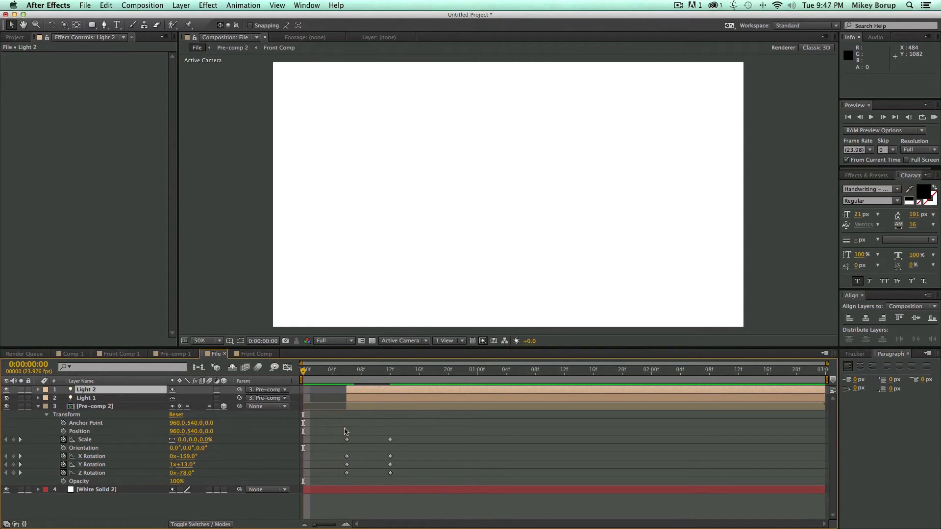
# - Check Pre-comp 2's scale and rotation keyframes at frames 4 and 11 in the File comp
pyautogui.click(376, 370)
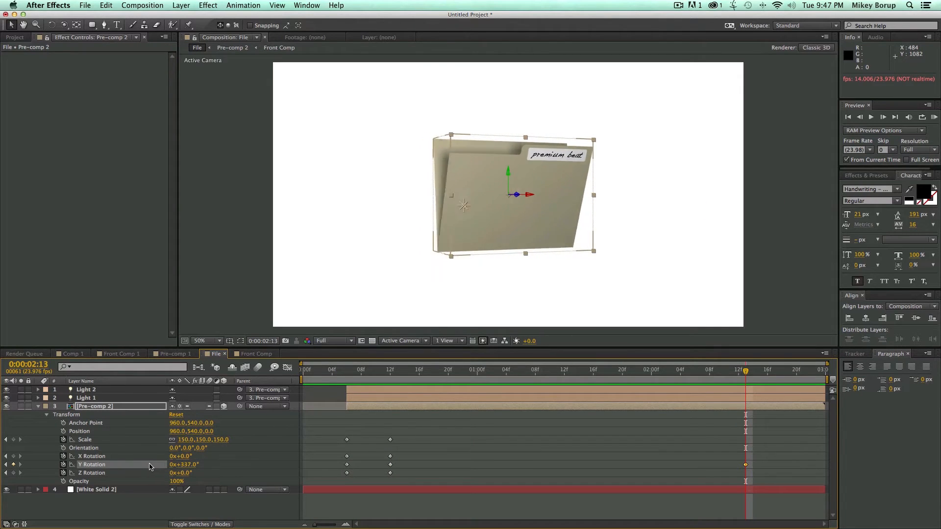
pyautogui.click(331, 370)
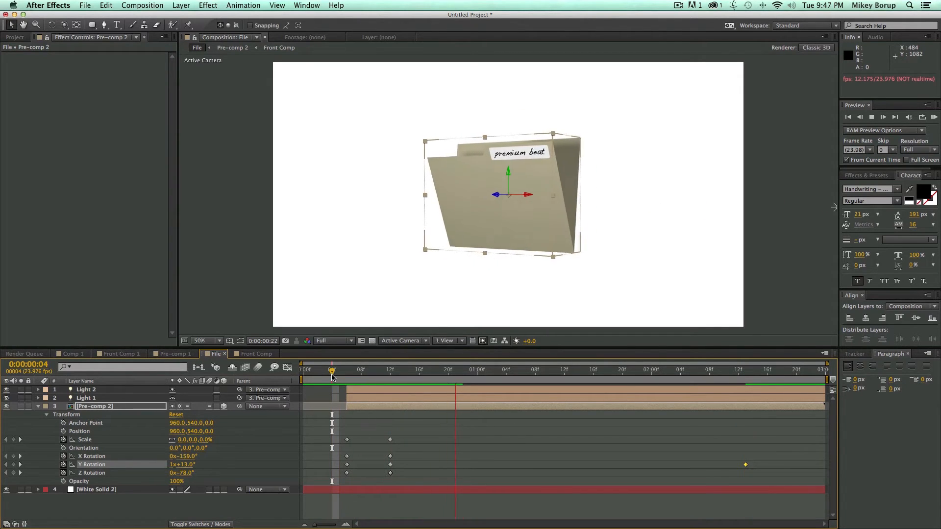
pyautogui.click(739, 371)
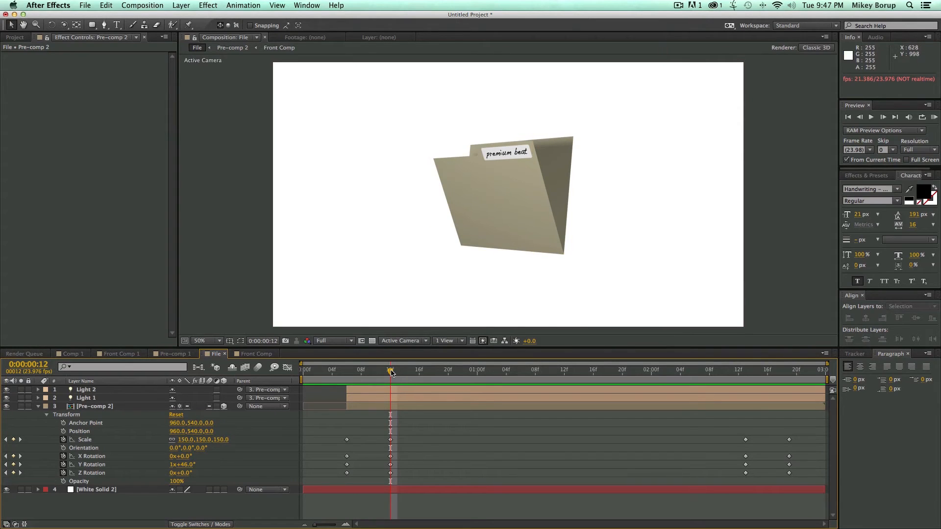
pyautogui.click(383, 370)
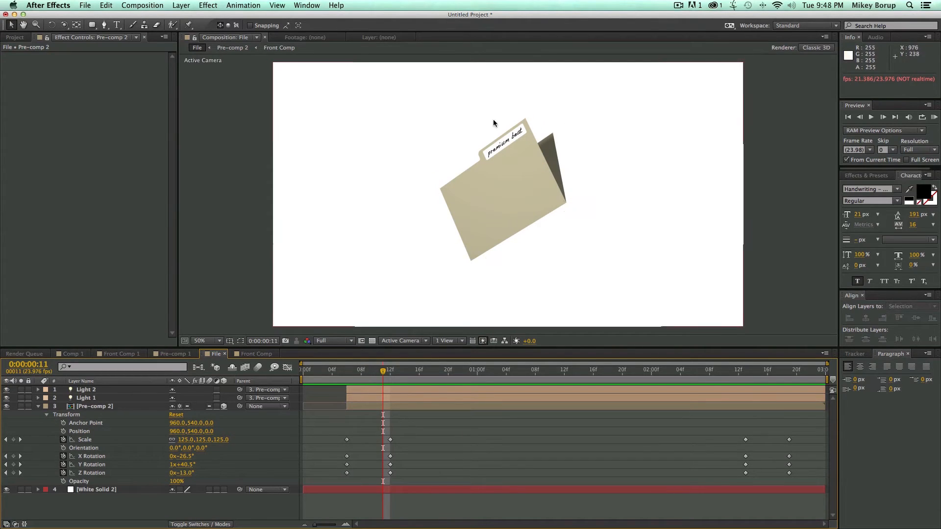
pyautogui.moveTo(428, 327)
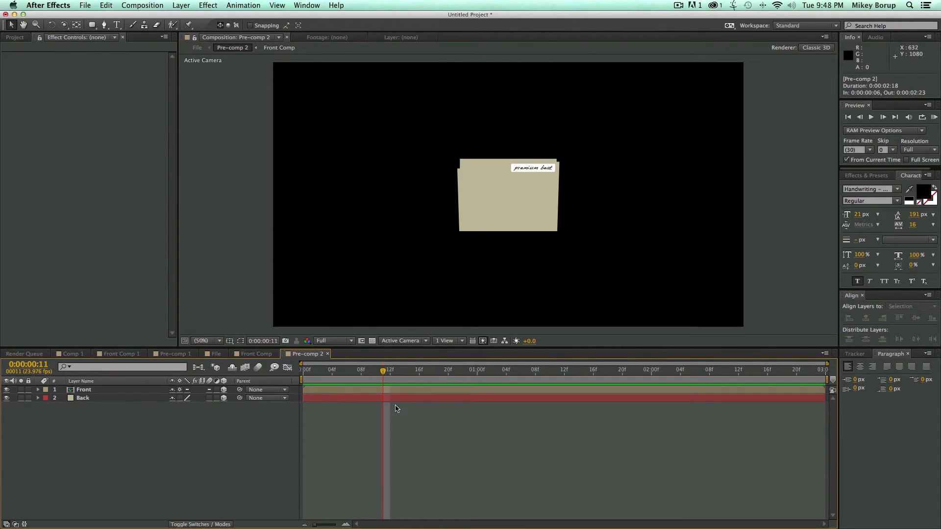
# - Keyframe the Front layer's X Rotation from frame 11, swinging the flap open to 40°
pyautogui.click(255, 354)
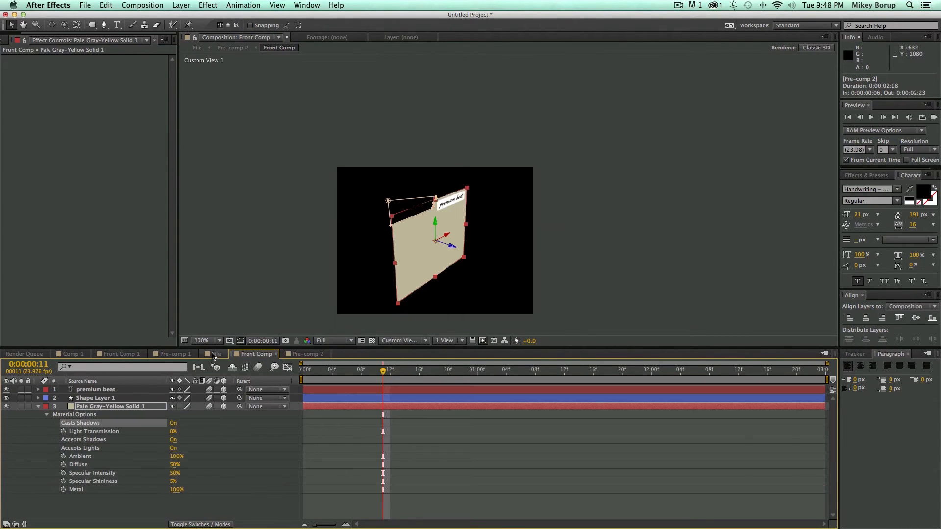
pyautogui.click(214, 354)
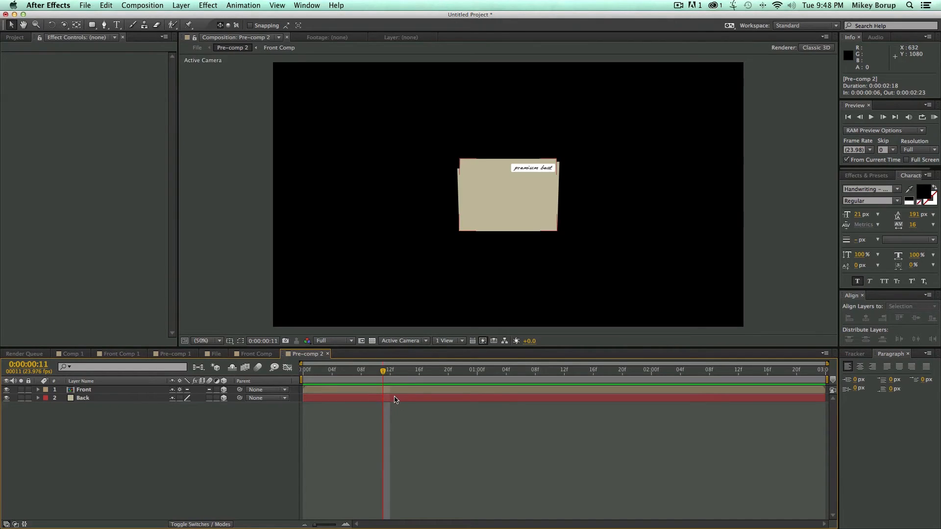
pyautogui.click(84, 390)
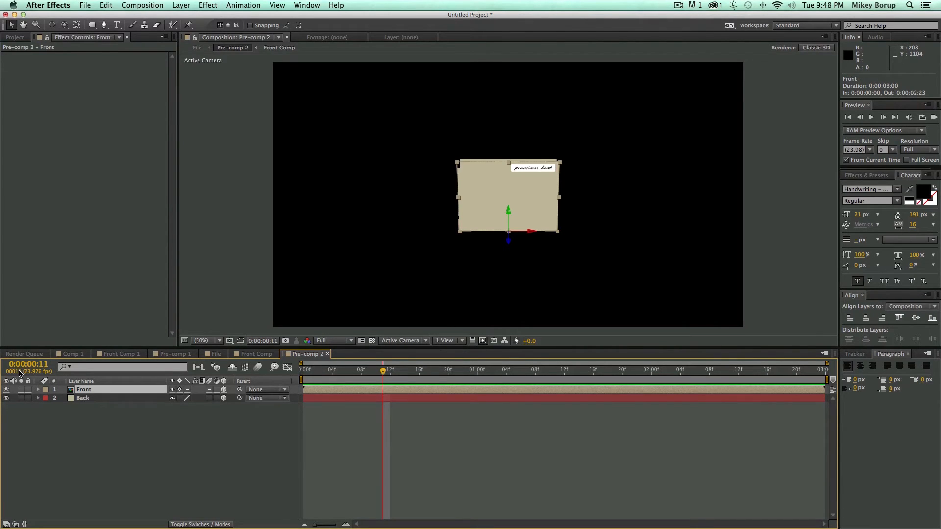
pyautogui.click(38, 390)
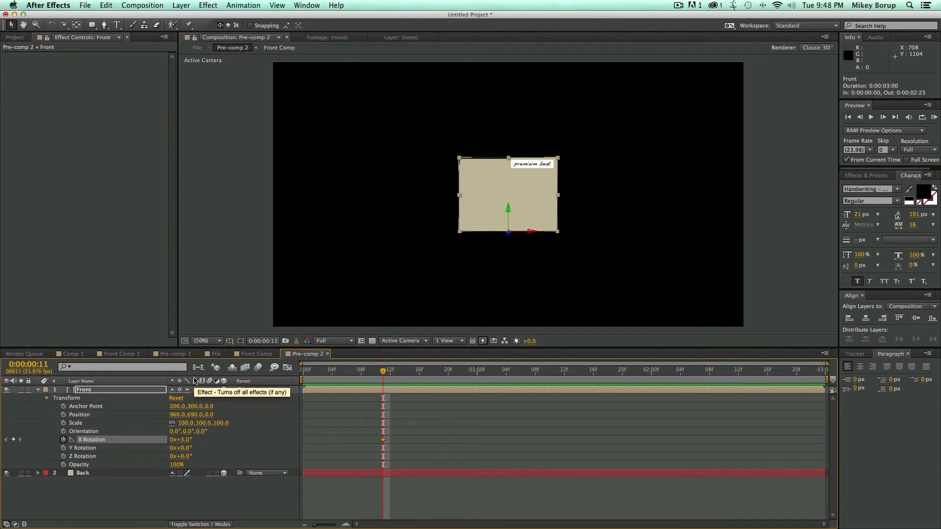
pyautogui.click(420, 370)
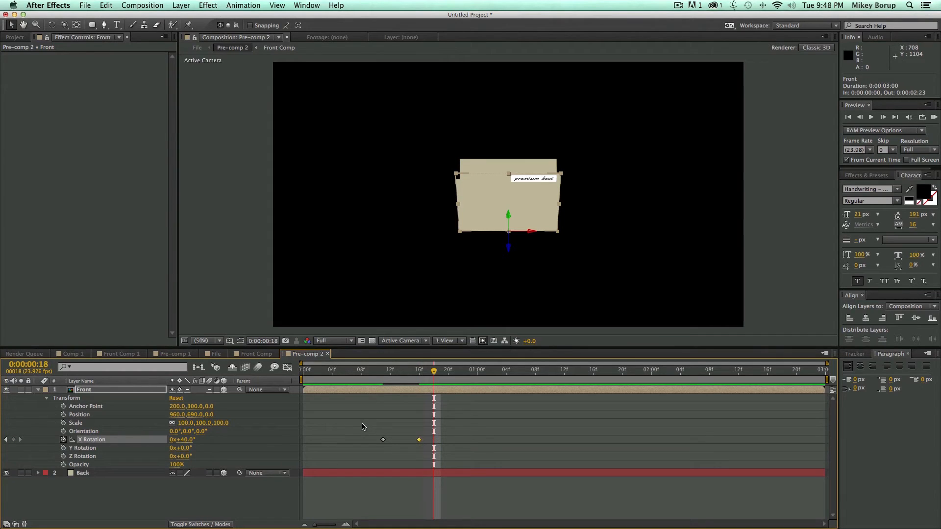
pyautogui.doubleClick(183, 440)
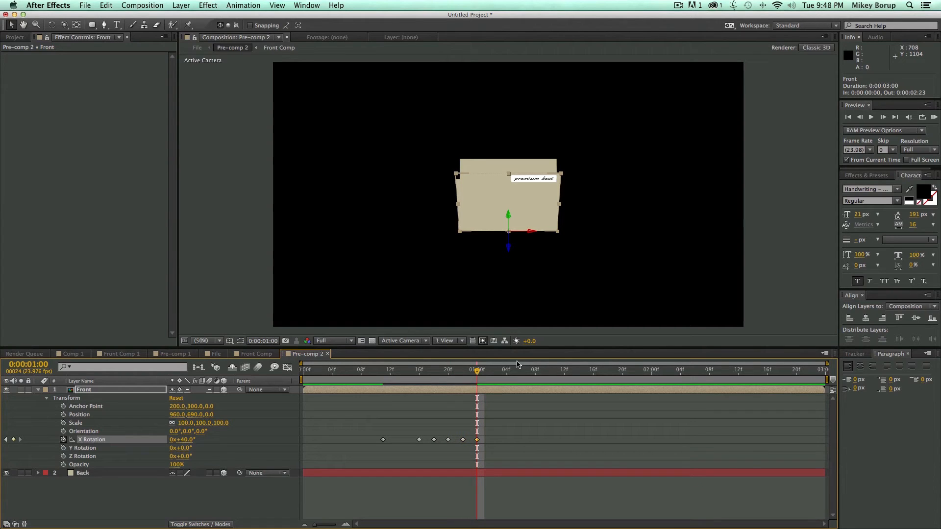
pyautogui.click(368, 370)
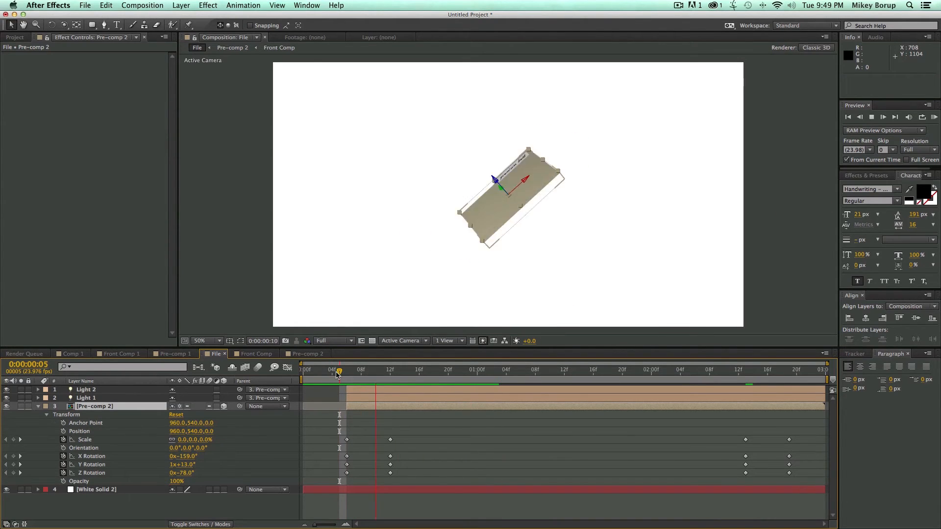
# - Shift the Front flap's X Rotation keyframes to start at frame 8 and scrub the File comp
pyautogui.click(361, 370)
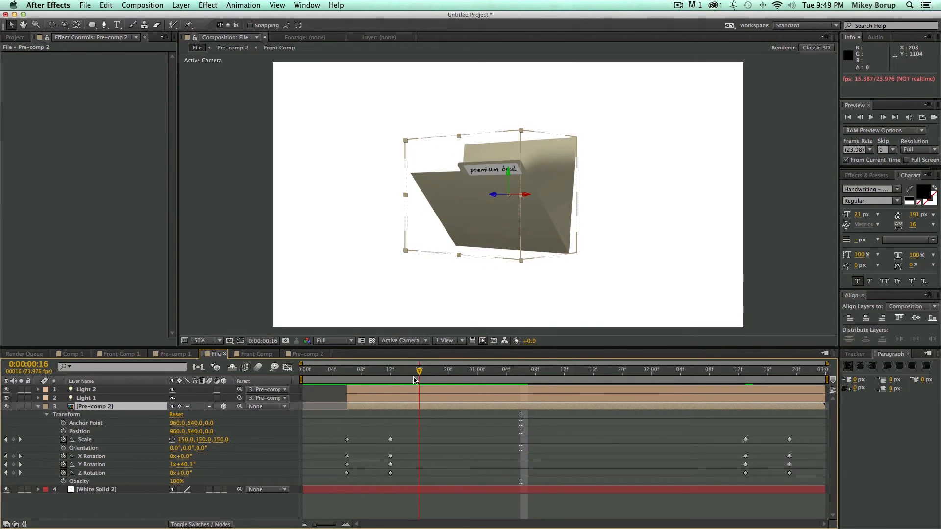
pyautogui.moveTo(419, 370); pyautogui.dragTo(397, 370)
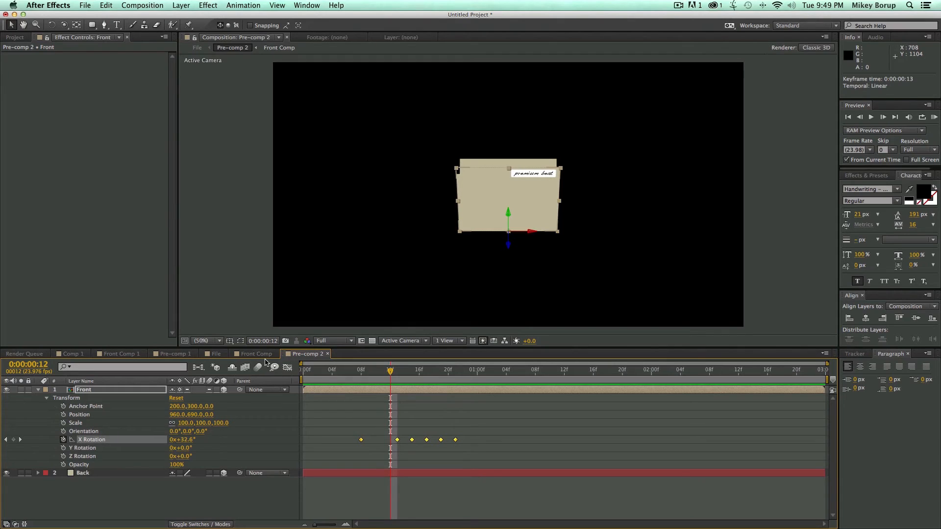
pyautogui.click(212, 354)
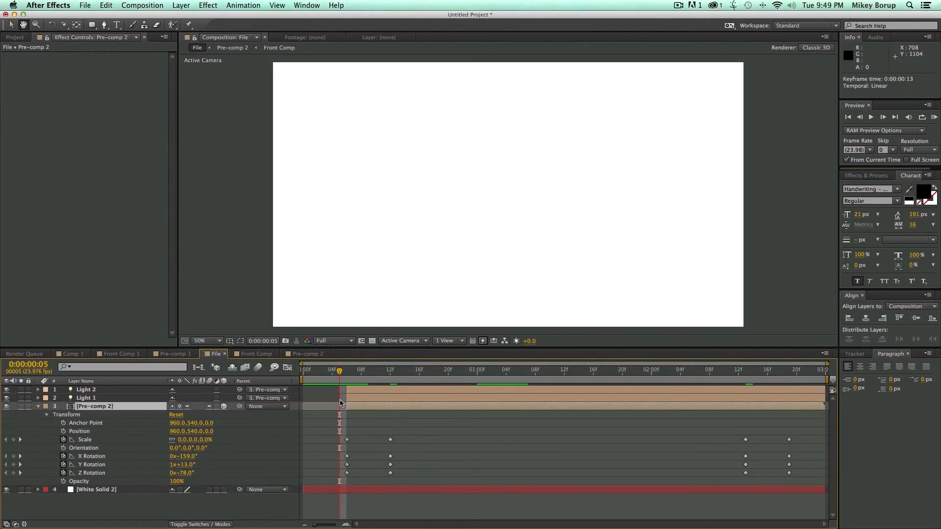
pyautogui.click(374, 370)
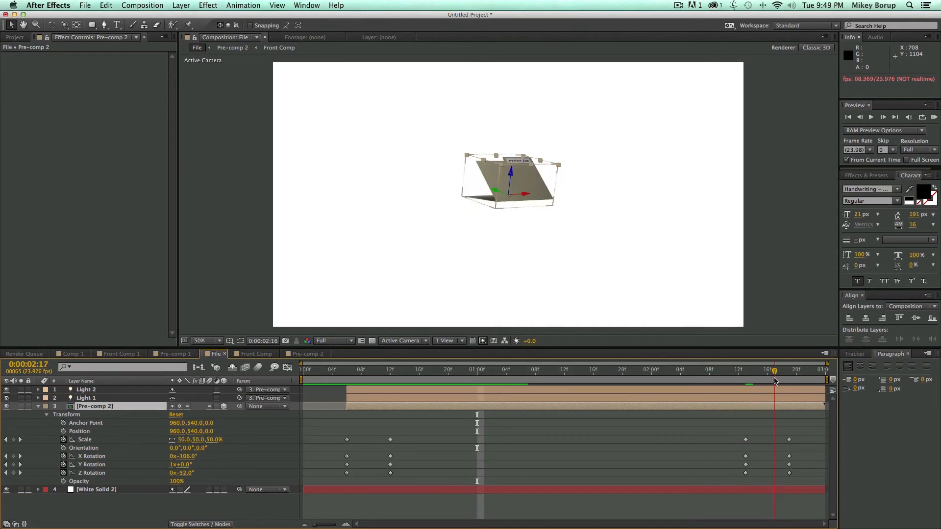
# - Add X Rotation keyframes near 2:12 to swing the front flap shut, with Transparency Grid on
pyautogui.moveTo(774, 380); pyautogui.dragTo(753, 380)
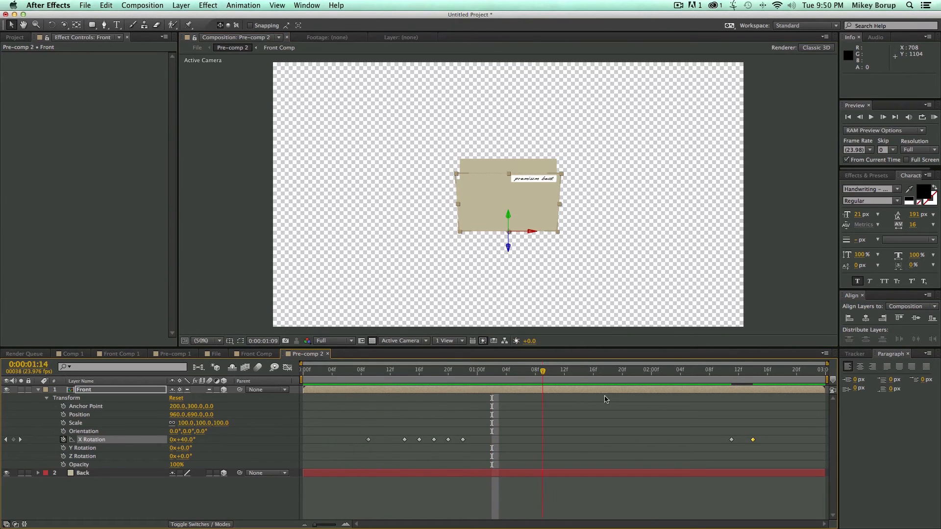
# - Move to 1:08 and view the folder through Custom View 1
pyautogui.click(695, 370)
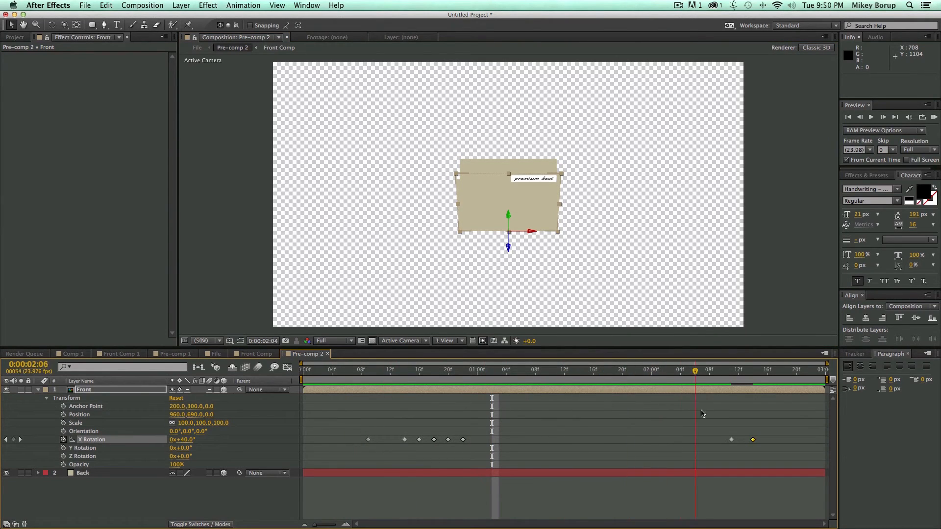
pyautogui.click(535, 370)
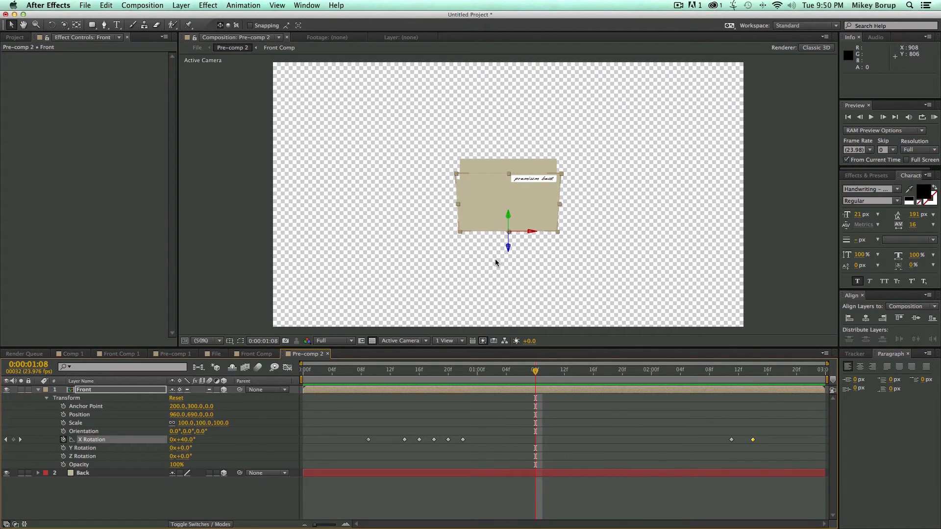
pyautogui.moveTo(40, 404)
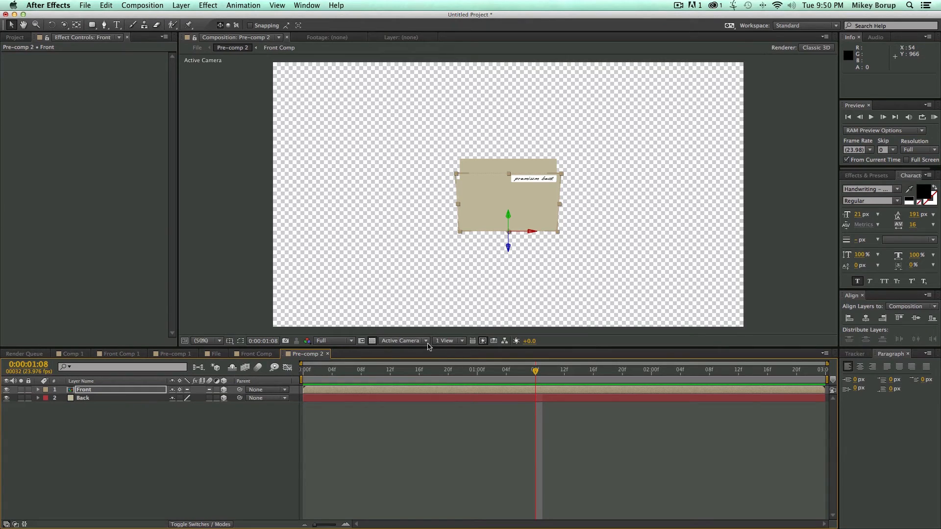
pyautogui.click(402, 341)
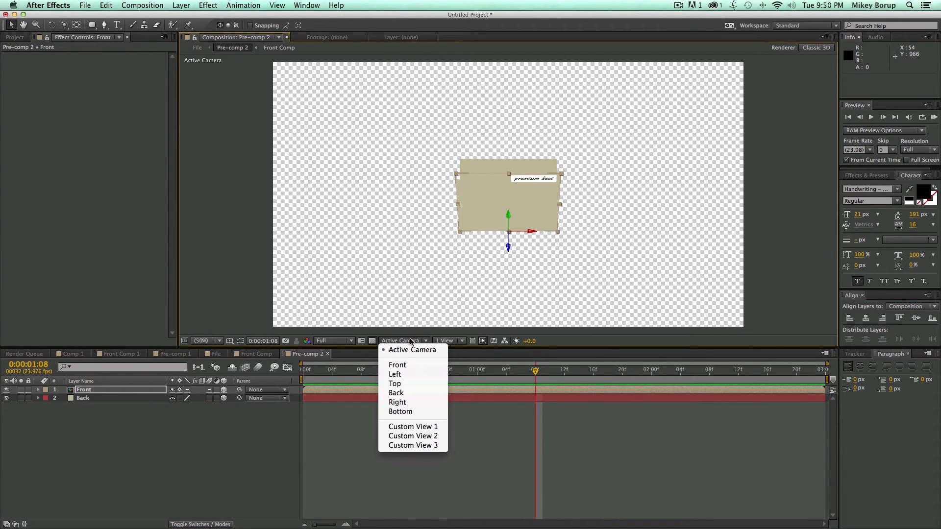
pyautogui.click(413, 427)
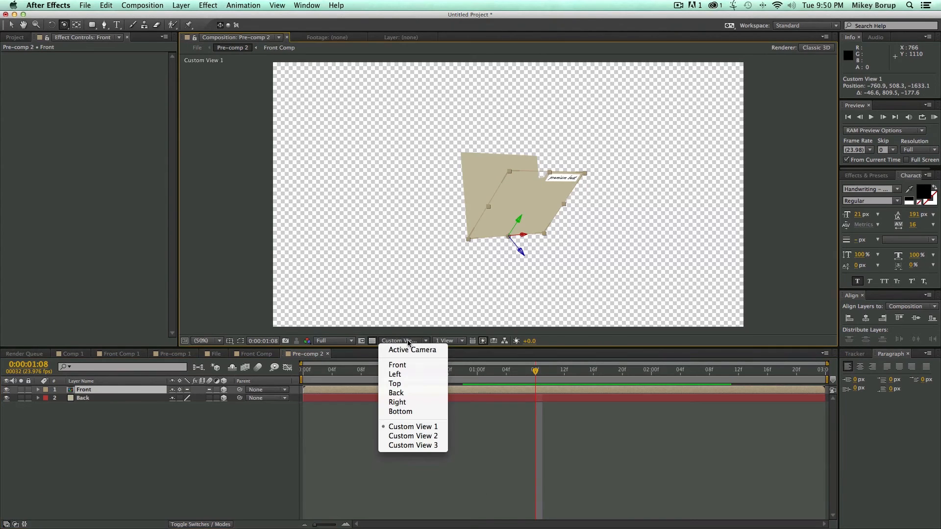
# - Return to Active Camera and set FUN TIMES text to Myriad Pro Bold 77px with blue fill
pyautogui.click(412, 350)
pyautogui.write('FUN TIMES')
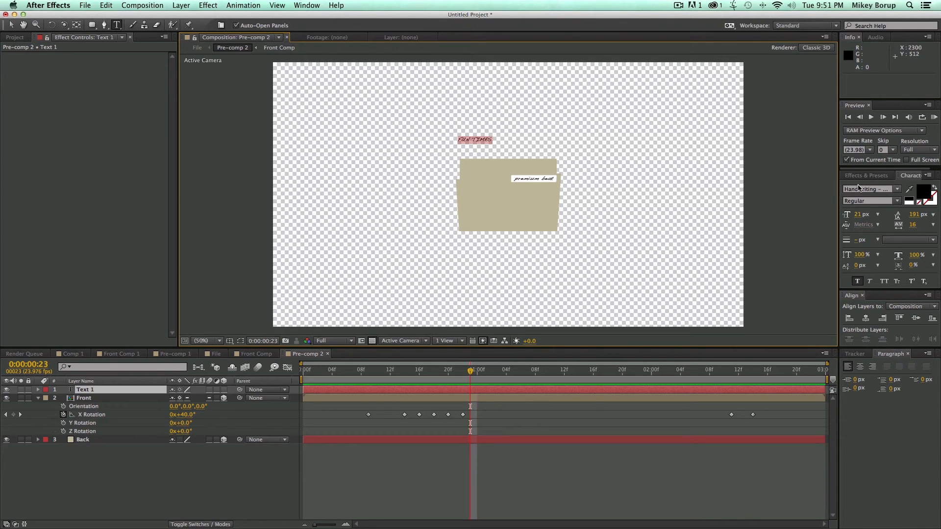
pyautogui.click(872, 200)
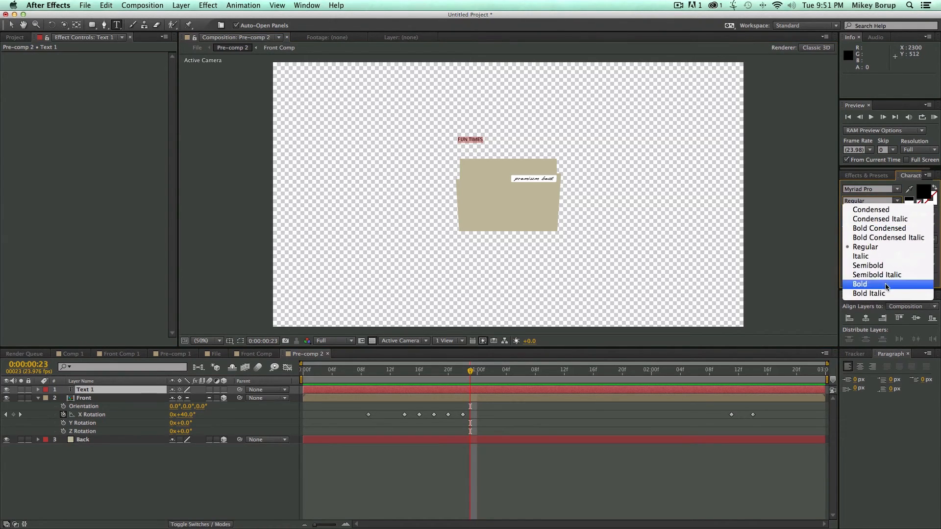
pyautogui.click(860, 285)
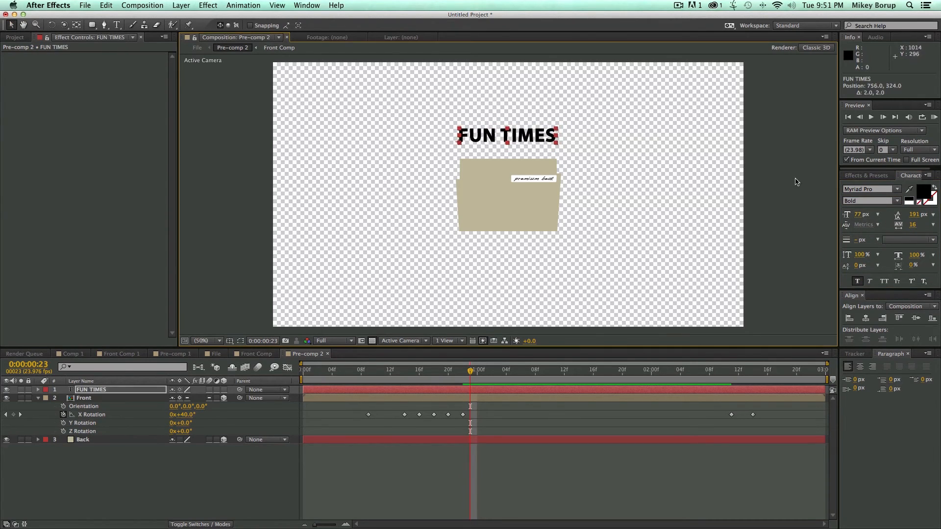
pyautogui.click(914, 195)
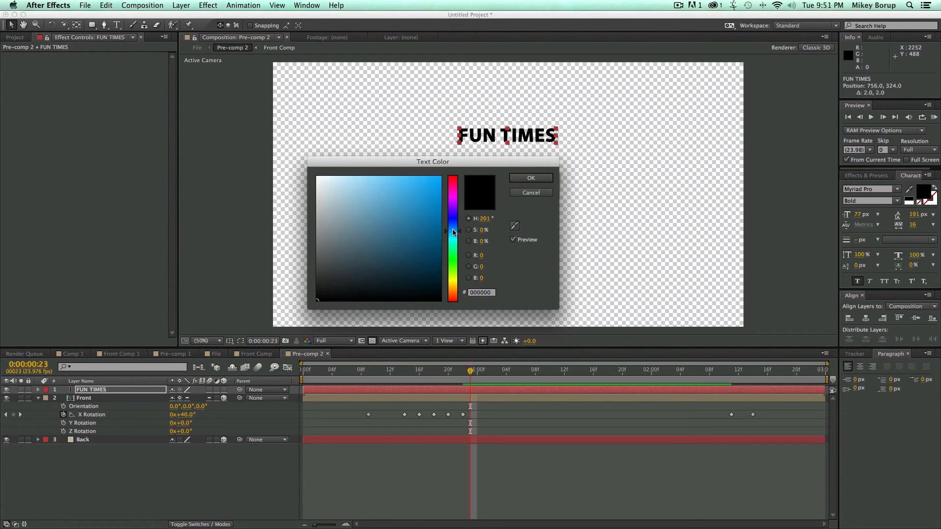
pyautogui.click(531, 178)
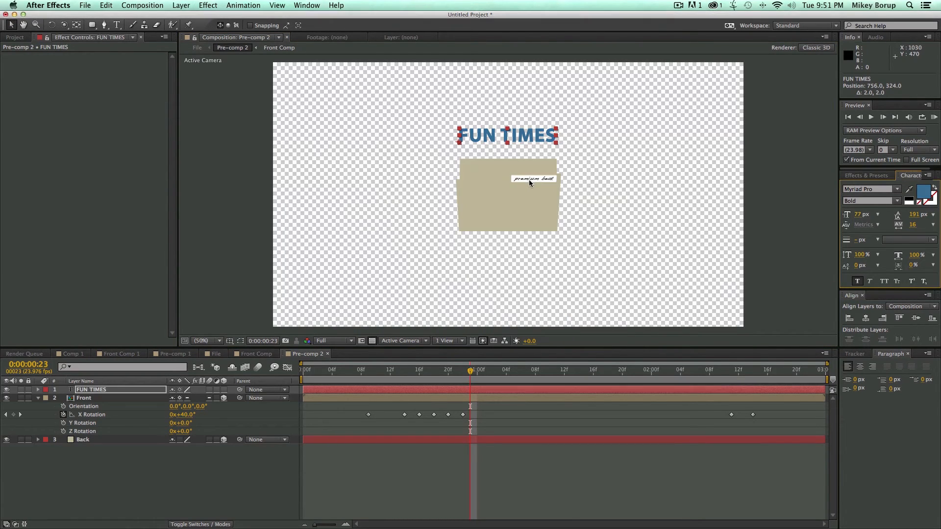
# - Give the FUN TIMES text a white Stroke layer style, size 11
pyautogui.click(181, 5)
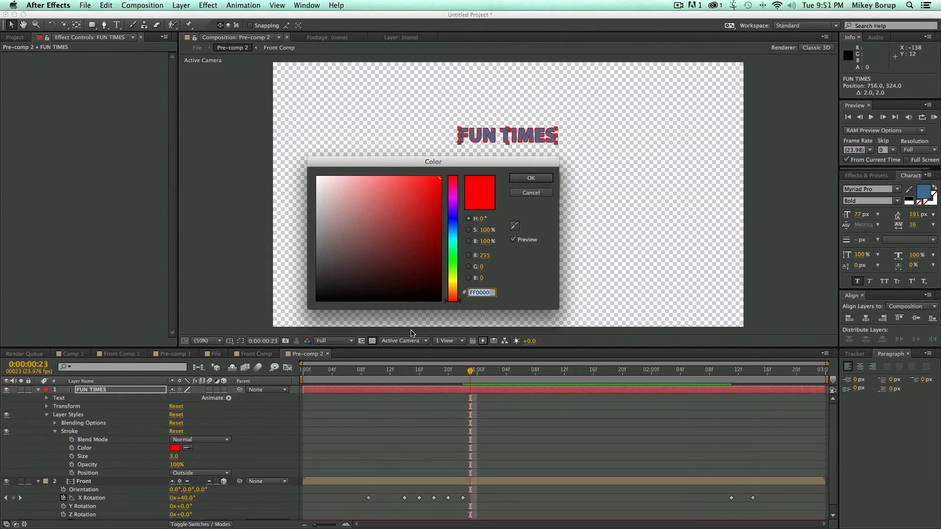
pyautogui.click(530, 178)
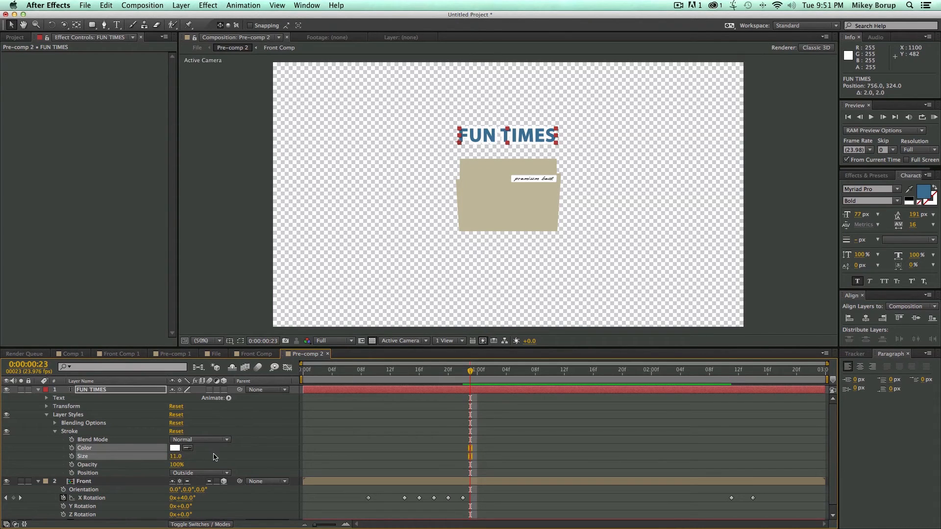
pyautogui.click(204, 340)
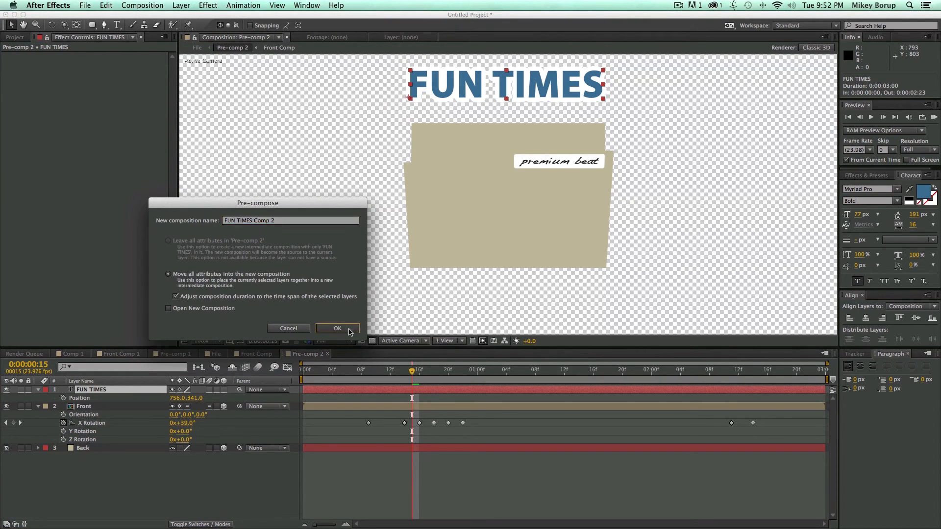
# - Precompose FUN TIMES into FUN TIMES Comp 2 and keyframe its scale at 95% at 0:00:00:10
pyautogui.click(337, 329)
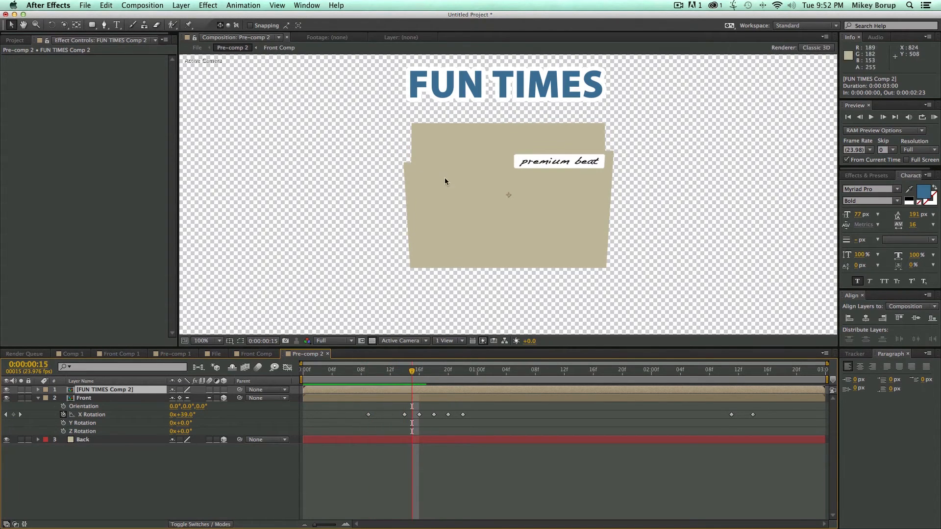
pyautogui.click(38, 390)
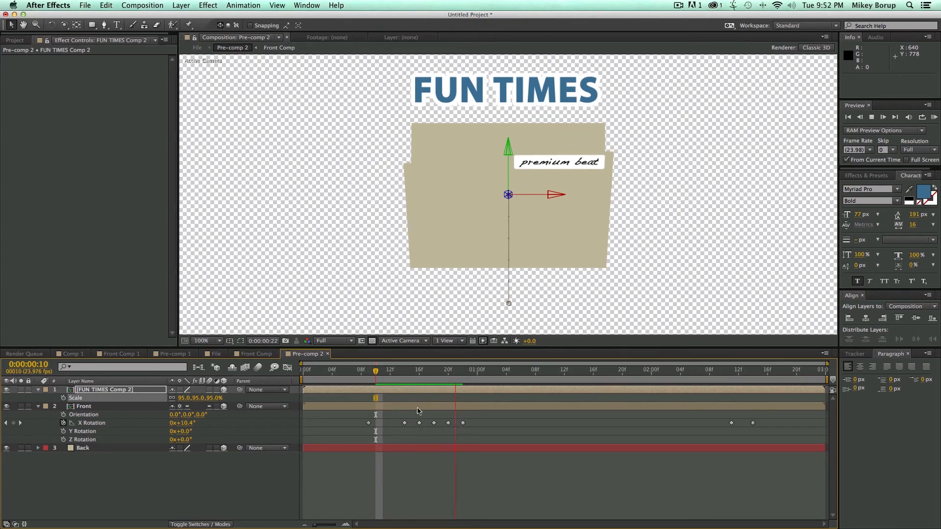
# - Scrub the opening and drag the FUN TIMES title down to 960,595 inside the folder
pyautogui.click(391, 369)
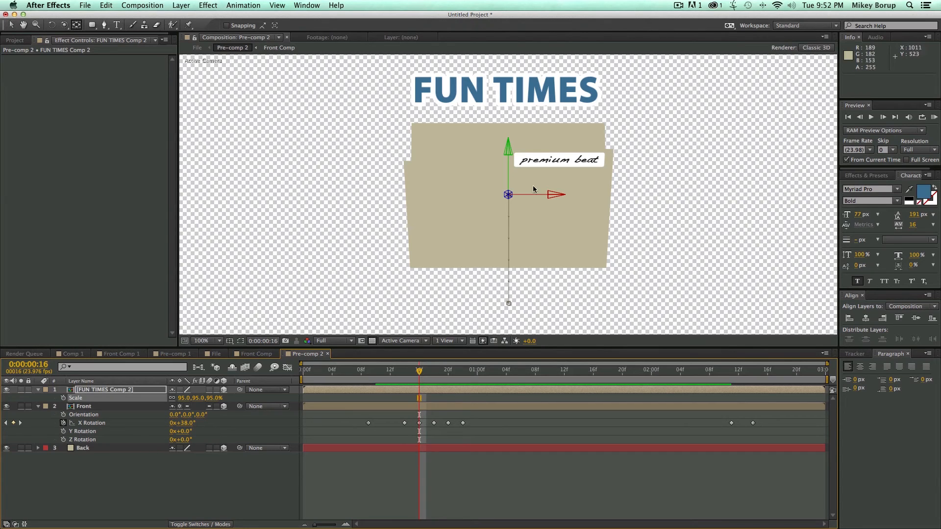
pyautogui.moveTo(418, 369); pyautogui.dragTo(375, 369)
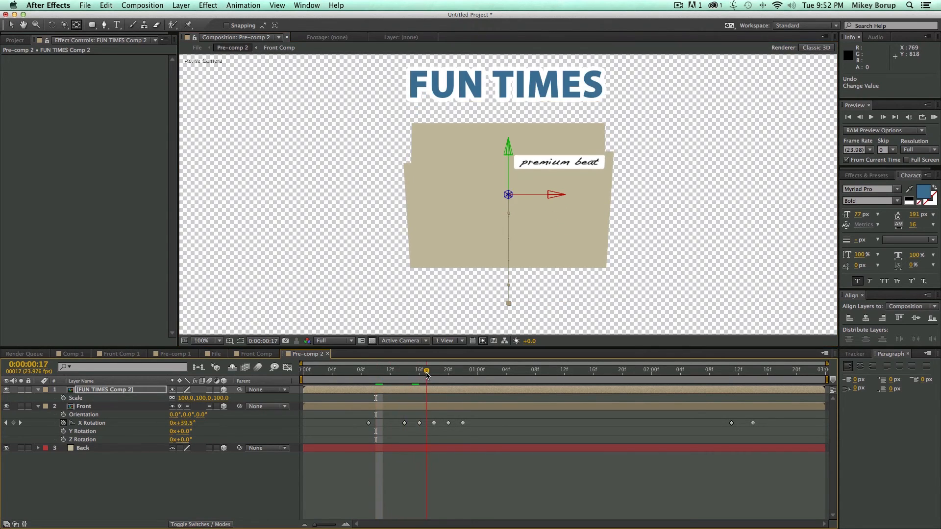
pyautogui.moveTo(426, 369); pyautogui.dragTo(383, 369)
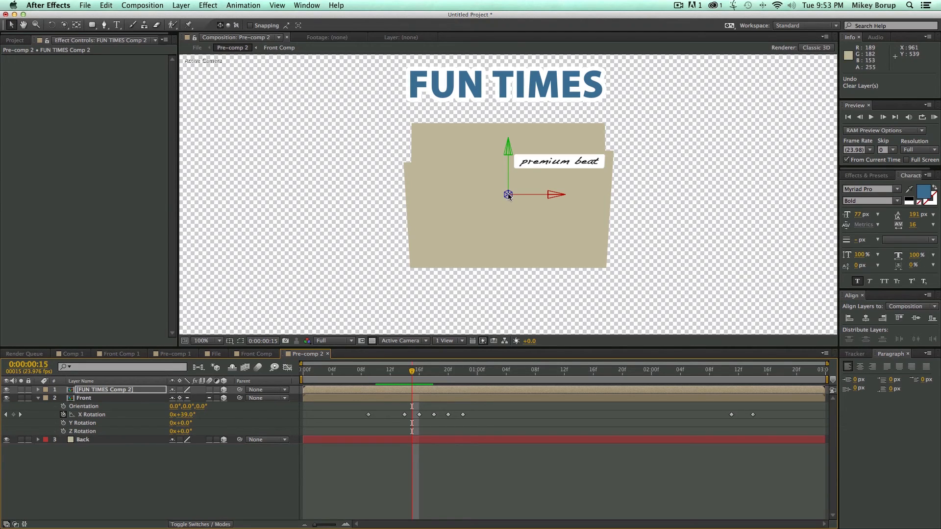
pyautogui.moveTo(508, 194); pyautogui.dragTo(508, 174)
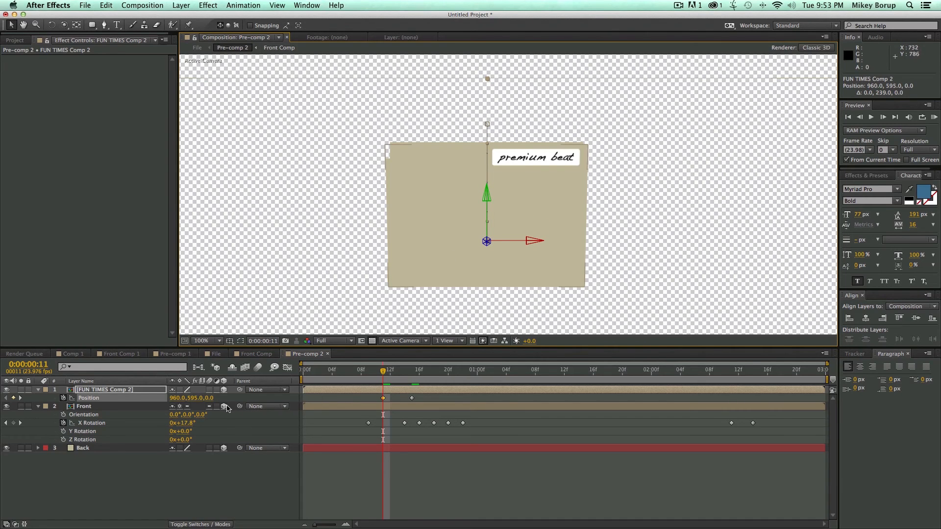
# - Keyframe FUN TIMES rising to 960,356 while rotating from 81° to 0° on X
pyautogui.click(38, 389)
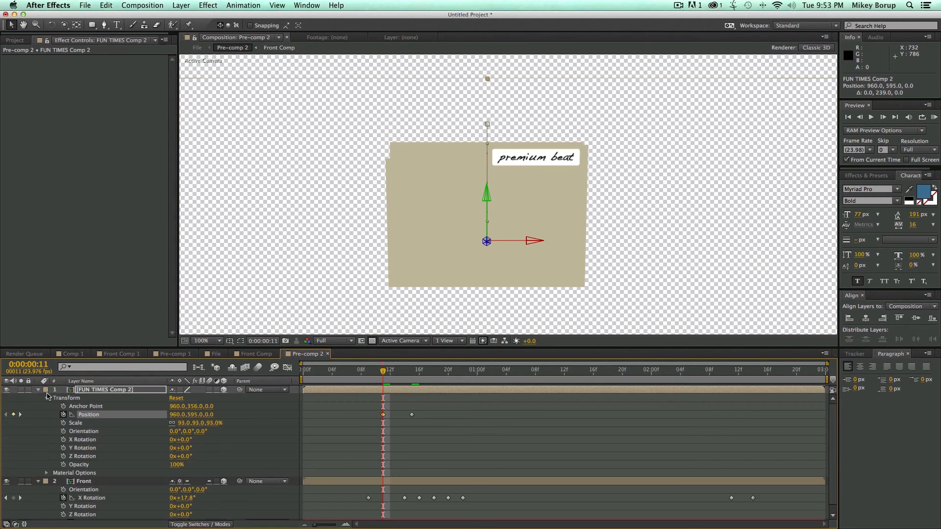
pyautogui.click(411, 375)
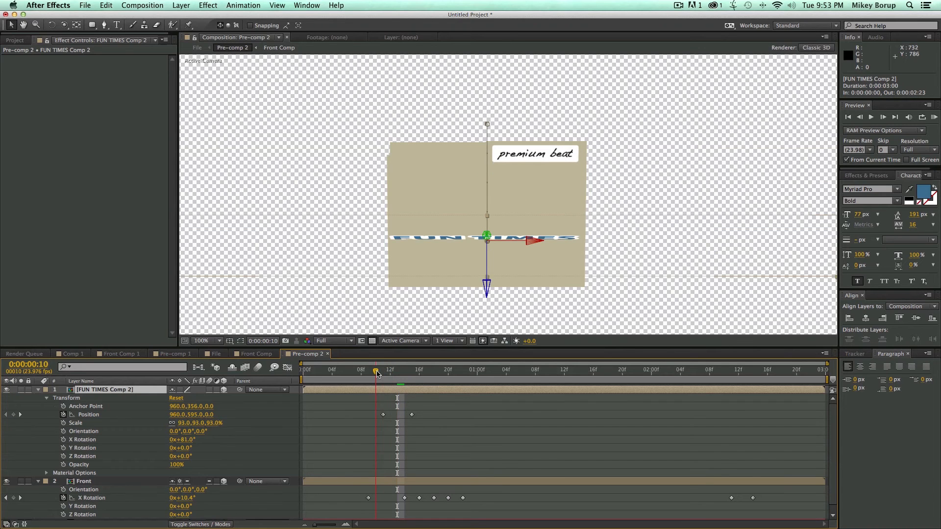
pyautogui.click(382, 371)
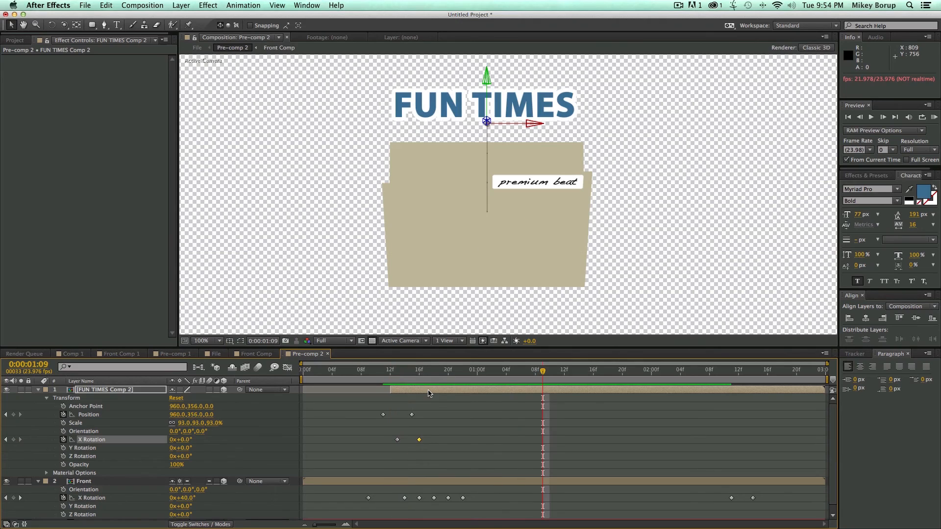
pyautogui.click(411, 414)
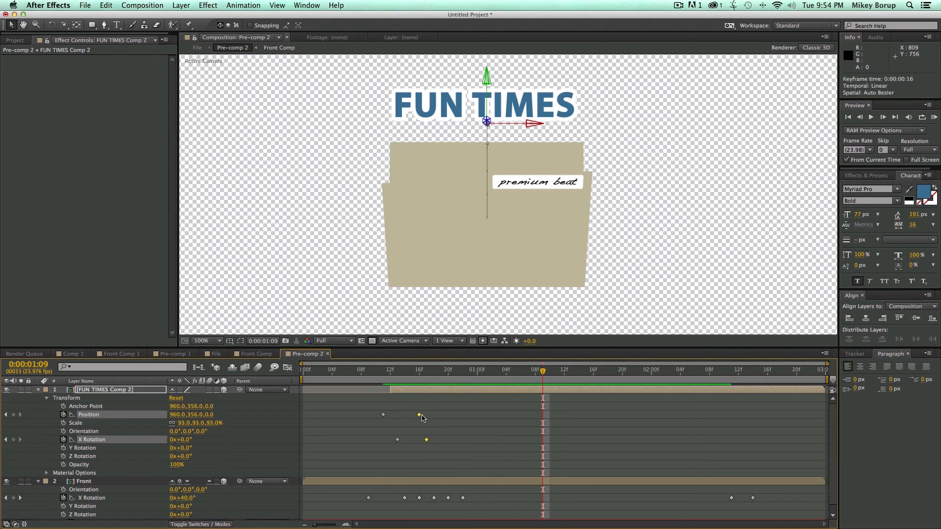
pyautogui.click(367, 370)
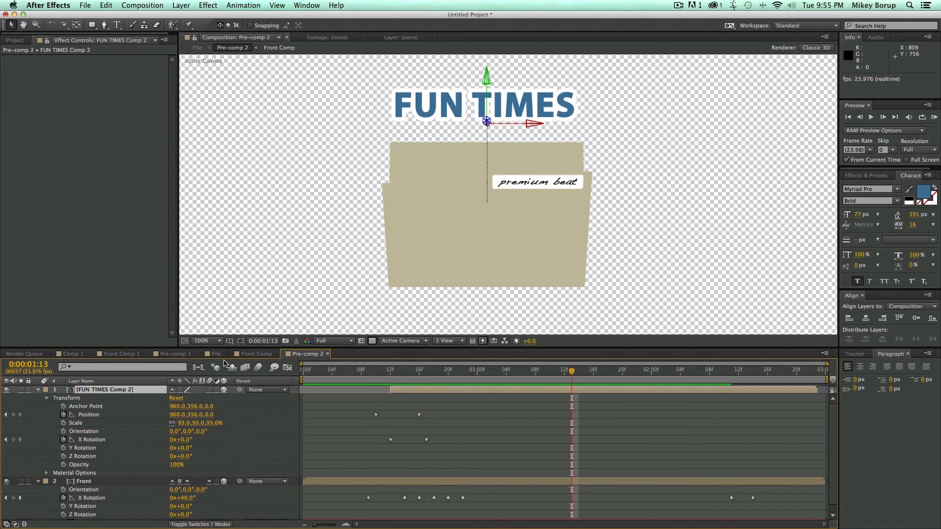
# - Scrub the File composition from the fling to the open folder, then return to Pre-comp 2
pyautogui.click(211, 354)
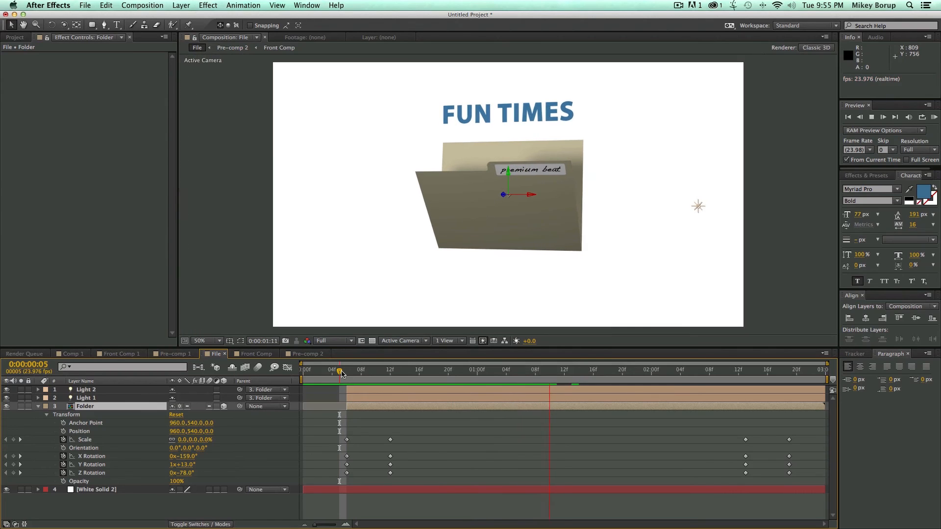
pyautogui.click(304, 354)
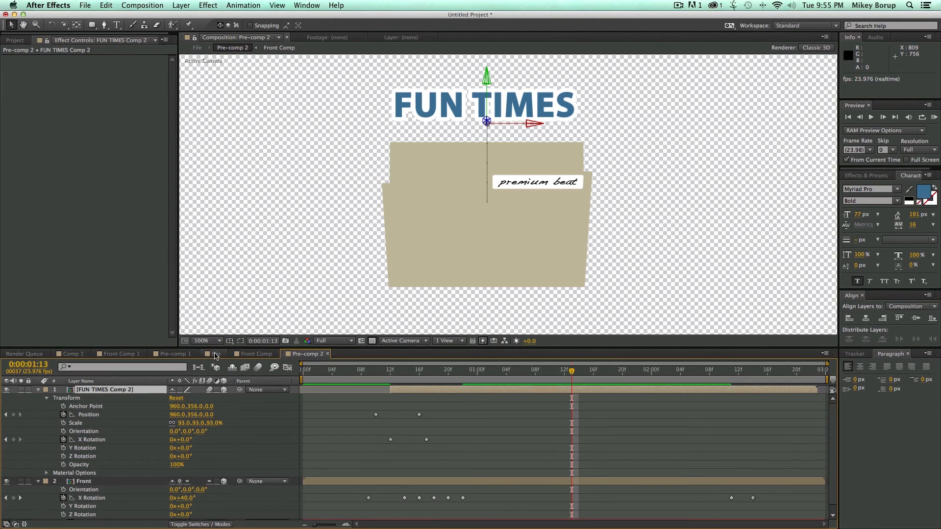
pyautogui.click(212, 354)
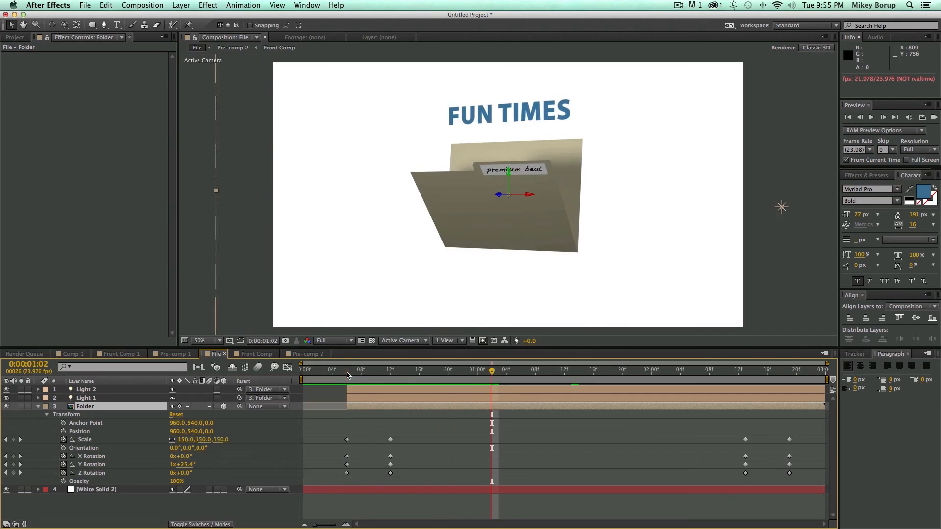
pyautogui.click(375, 370)
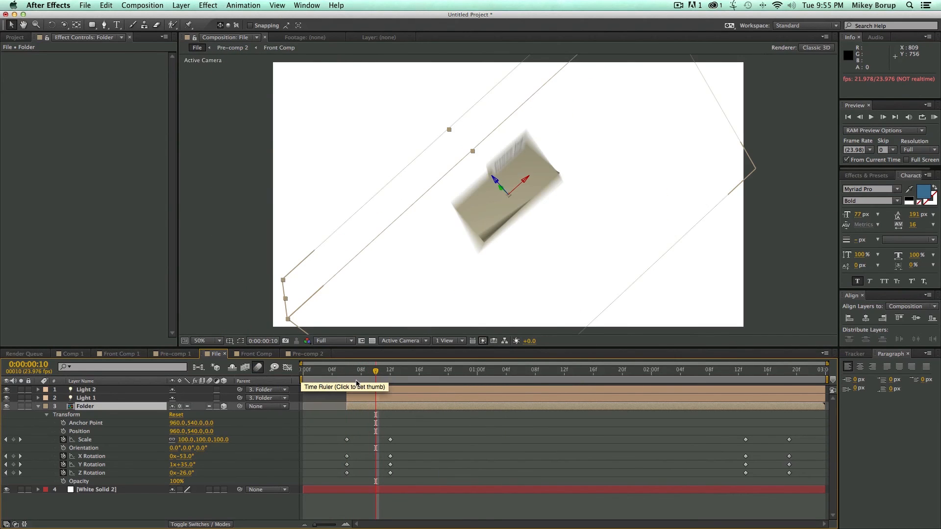
pyautogui.click(339, 370)
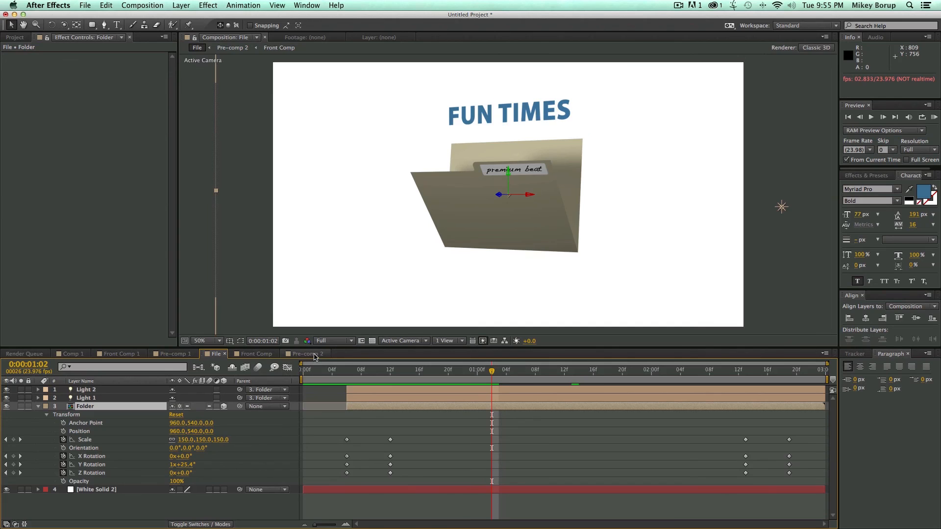
pyautogui.click(305, 354)
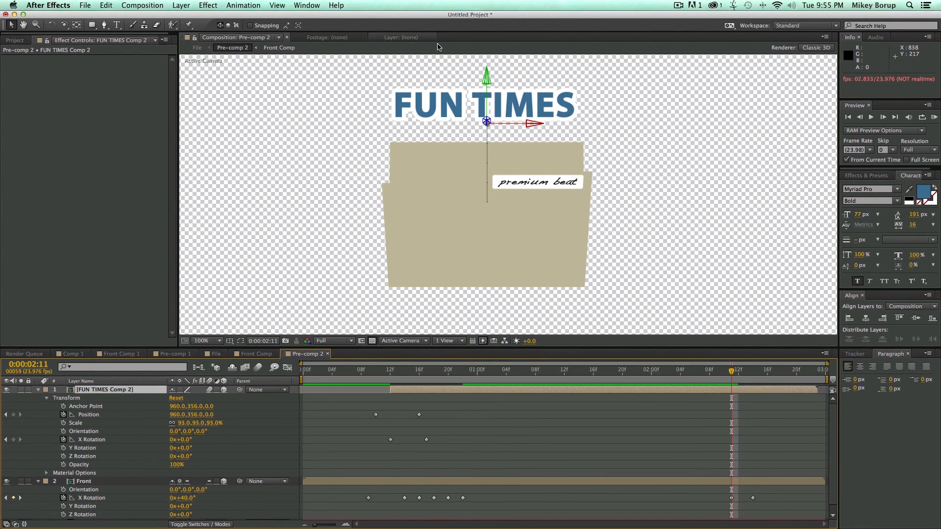
pyautogui.moveTo(524, 279)
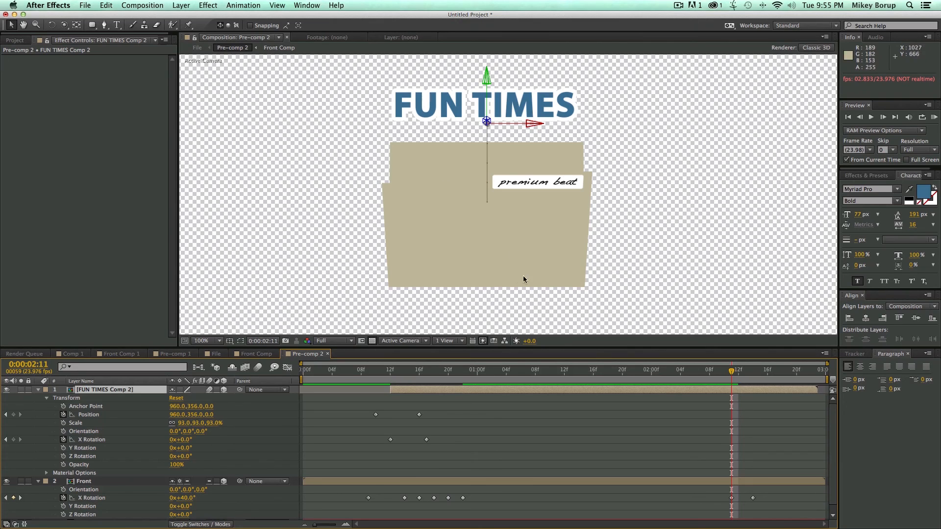
pyautogui.moveTo(45, 449)
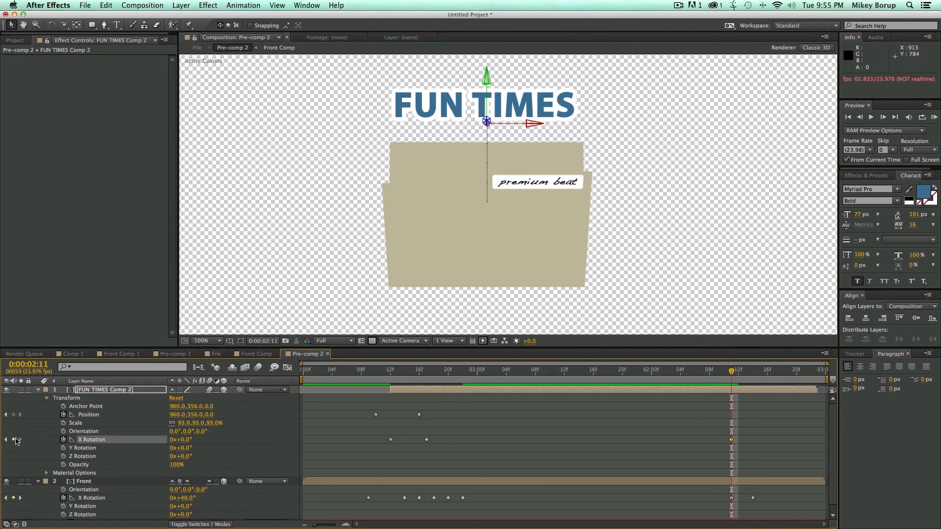
# - Add closing keyframes dropping the text to 960,522 at 105° X, trimming its out point
pyautogui.click(89, 414)
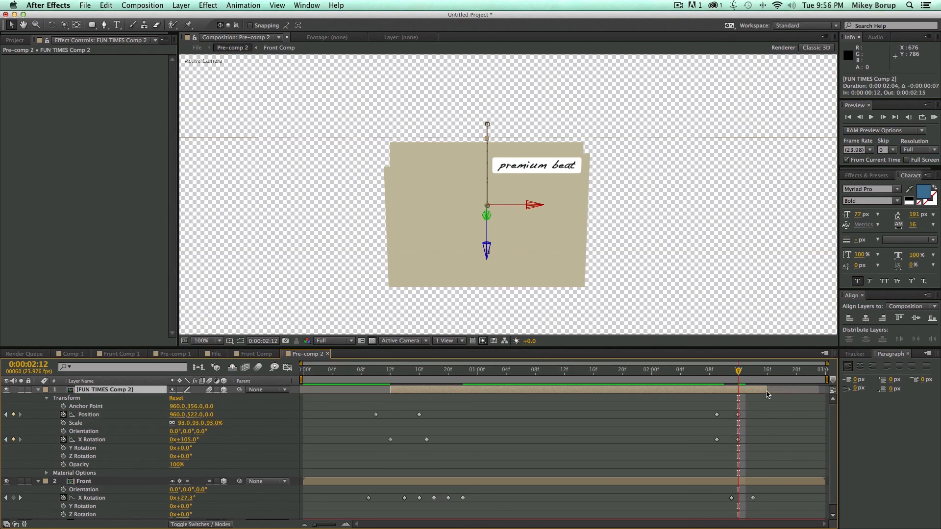
pyautogui.moveTo(740, 369); pyautogui.dragTo(723, 369)
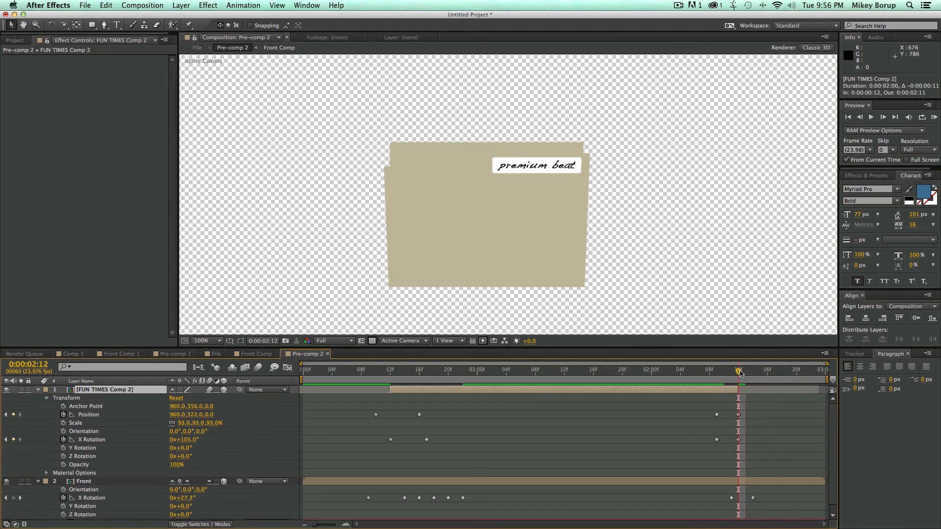
pyautogui.click(695, 369)
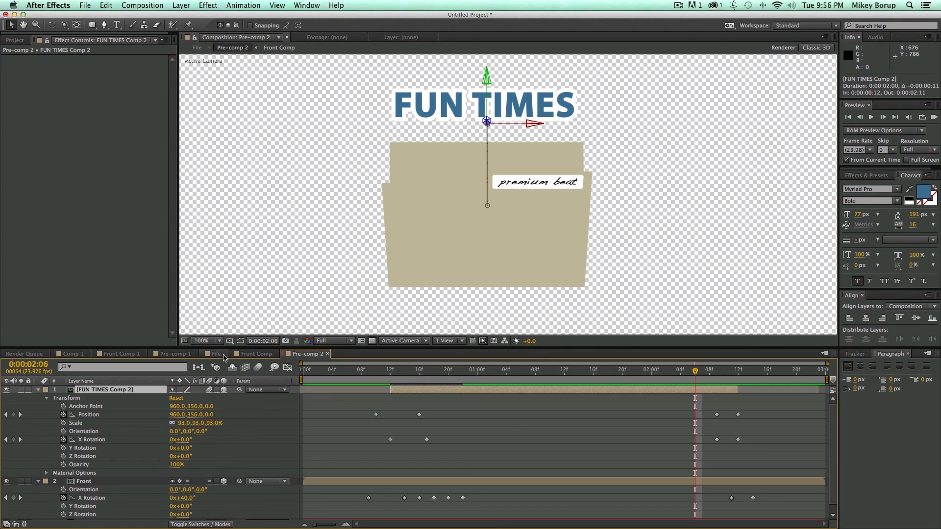
# - Preview the File composition showing FUN TIMES rising from the opened, tilted folder
pyautogui.click(214, 354)
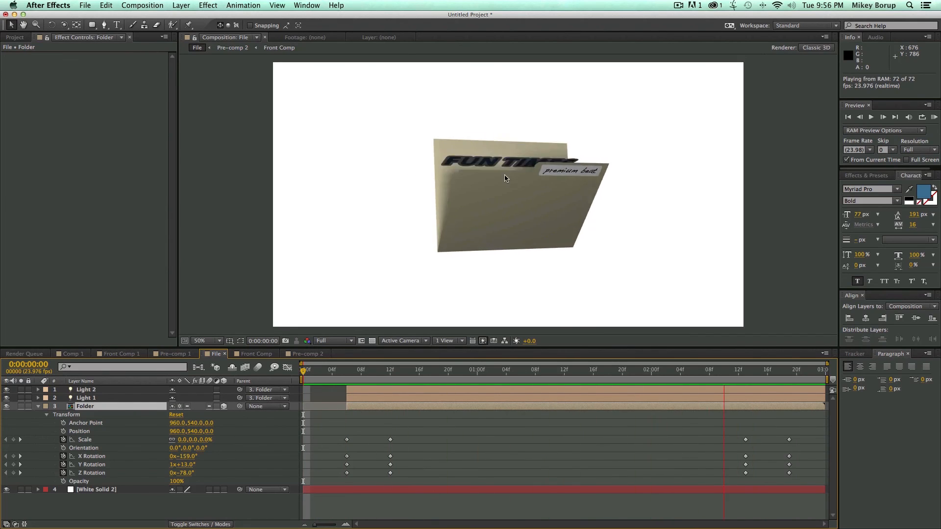
pyautogui.click(550, 370)
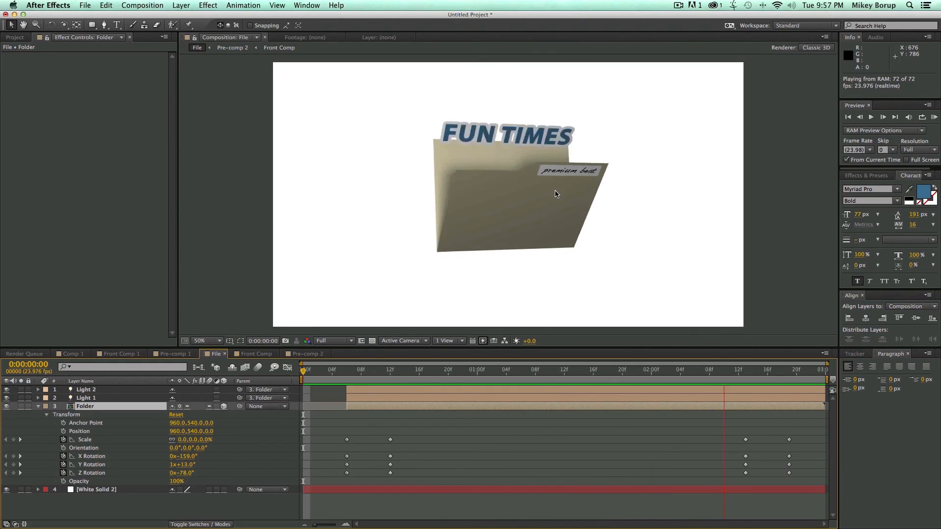
pyautogui.click(550, 370)
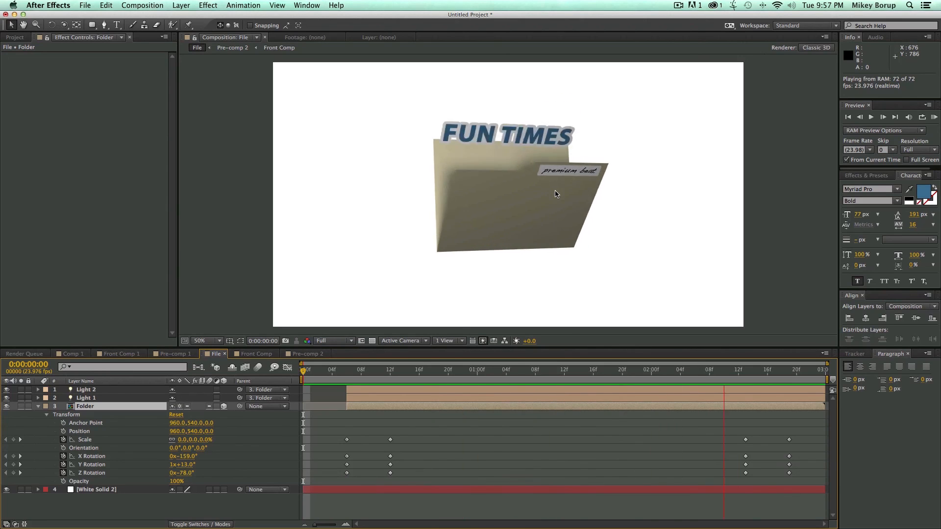
pyautogui.click(550, 370)
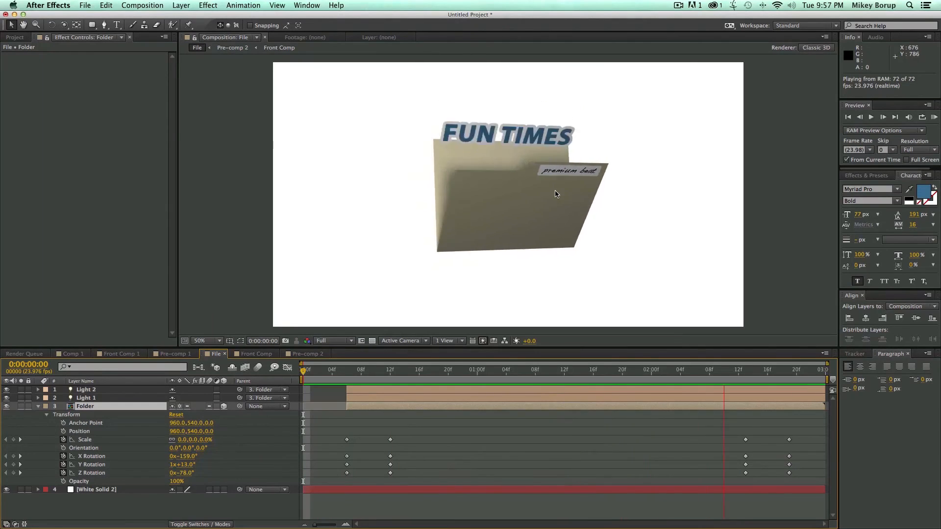
pyautogui.click(551, 370)
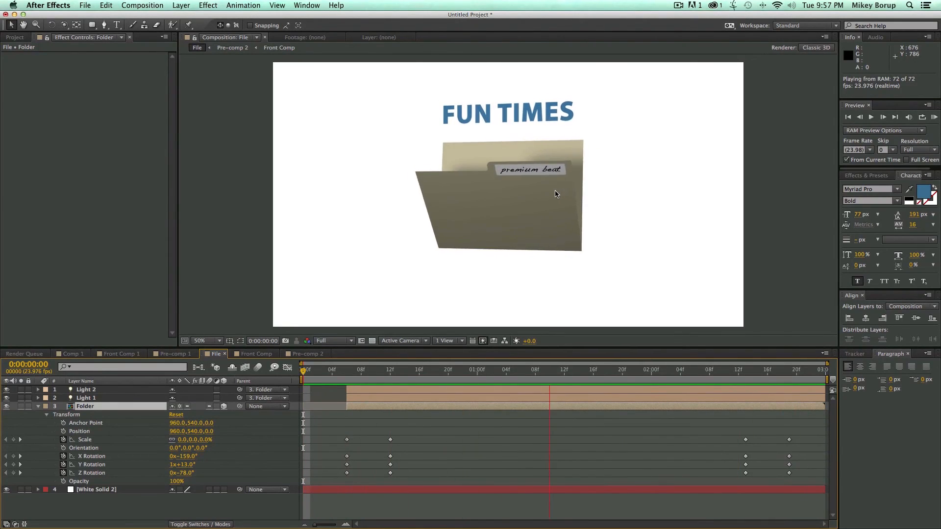